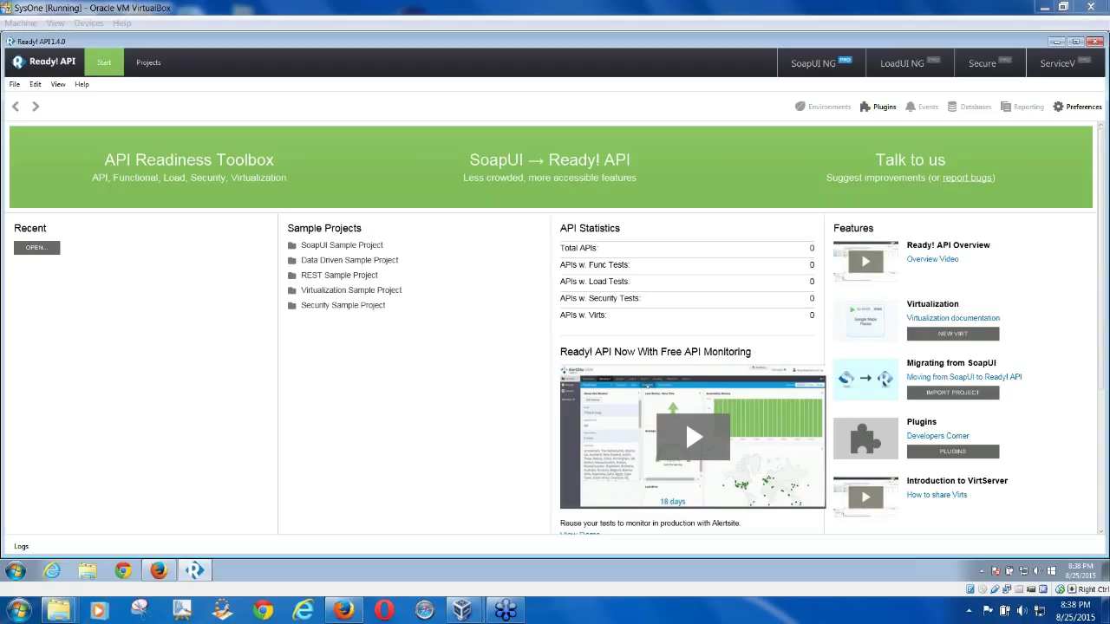
mouse_move(836, 104)
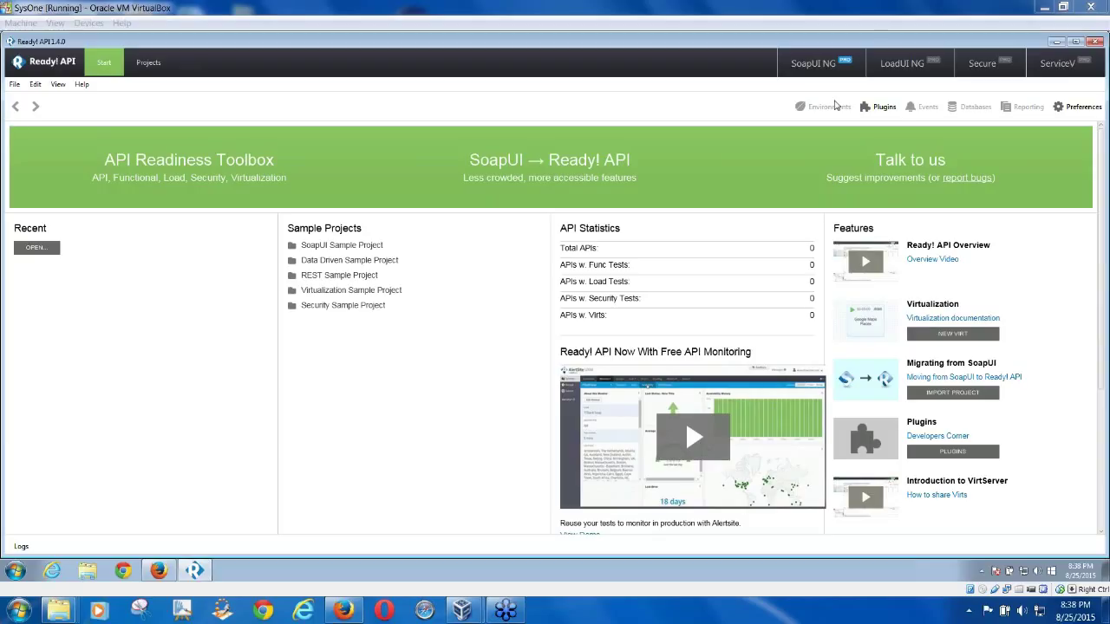
mouse_move(249, 472)
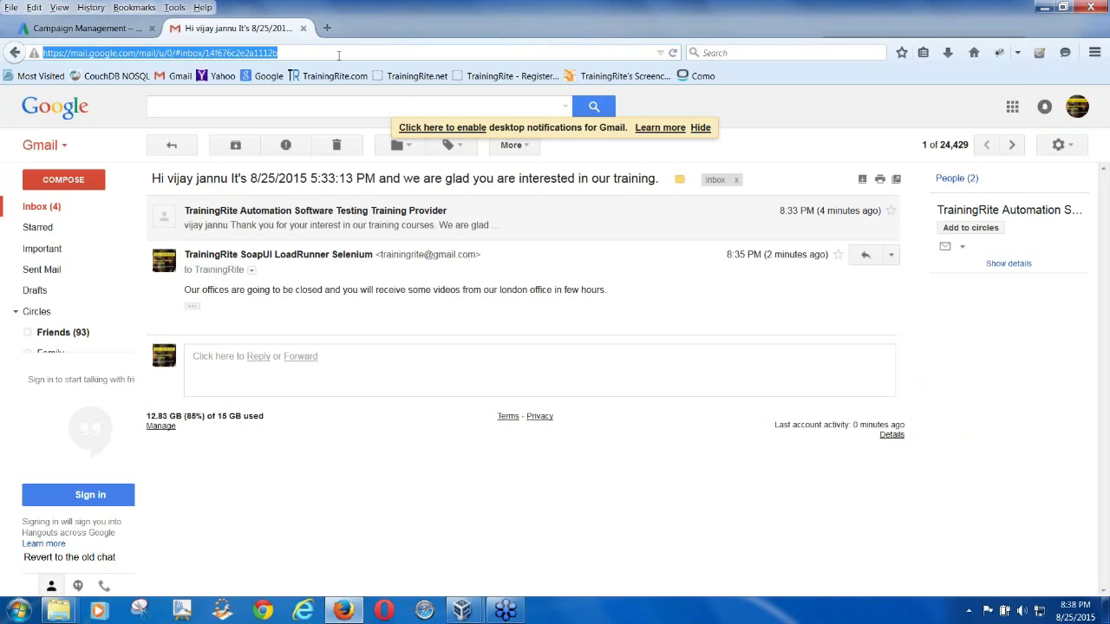
Step: Browse Google Drive's My Drive folders and view the SoapUI course documents folder
text(groups)
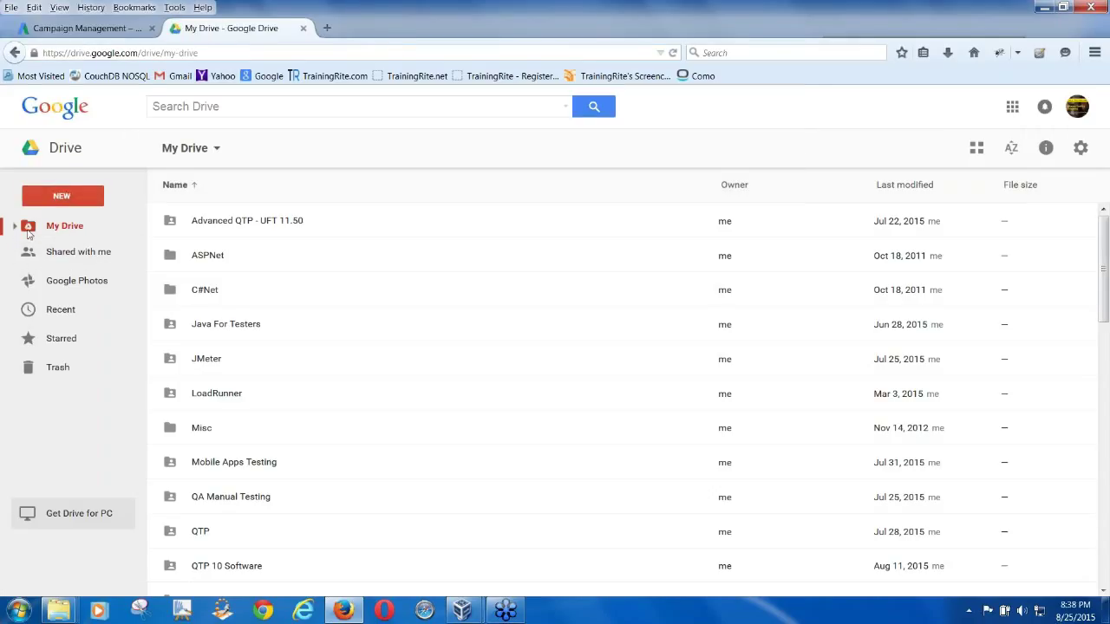
click(14, 225)
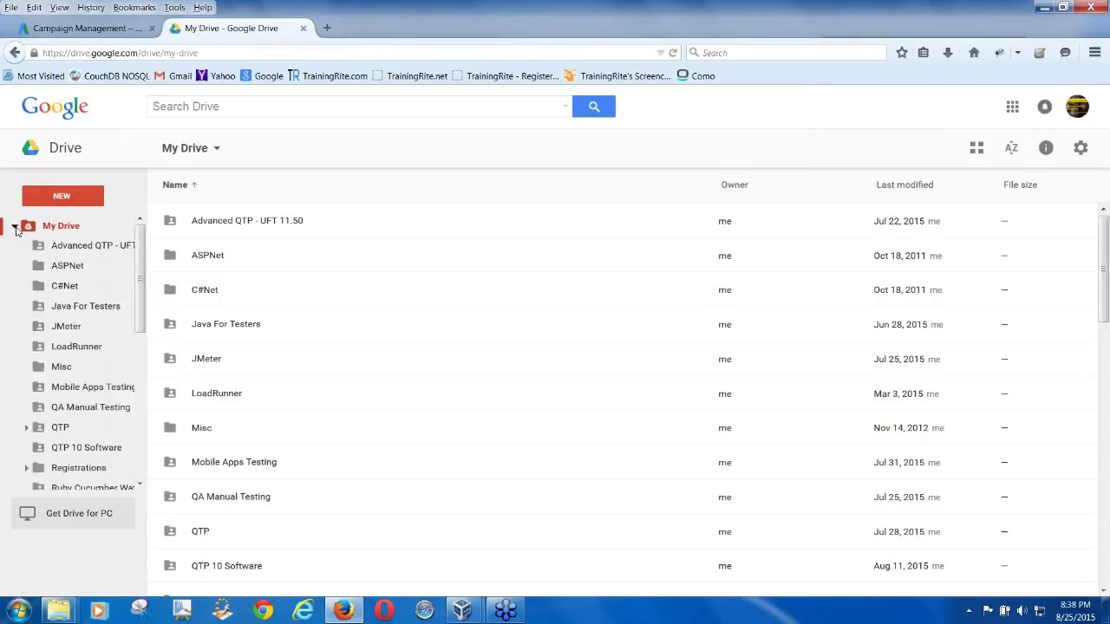
scroll(down, 3)
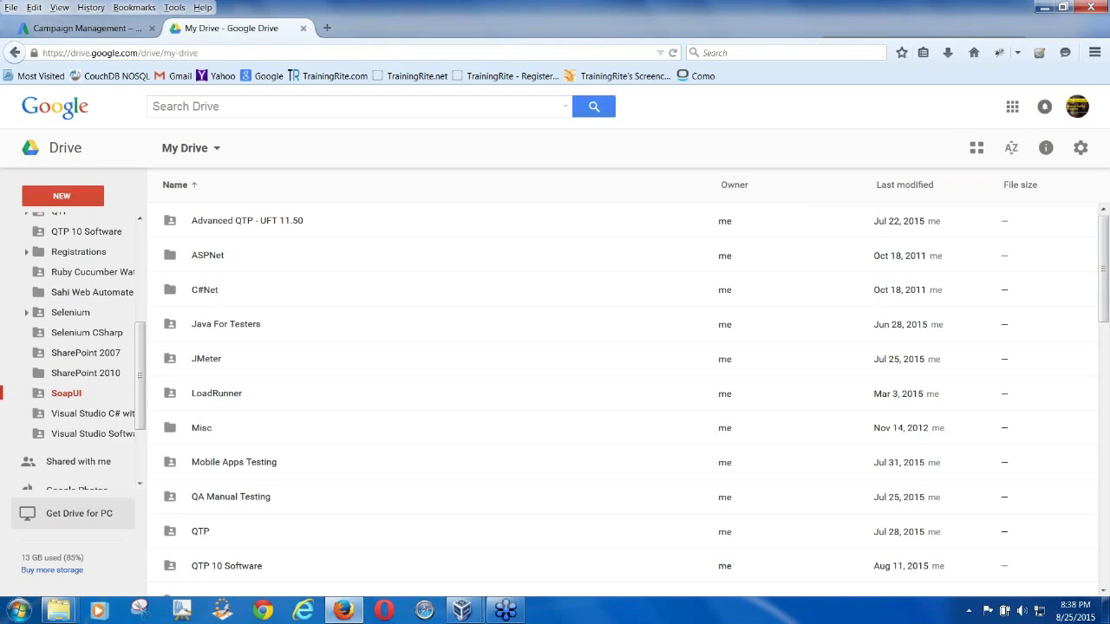
double_click(66, 392)
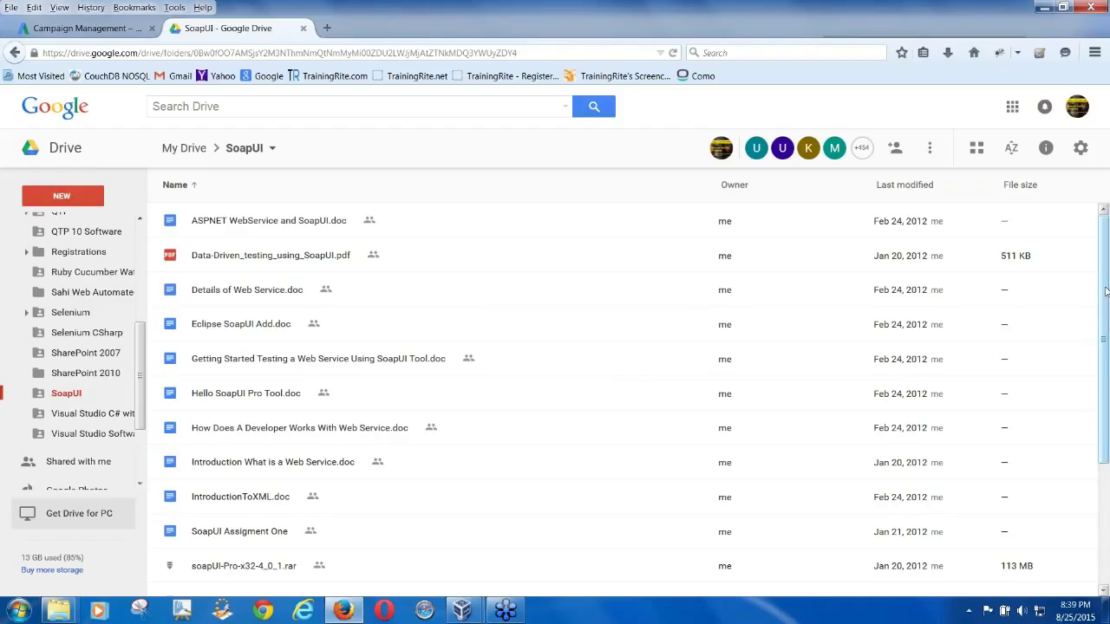
scroll(down, 3)
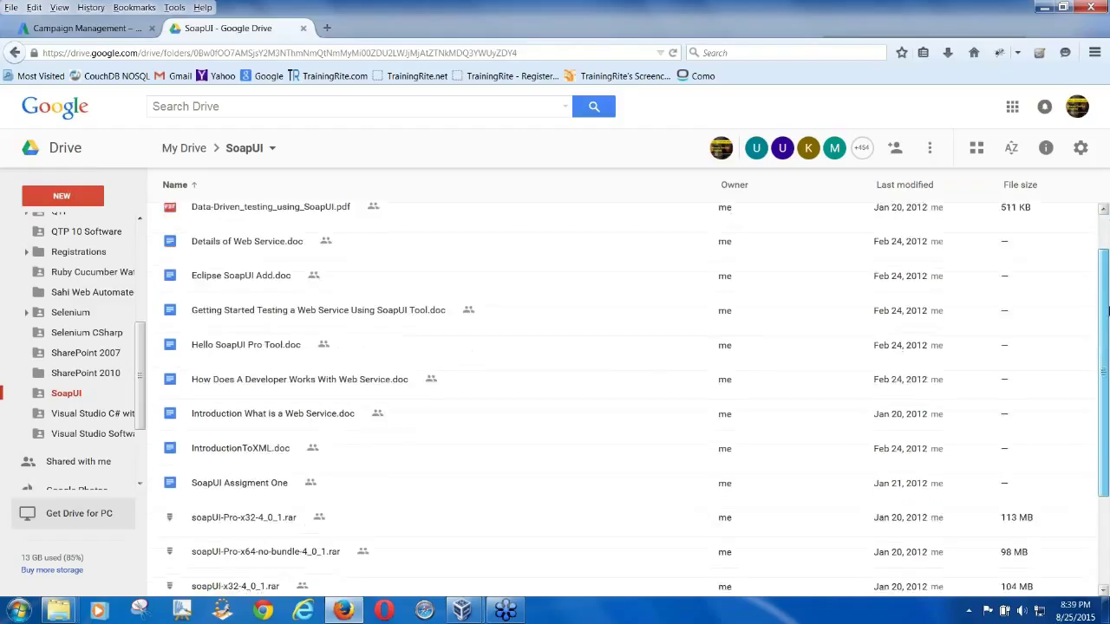
scroll(down, 3)
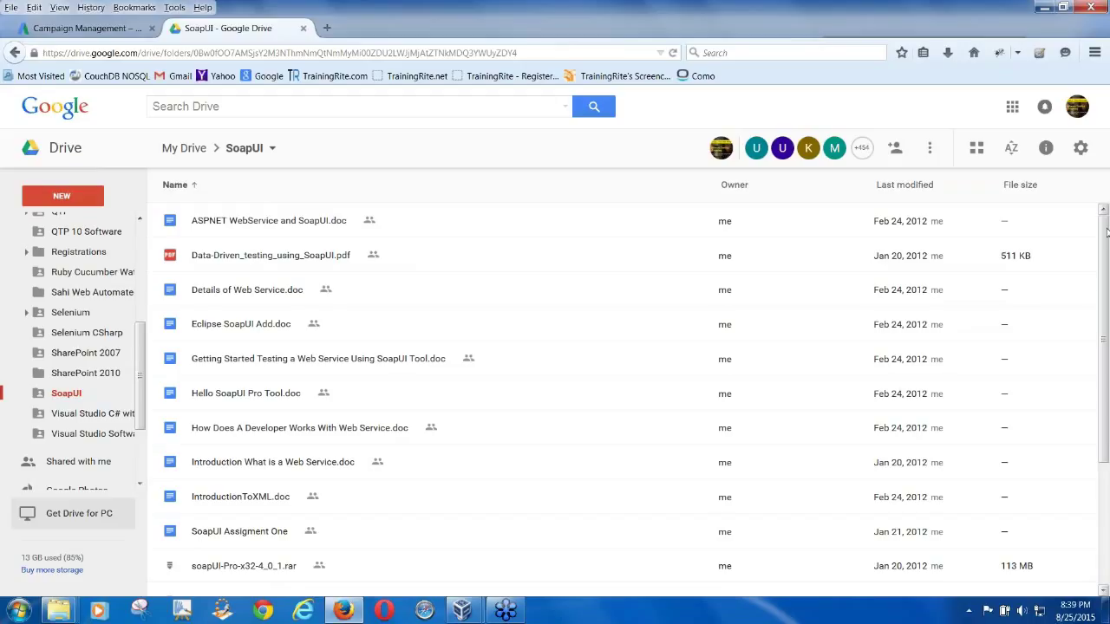
mouse_move(853, 142)
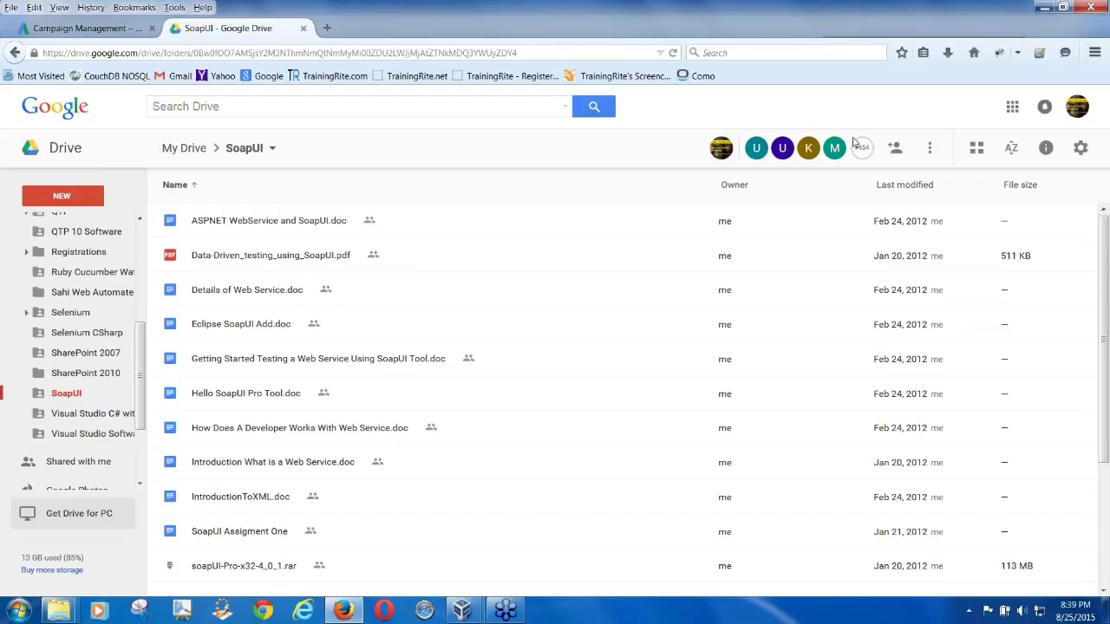
mouse_move(811, 111)
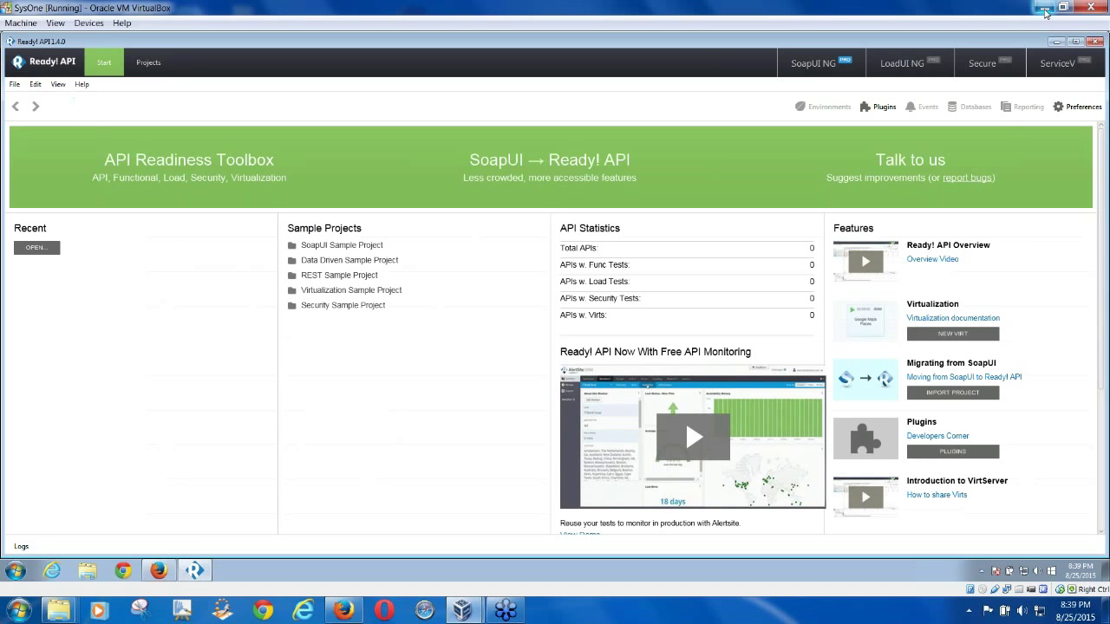
mouse_move(1046, 12)
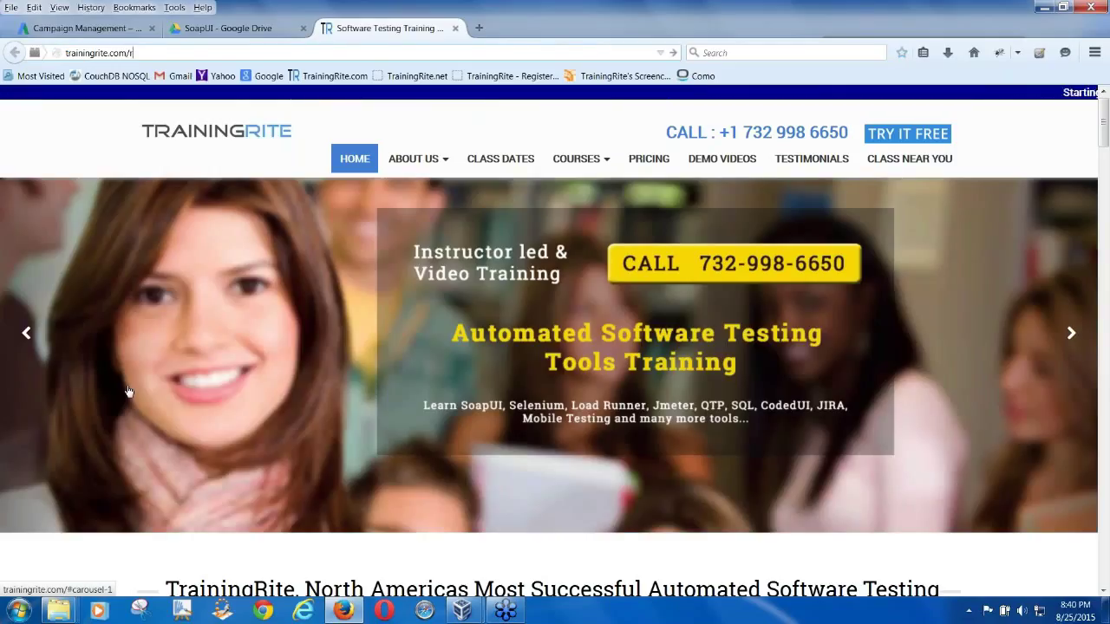
Step: Navigate to trainingrite.com/restfultesting/track/help to show the TREmployees API help page
text(restful)
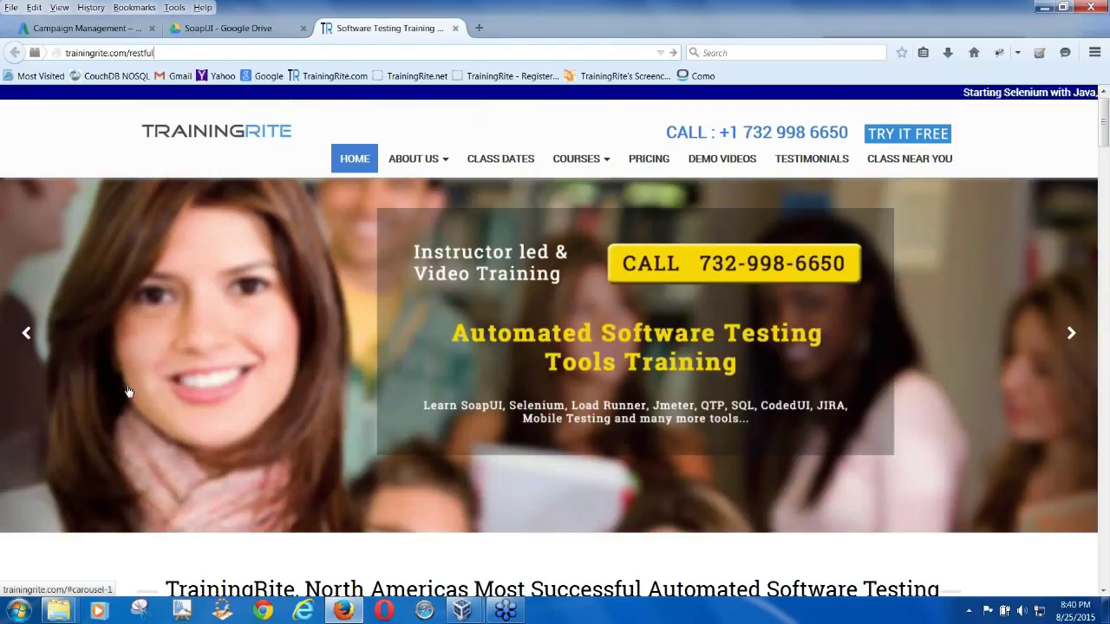
text(testing/)
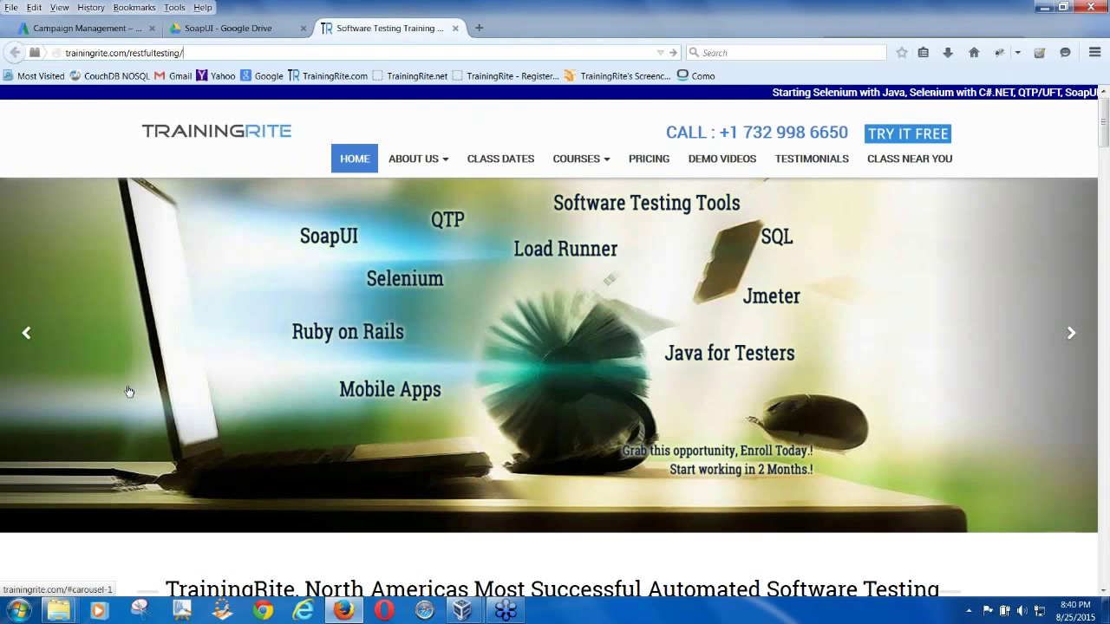
text(trackit/)
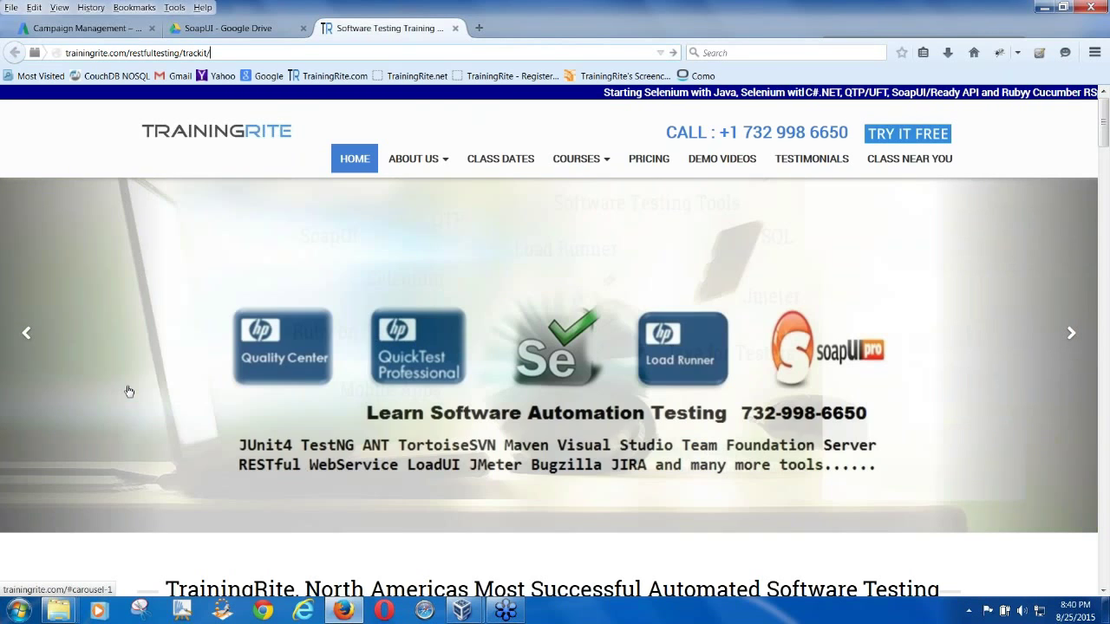
text(help)
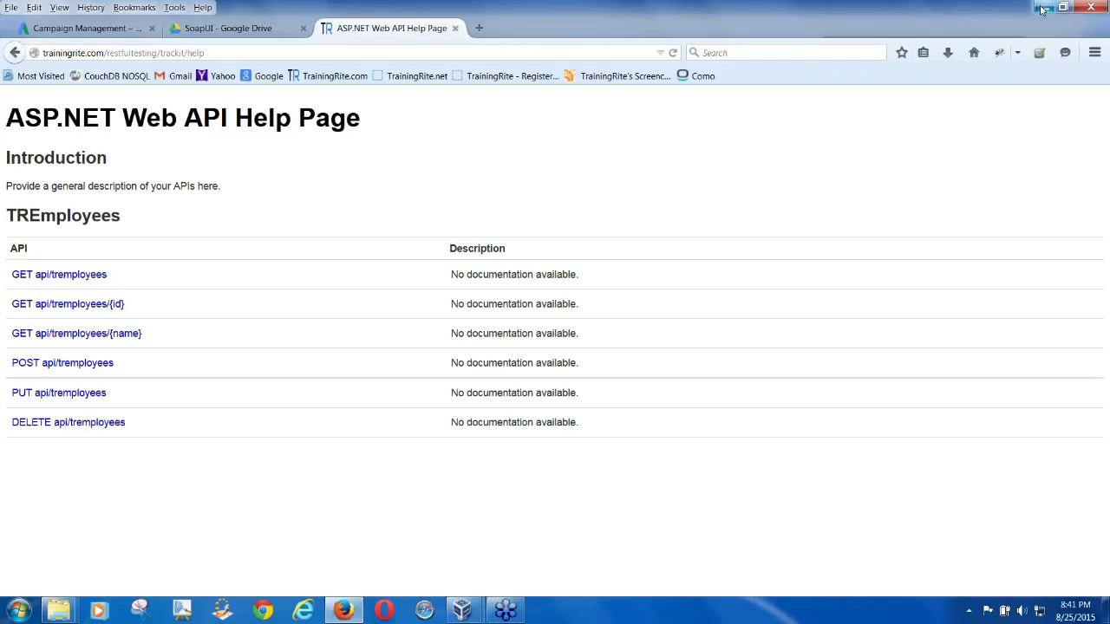
mouse_move(1044, 7)
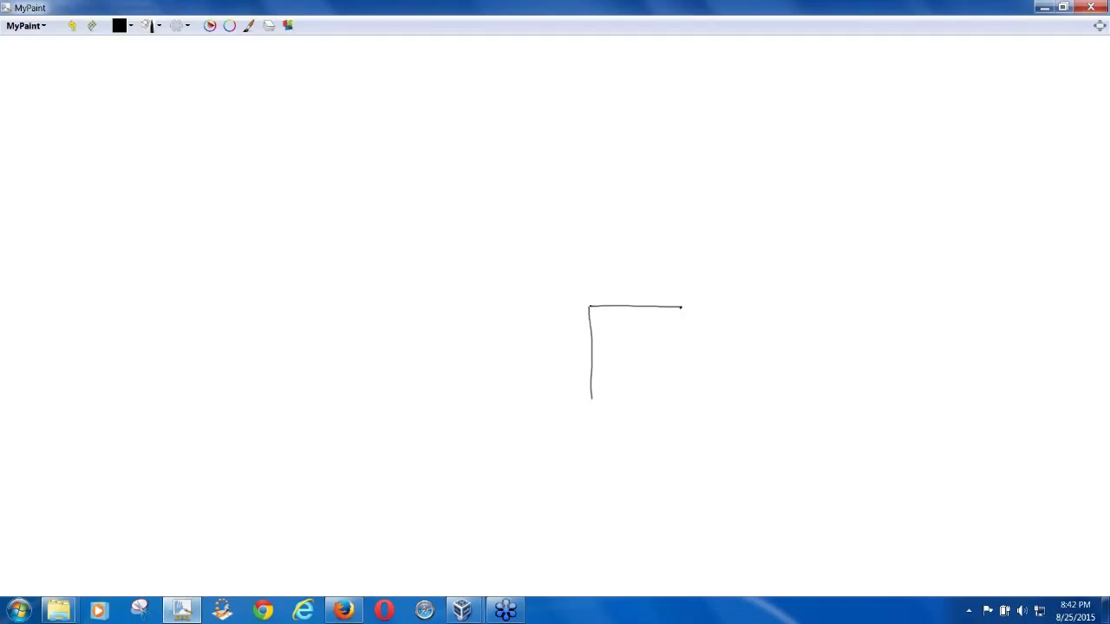
Step: Finish the Server box and write an underlined REST Service beneath it
drag(589, 395, 669, 411)
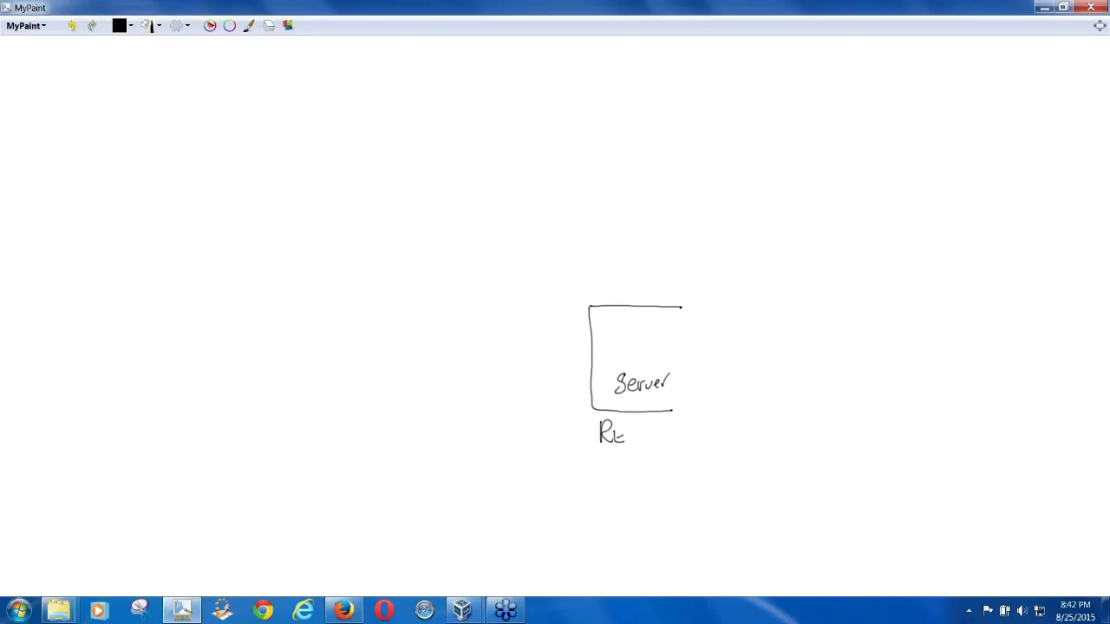
drag(610, 433, 638, 464)
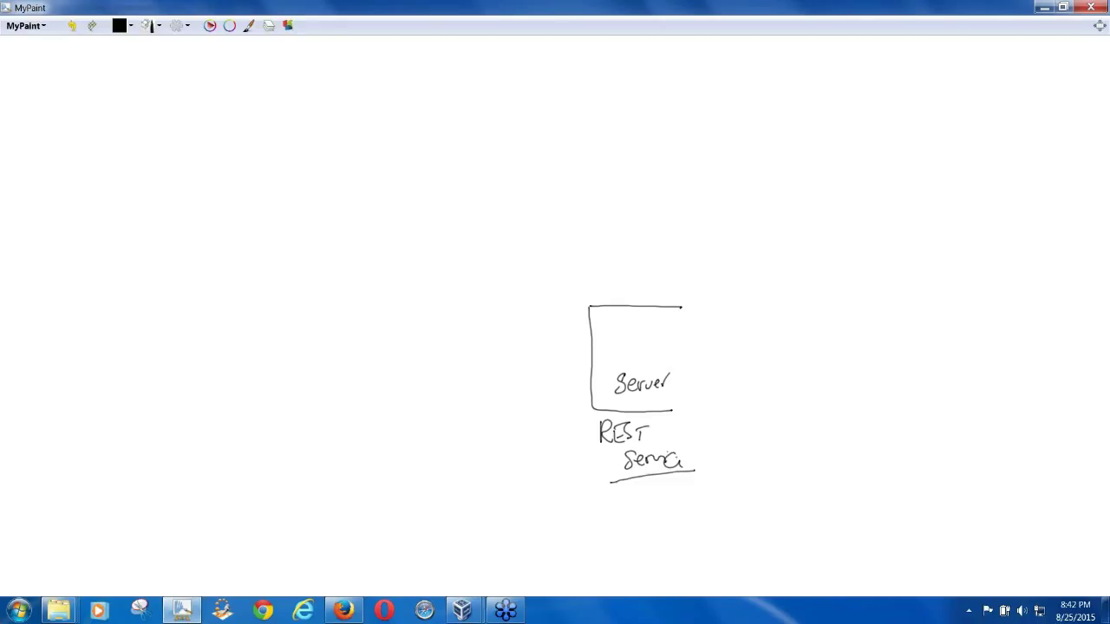
drag(668, 465, 685, 460)
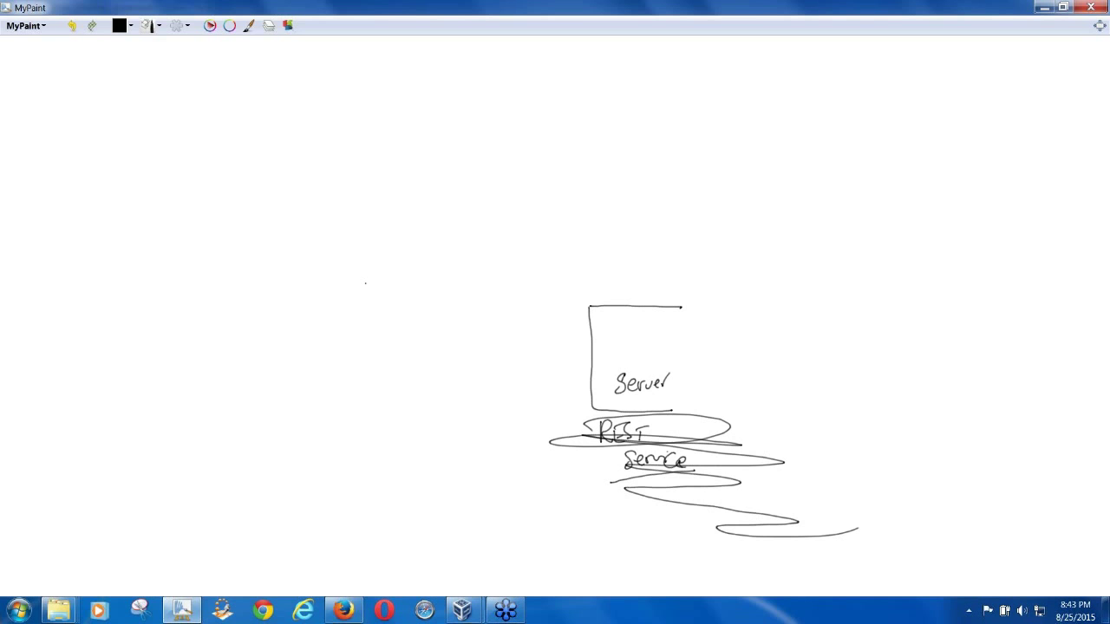
Step: On a fresh canvas, sketch an arrow from the Code box to a boxed XML label marked Soap Envelope
click(1093, 7)
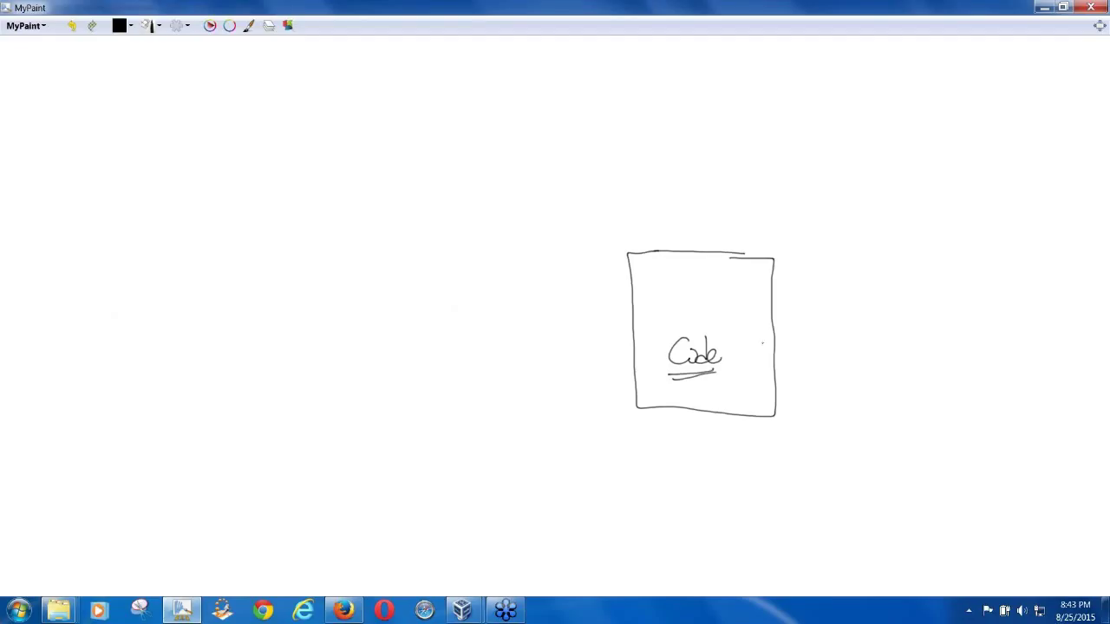
drag(737, 353, 853, 351)
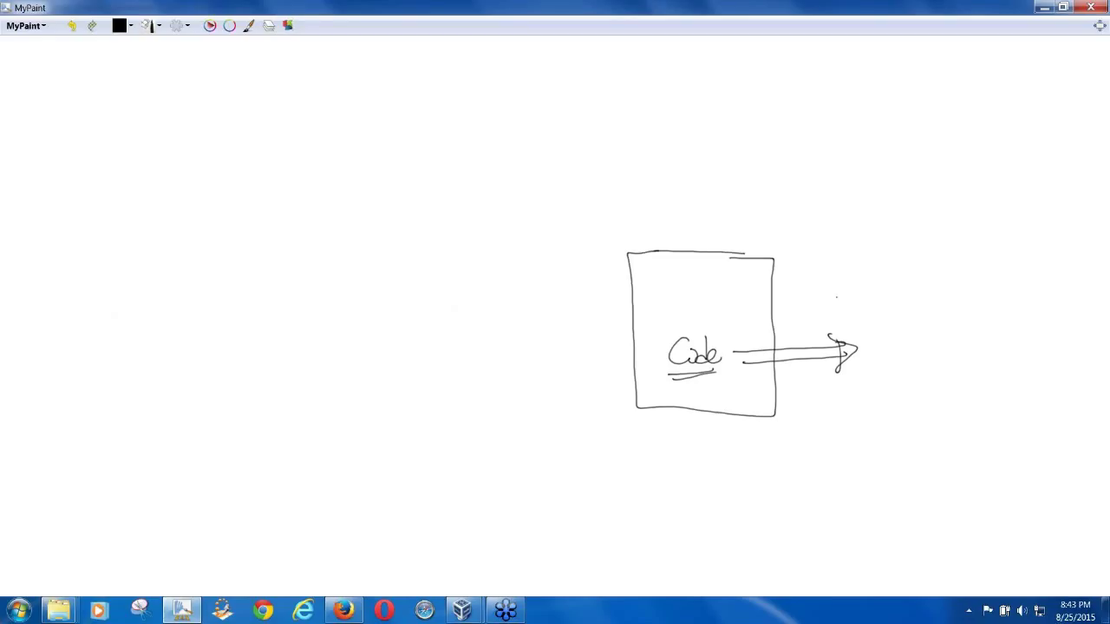
drag(830, 299, 878, 293)
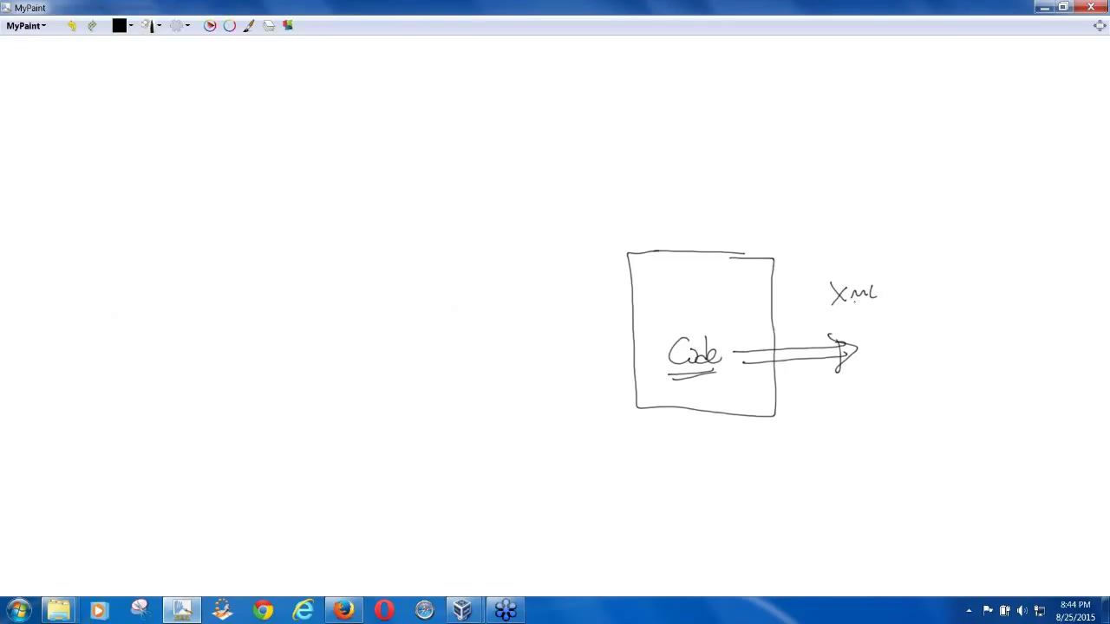
drag(763, 224, 822, 269)
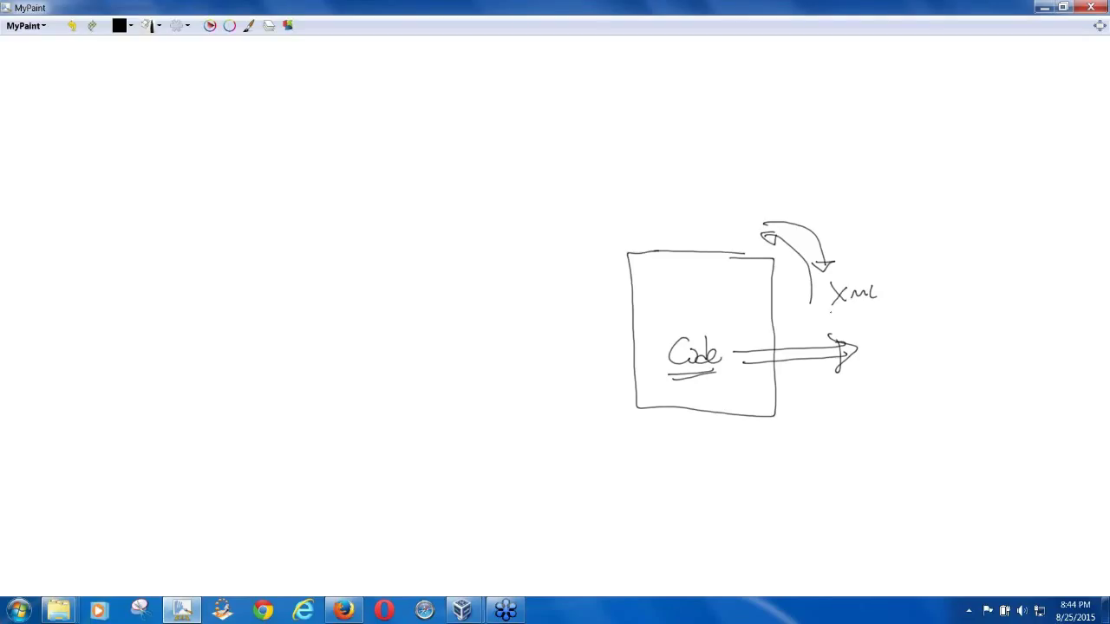
drag(818, 281, 888, 308)
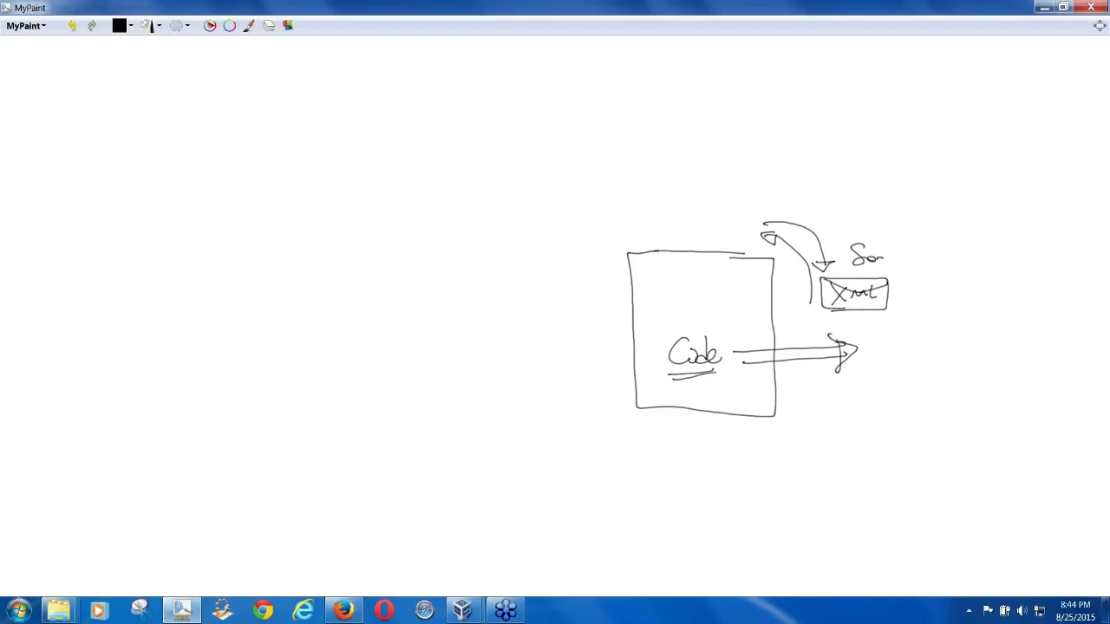
drag(883, 257, 909, 260)
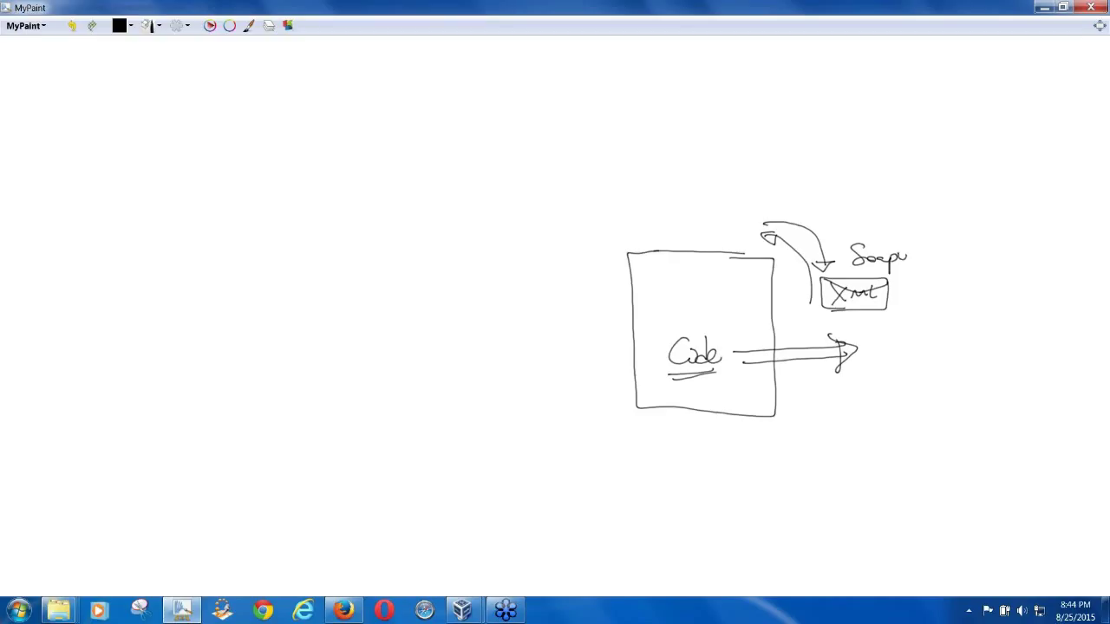
drag(881, 253, 939, 254)
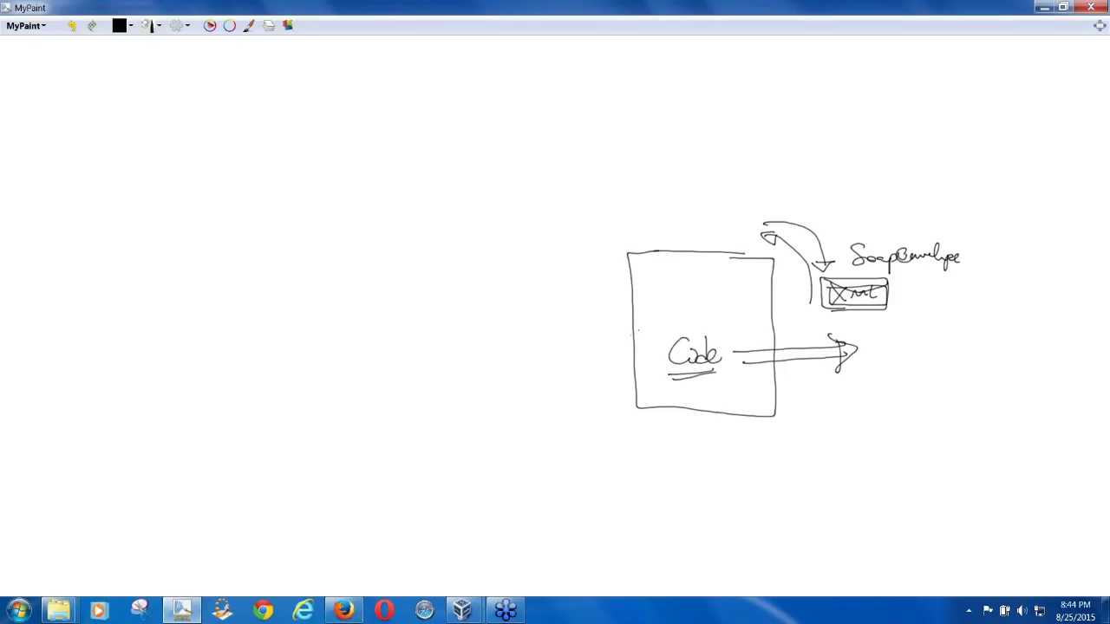
Step: Draw request arrows converging on the box at :80 and label it App Server (web server)
click(475, 137)
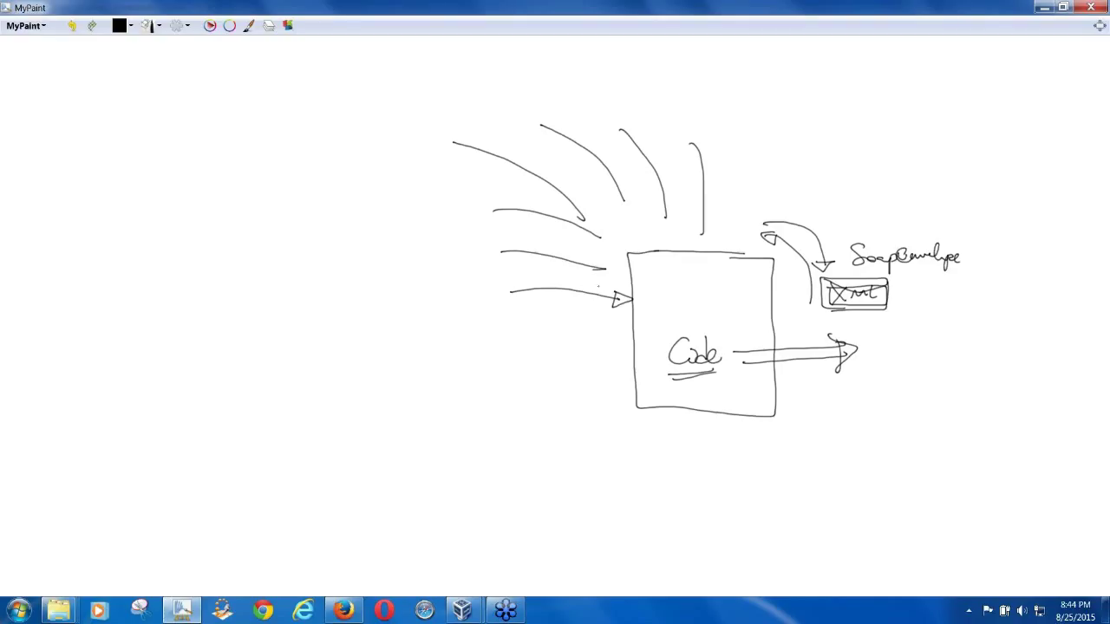
drag(529, 271, 633, 268)
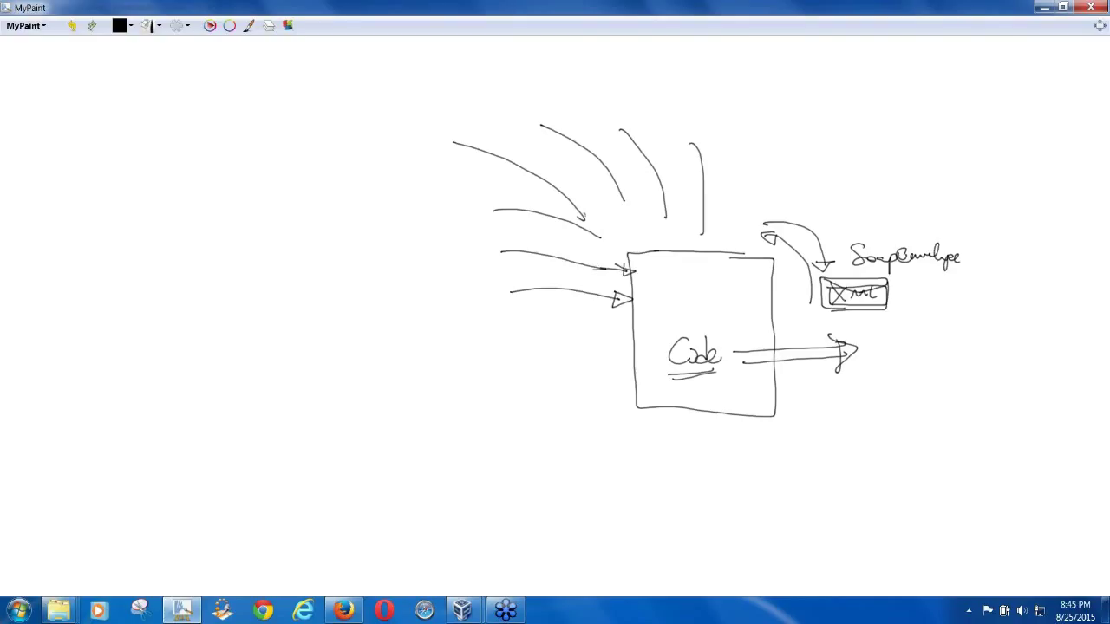
drag(586, 217, 638, 251)
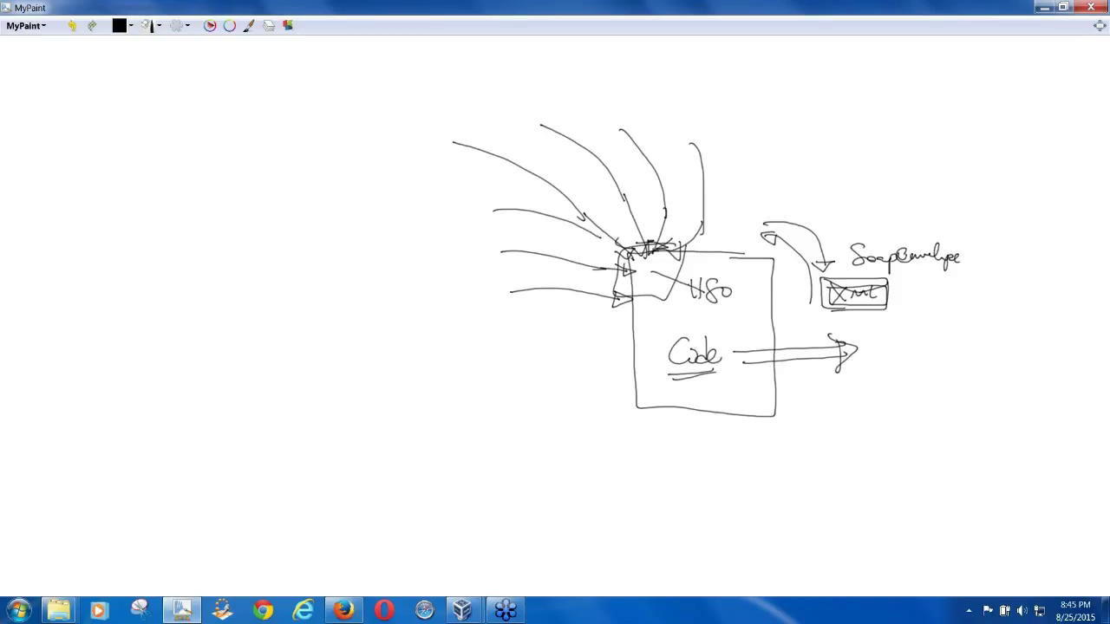
drag(645, 281, 656, 347)
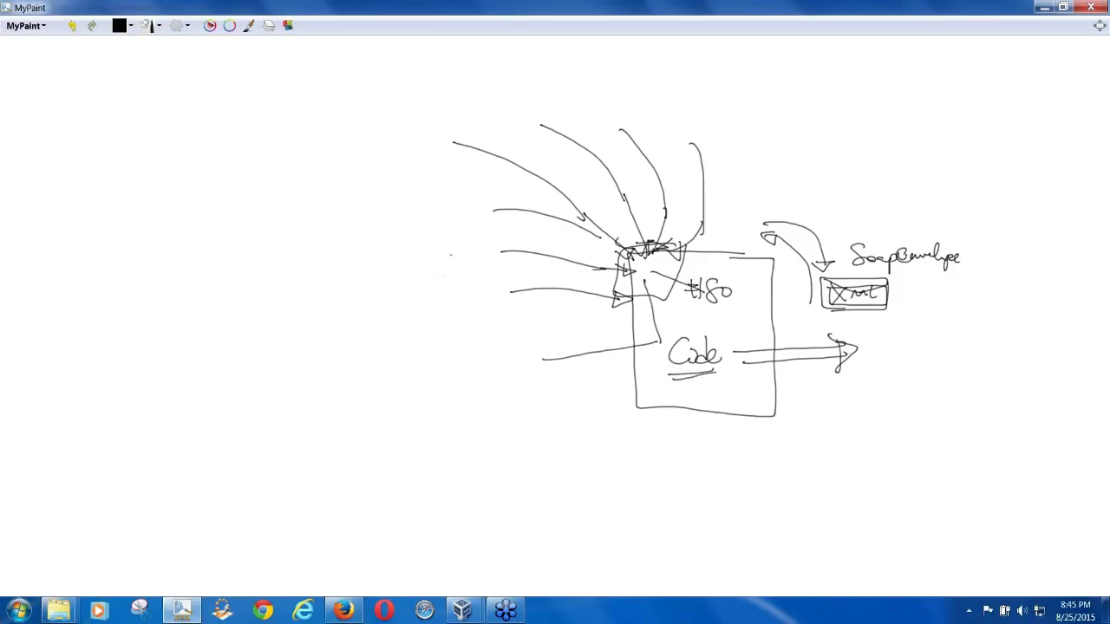
drag(442, 339, 454, 368)
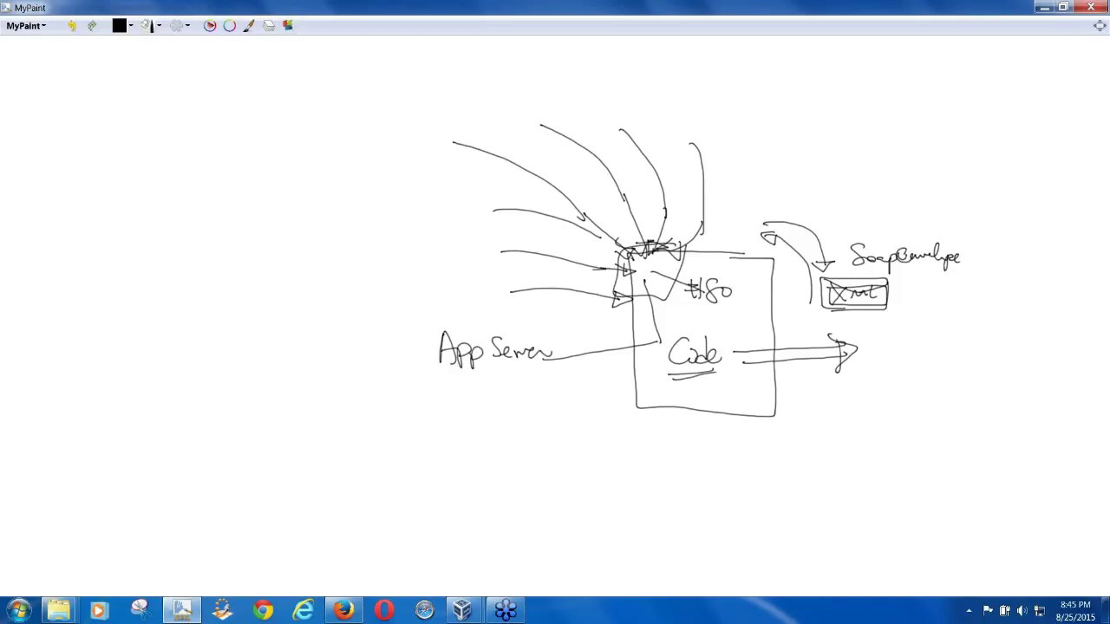
drag(460, 385, 507, 382)
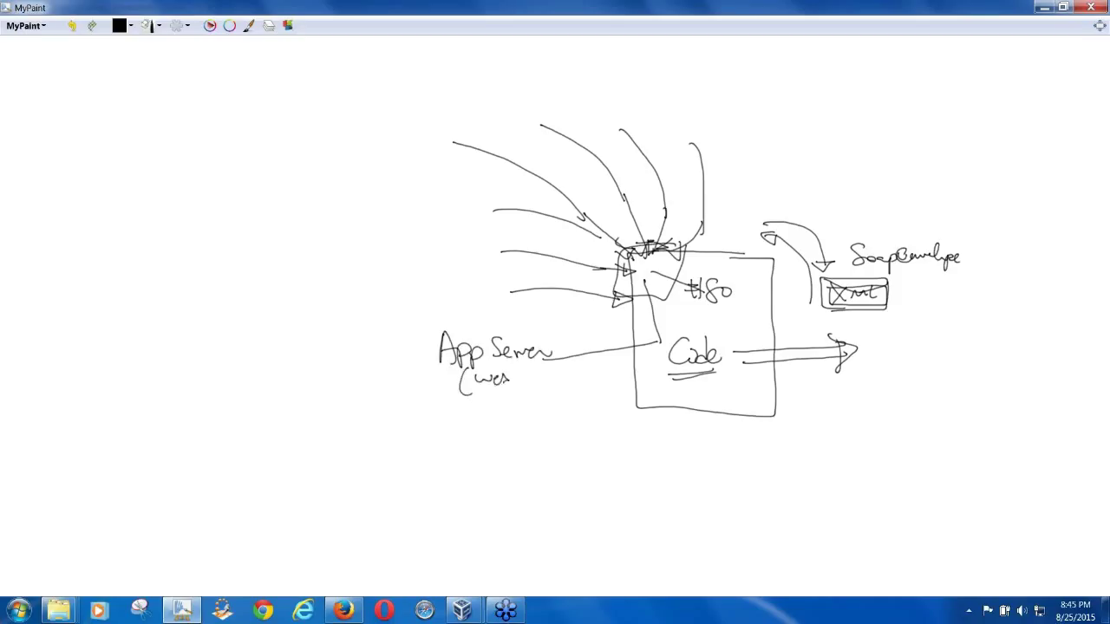
drag(468, 378, 564, 382)
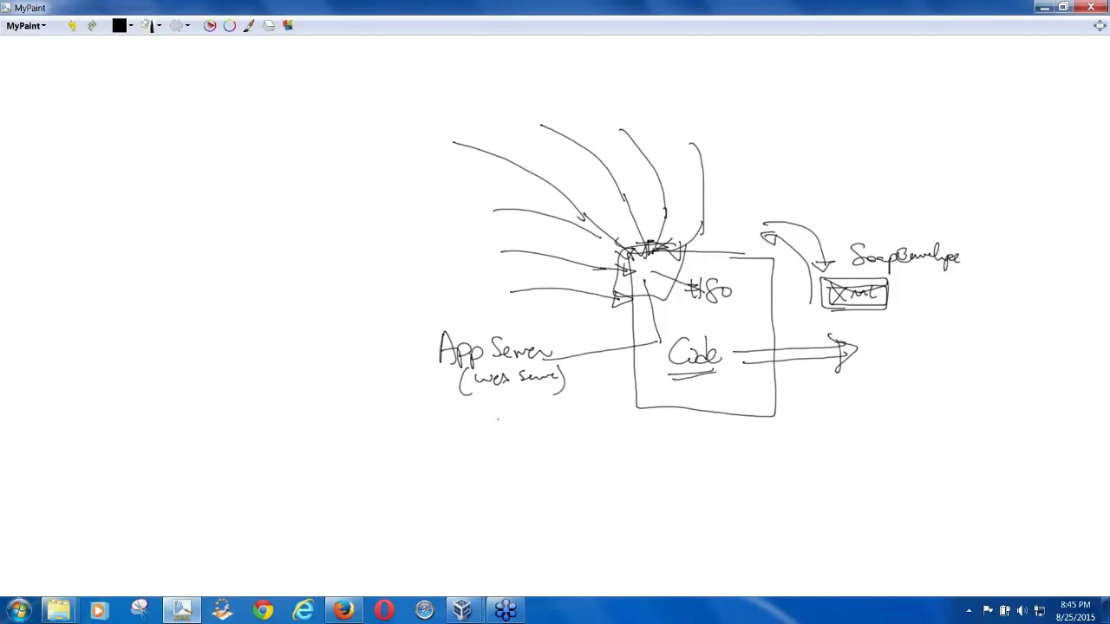
Step: List Tomcat, IIS, websphere, Apache and weblogic under App Server
drag(494, 421, 572, 421)
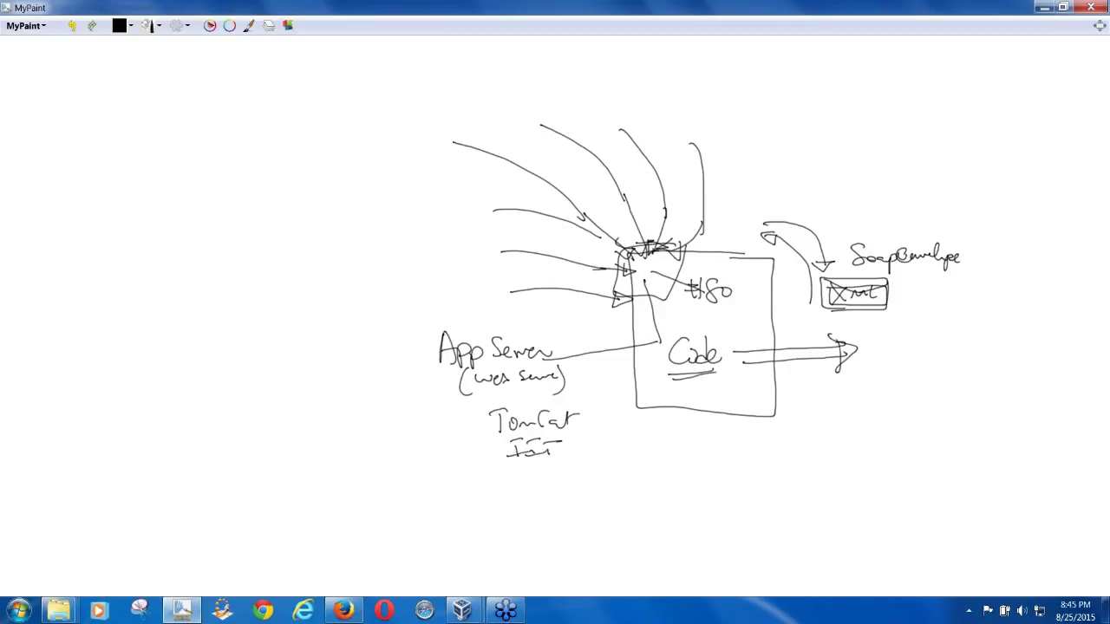
drag(610, 450, 641, 448)
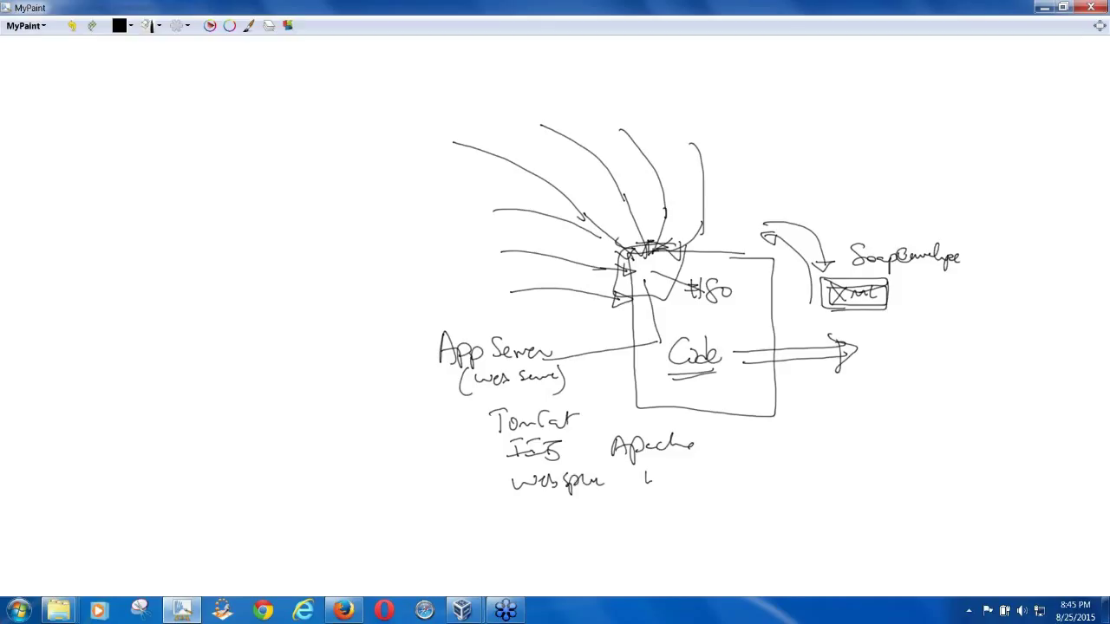
drag(645, 477, 717, 472)
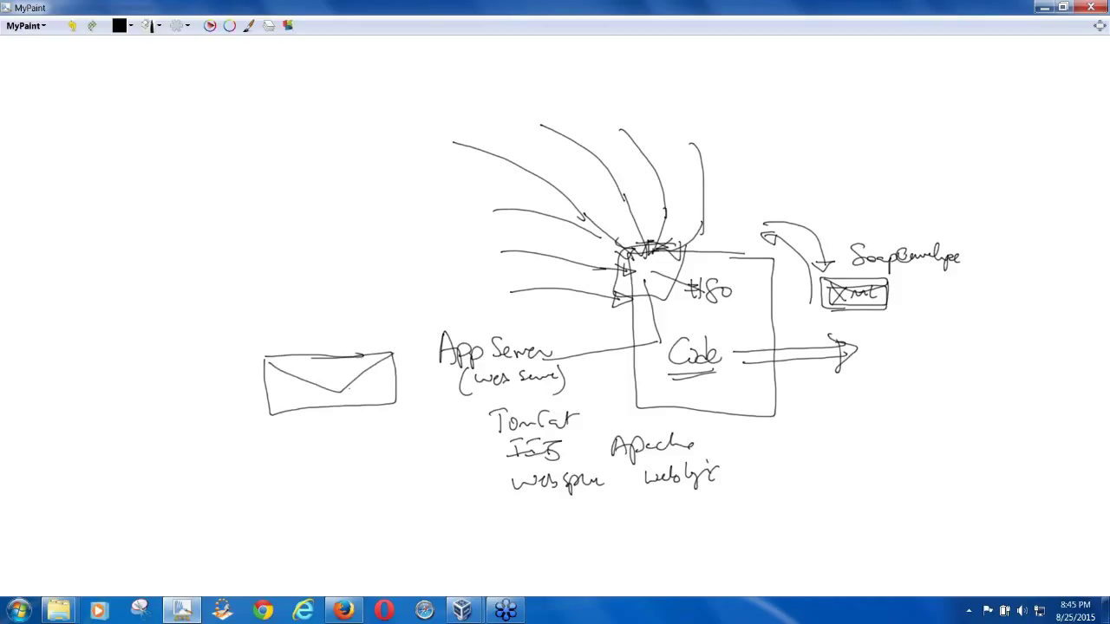
Step: Label the envelope Payload with XML and parse beneath, and write Rules & regulation beside it
drag(299, 380, 378, 385)
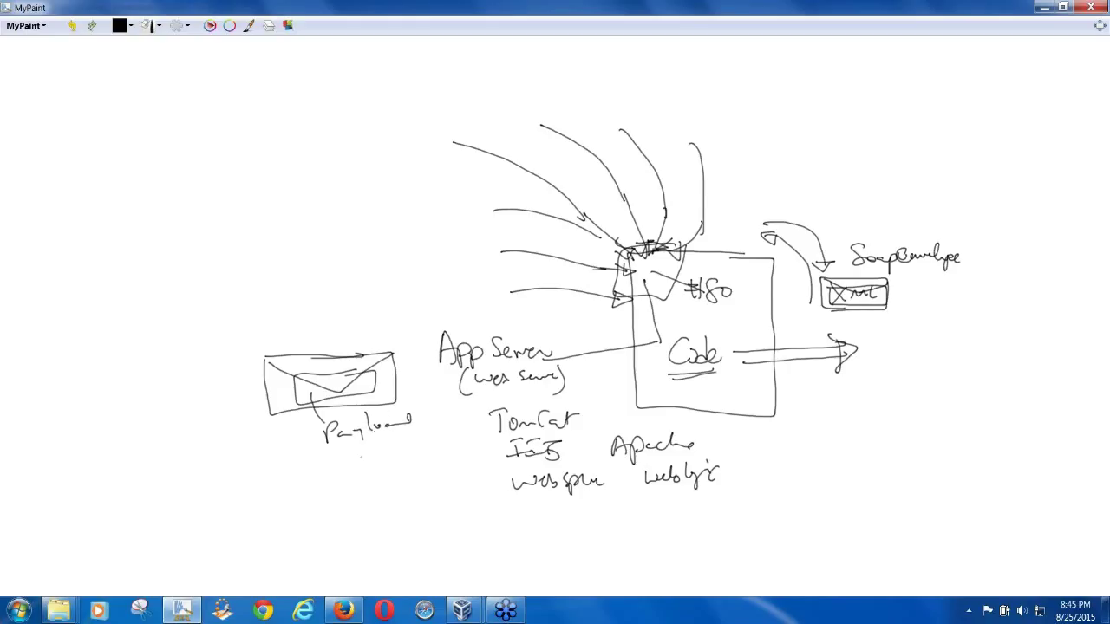
drag(345, 454, 408, 472)
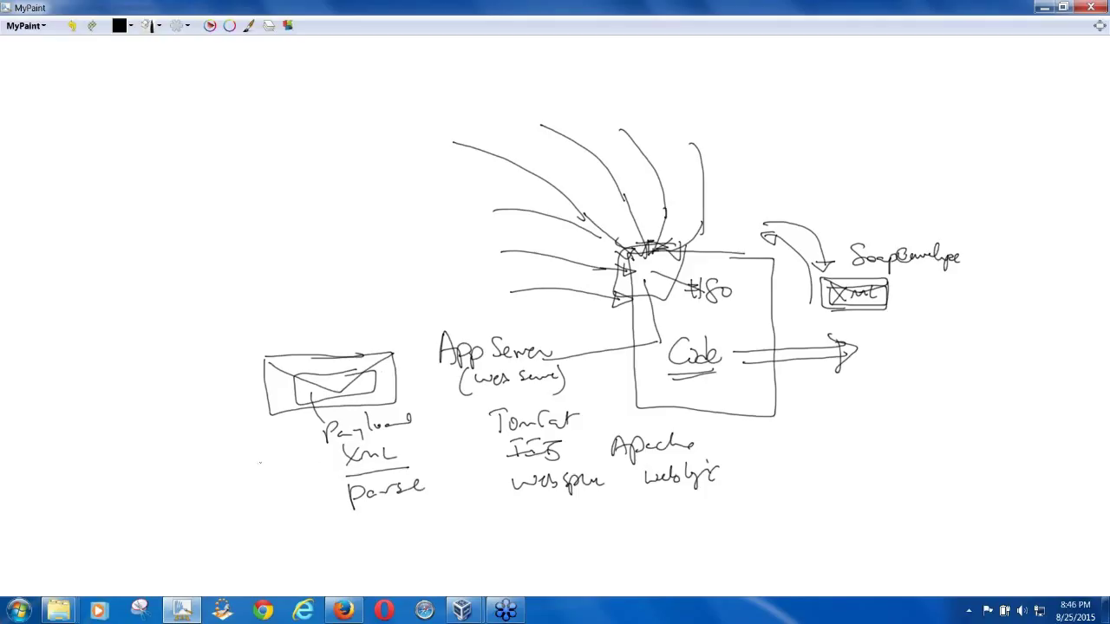
drag(204, 443, 229, 471)
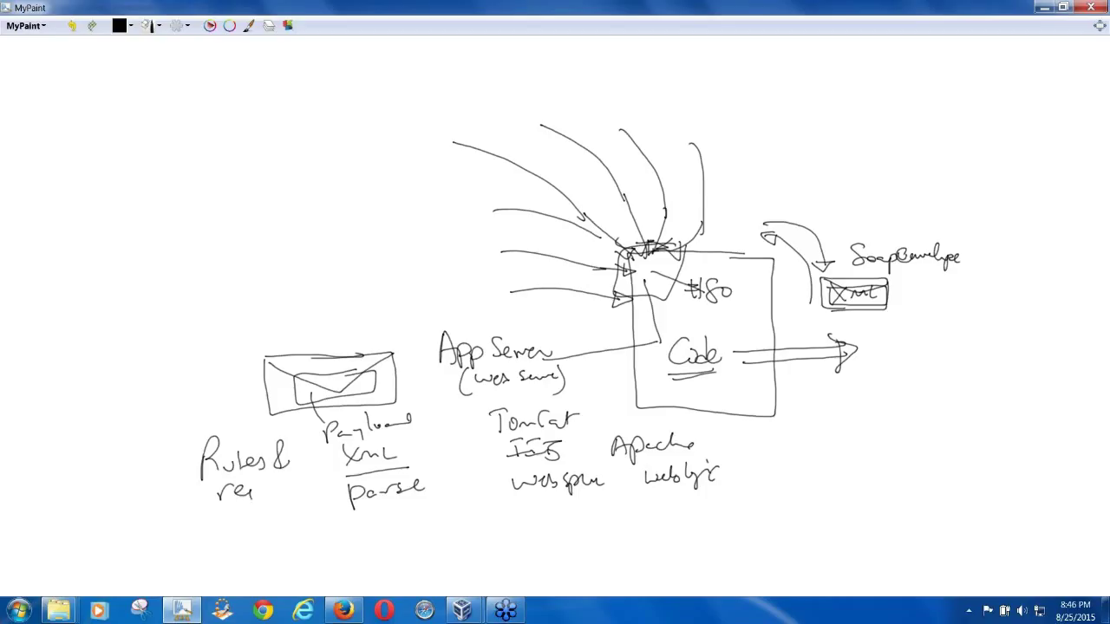
drag(234, 500, 321, 489)
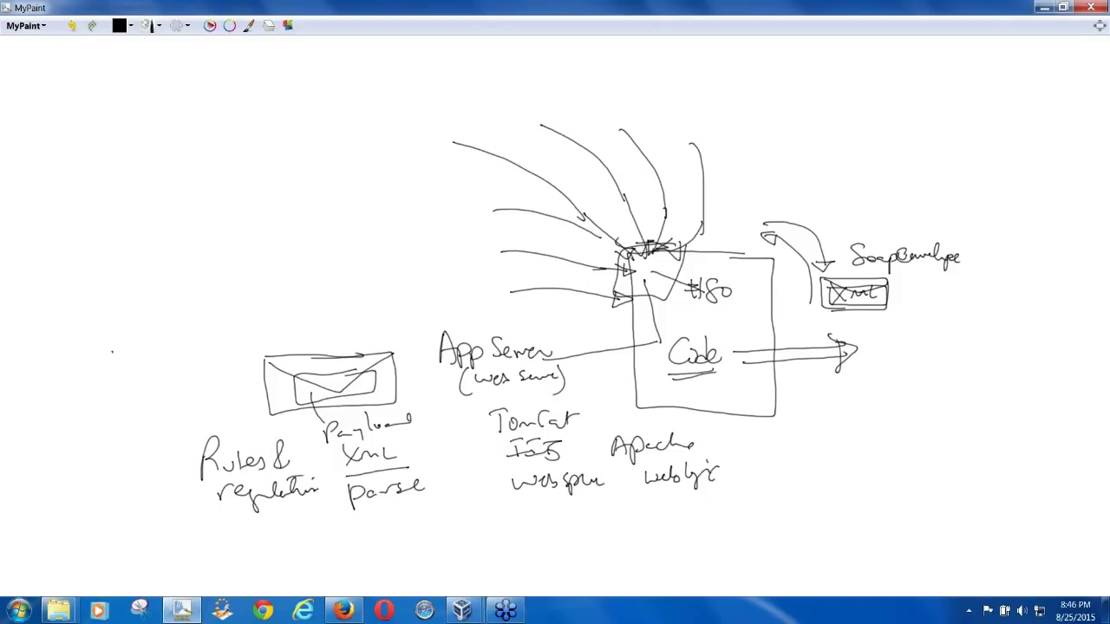
Step: Write XmL Well formed at the far left of the sketch
drag(113, 355, 156, 416)
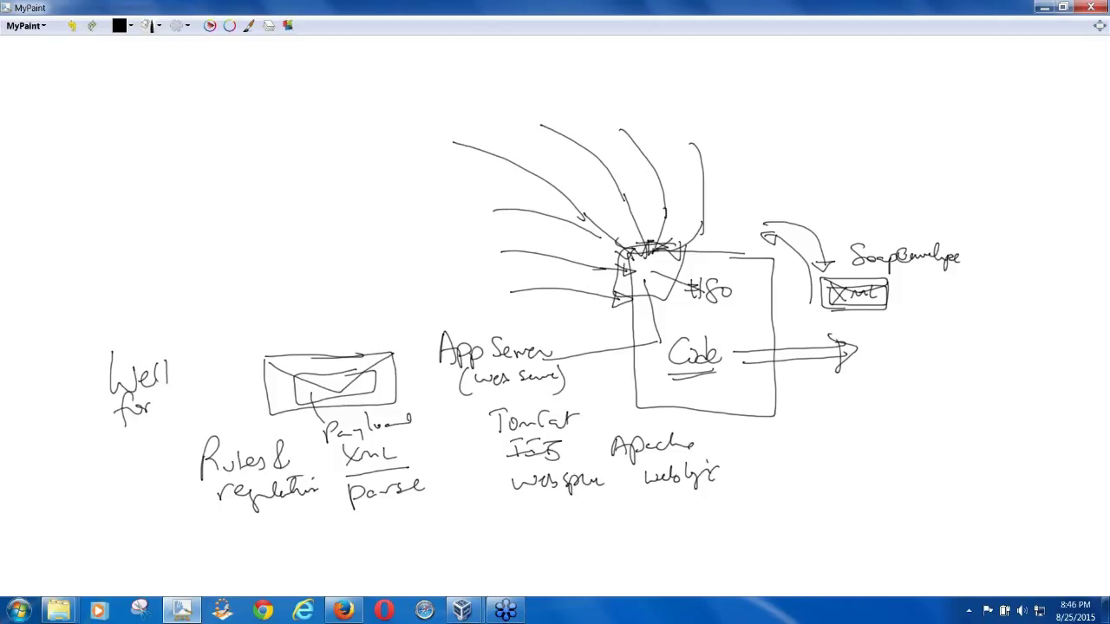
drag(152, 403, 204, 403)
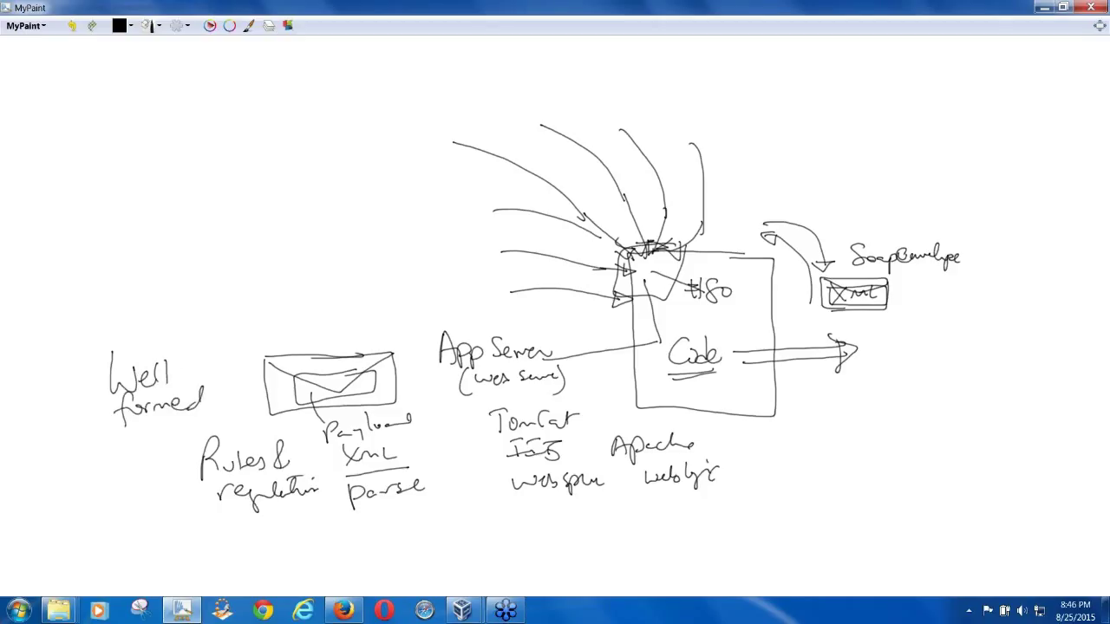
text(XmL)
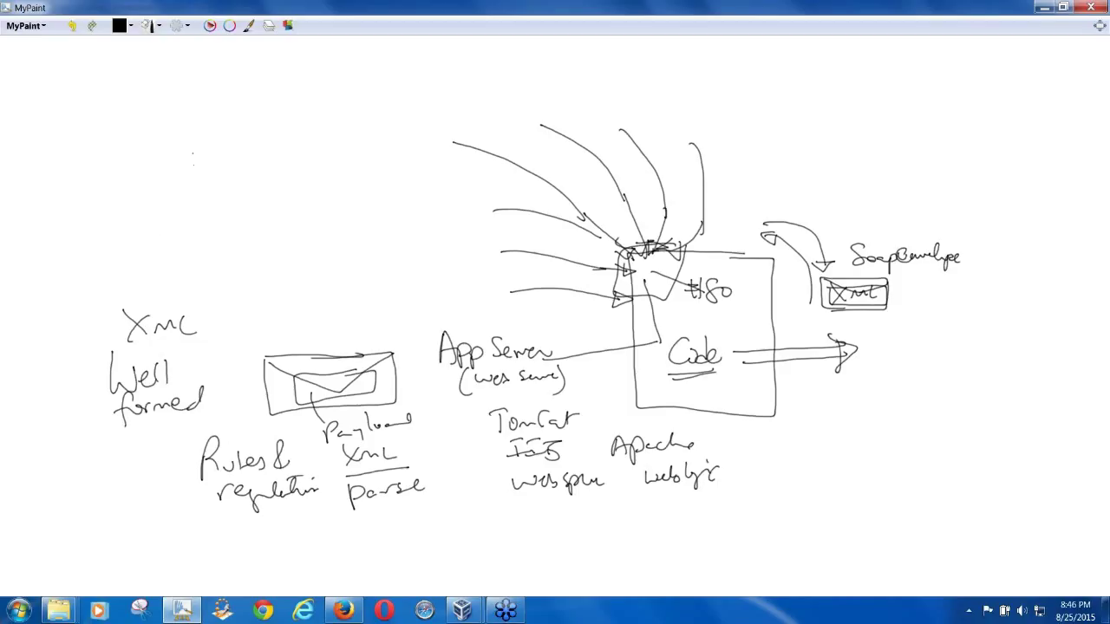
mouse_move(170, 188)
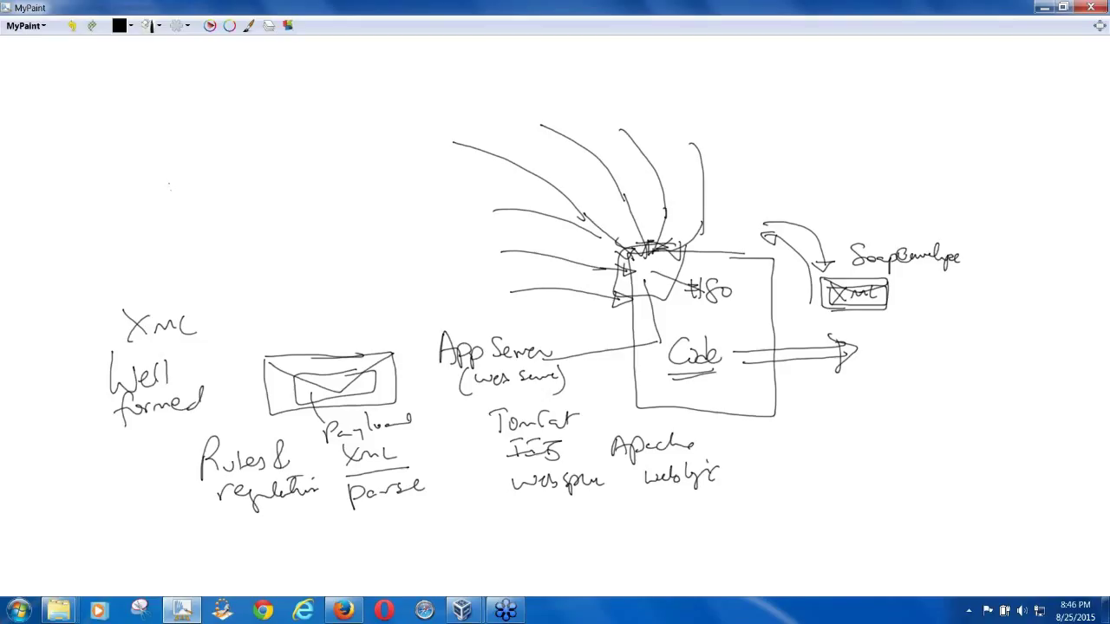
Step: Handwrite an SSN example in number tags and a Password tag line below it
drag(182, 177, 156, 208)
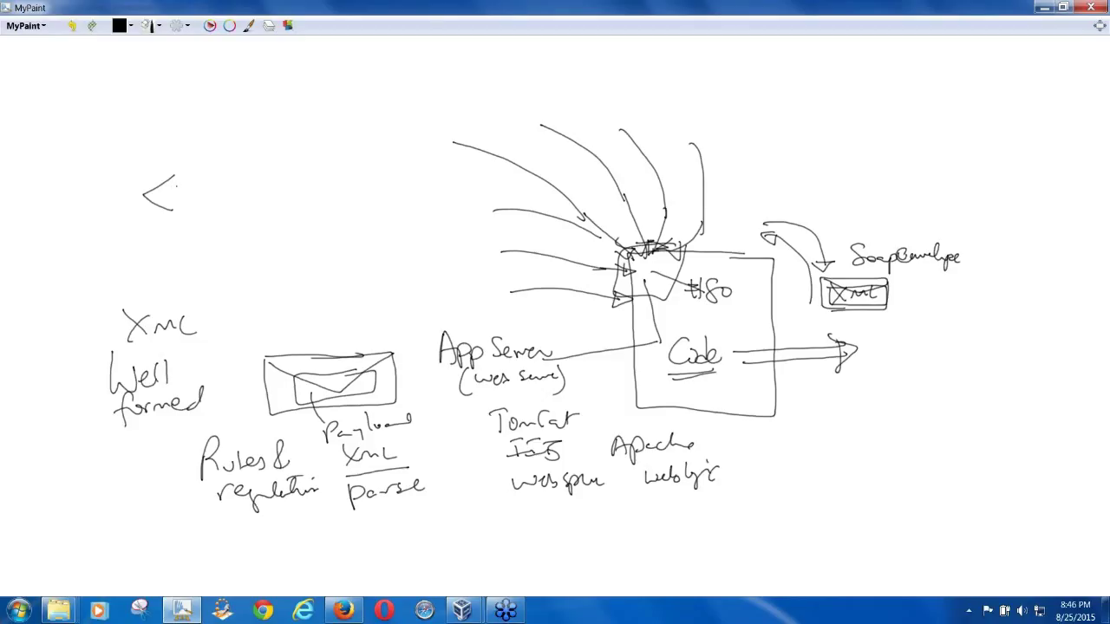
drag(211, 177, 225, 205)
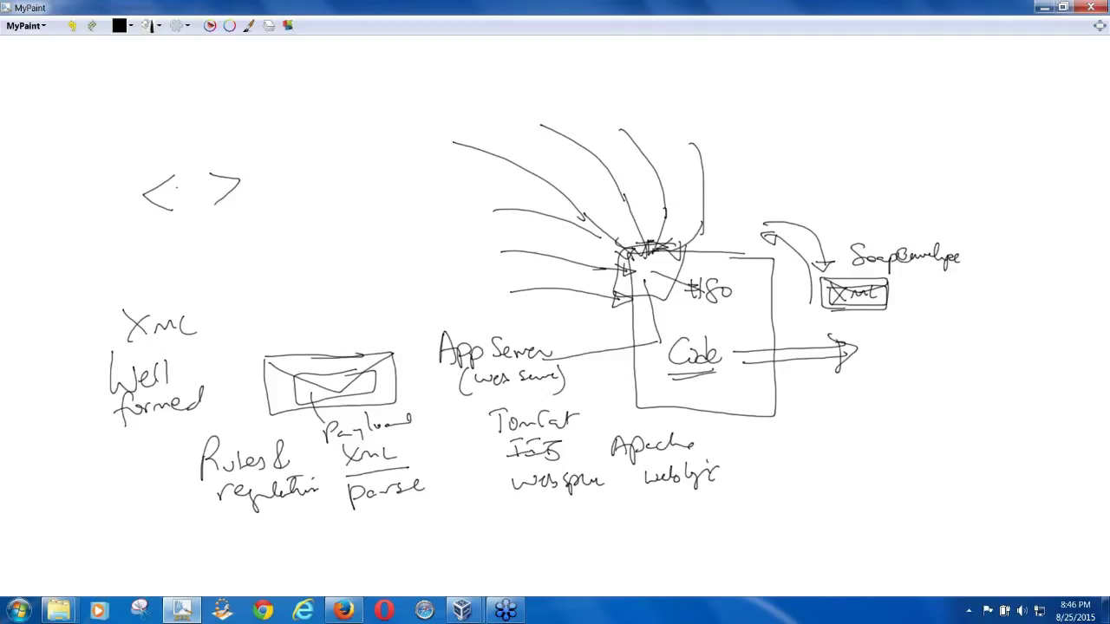
drag(169, 194, 212, 194)
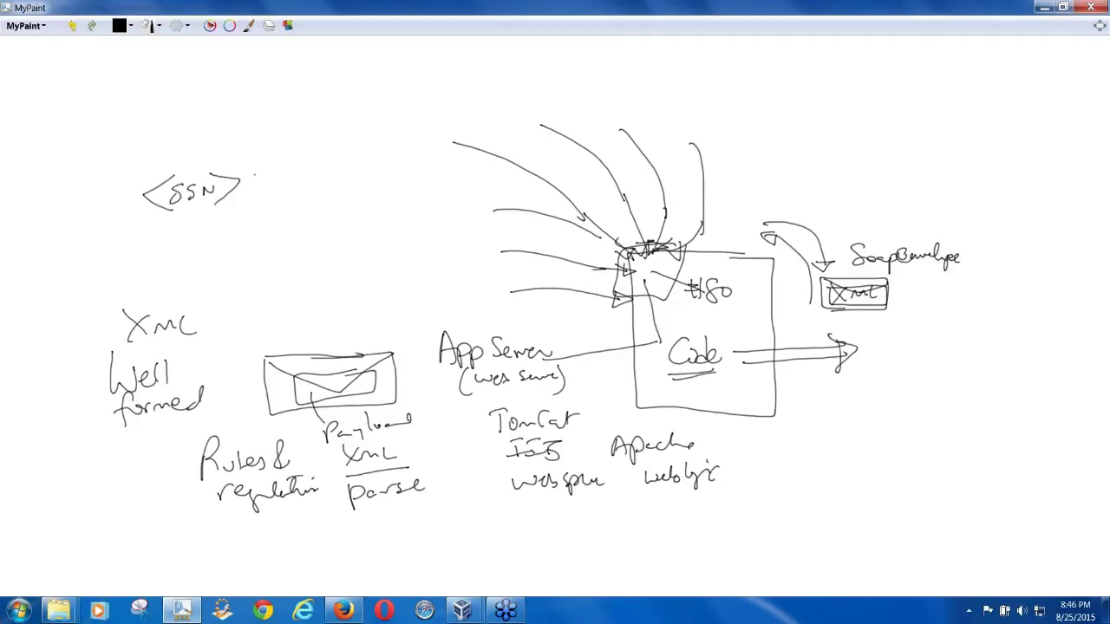
drag(252, 182, 316, 188)
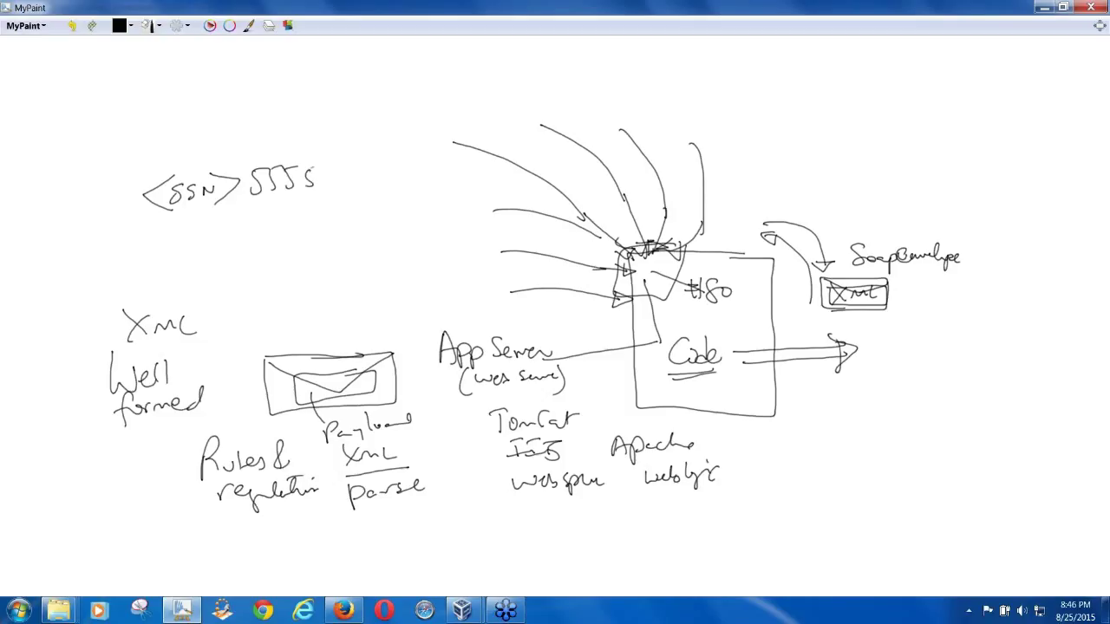
drag(326, 176, 385, 177)
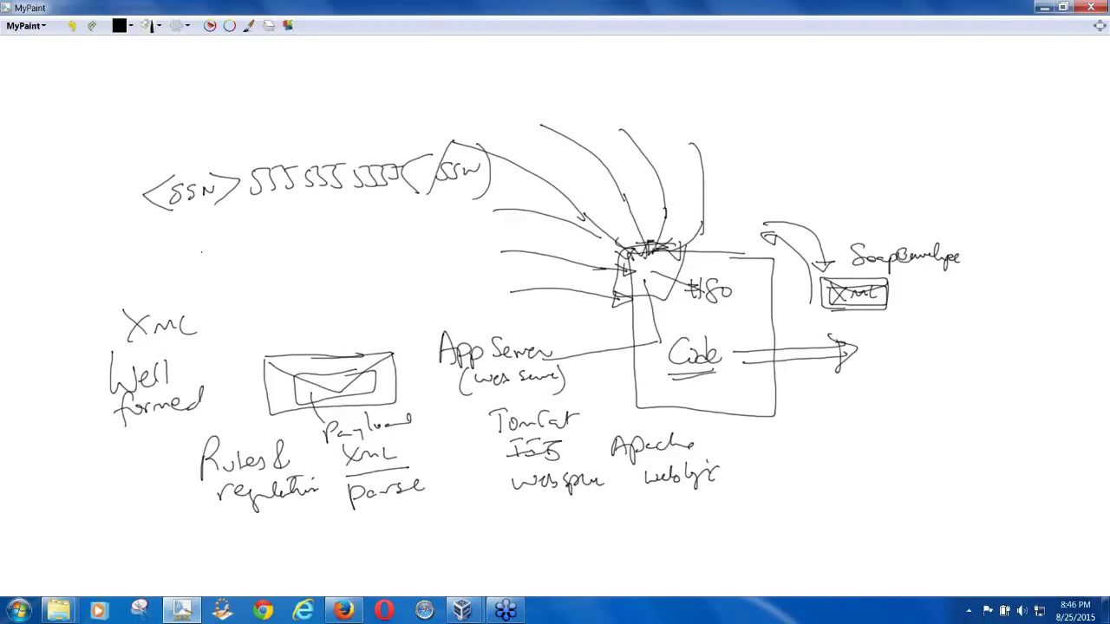
drag(180, 257, 205, 246)
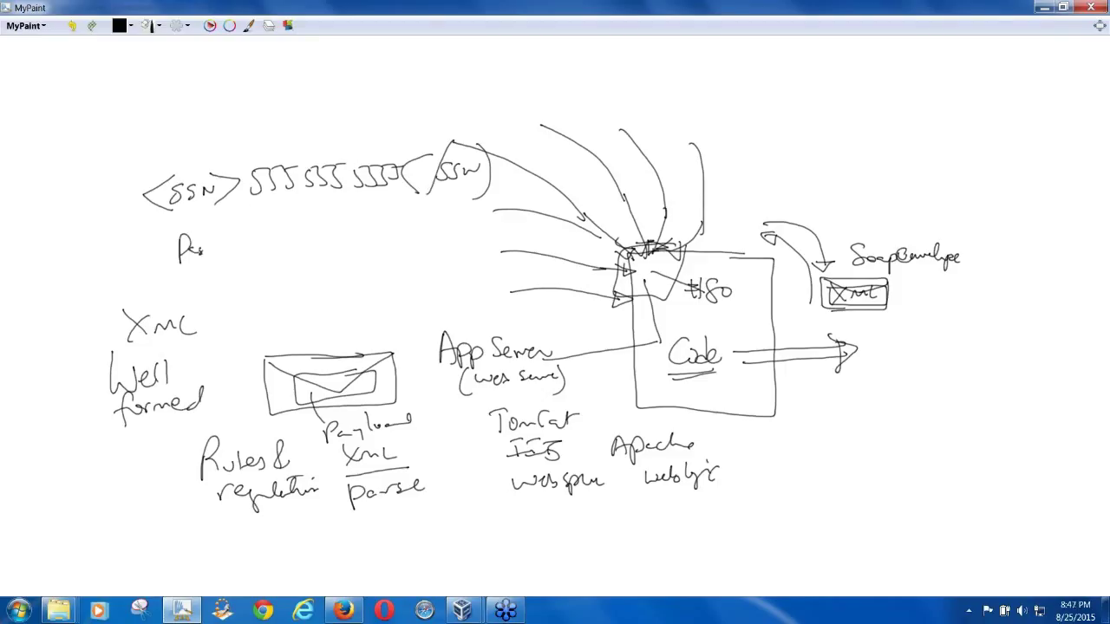
drag(182, 246, 246, 247)
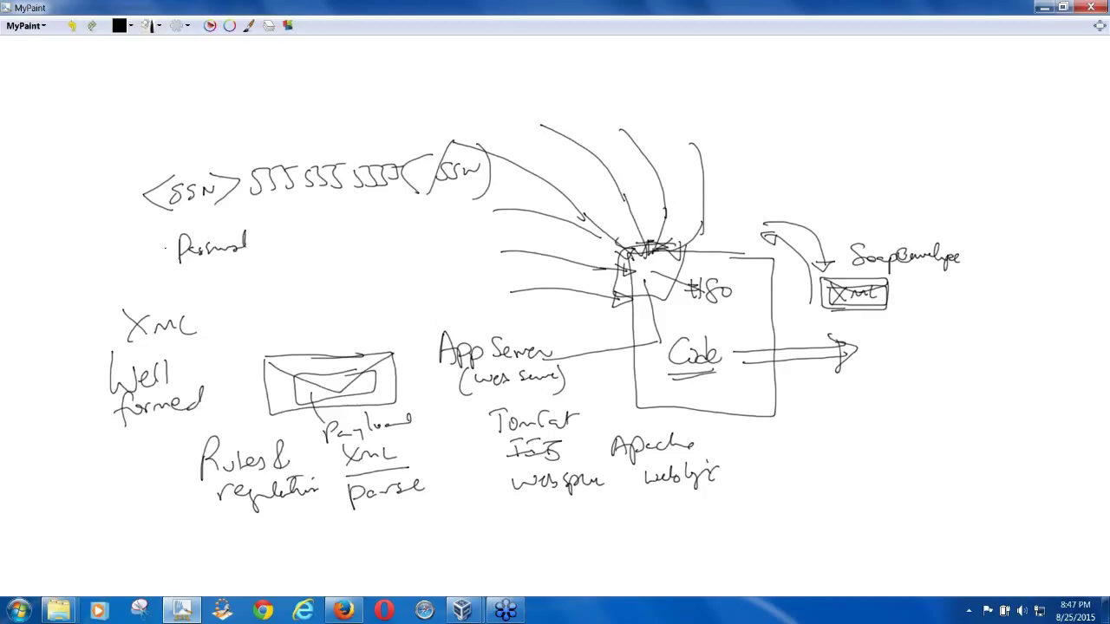
drag(152, 240, 269, 252)
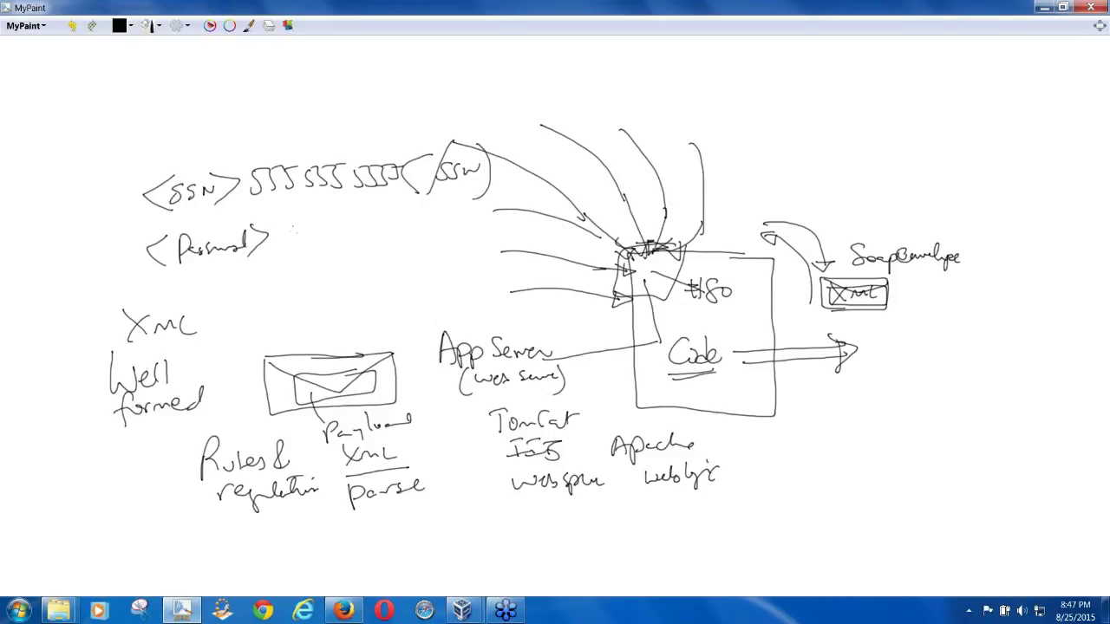
drag(286, 229, 326, 229)
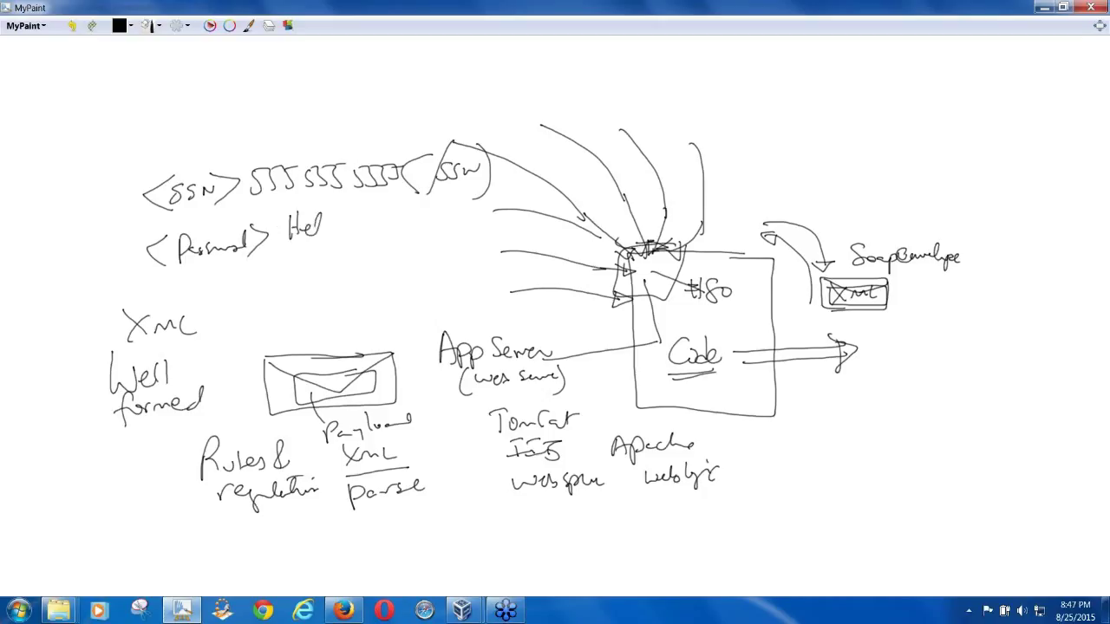
drag(321, 229, 356, 234)
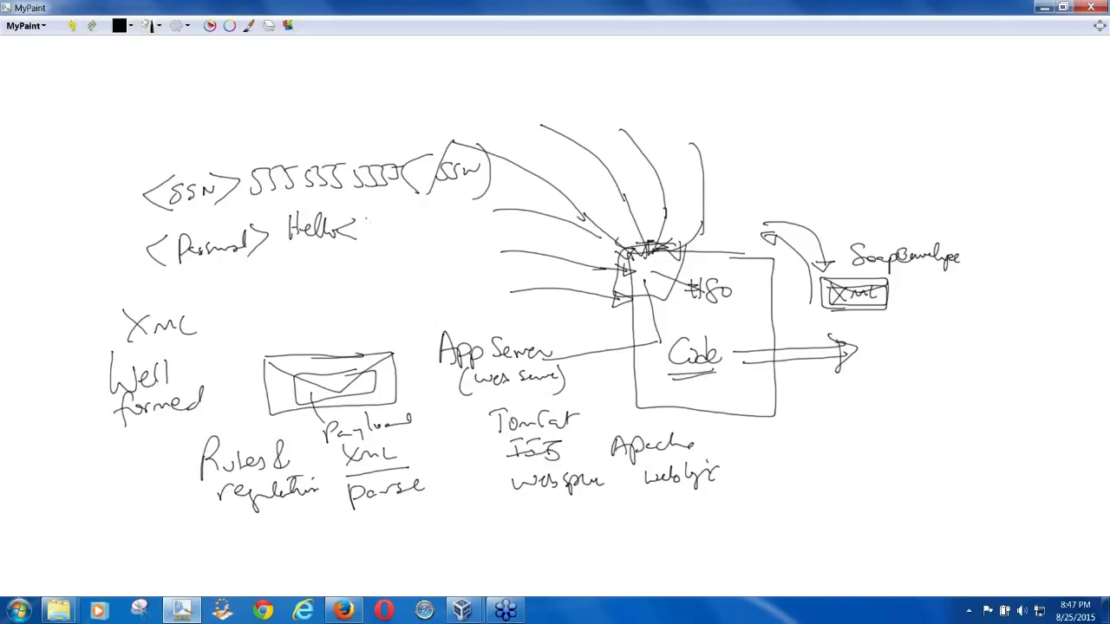
drag(368, 222, 407, 239)
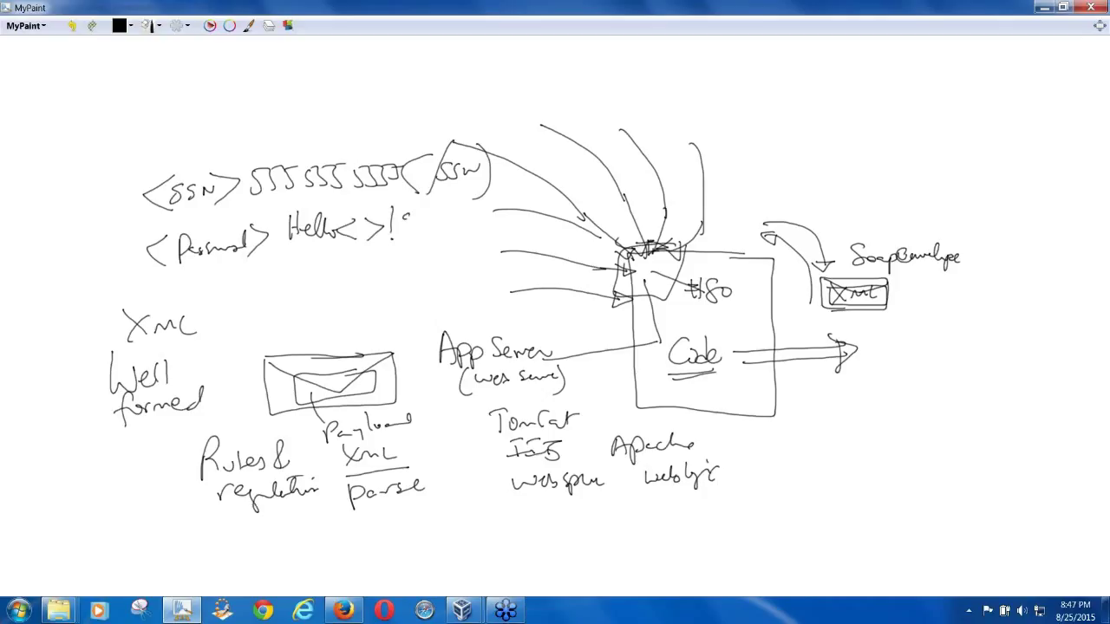
drag(408, 229, 420, 242)
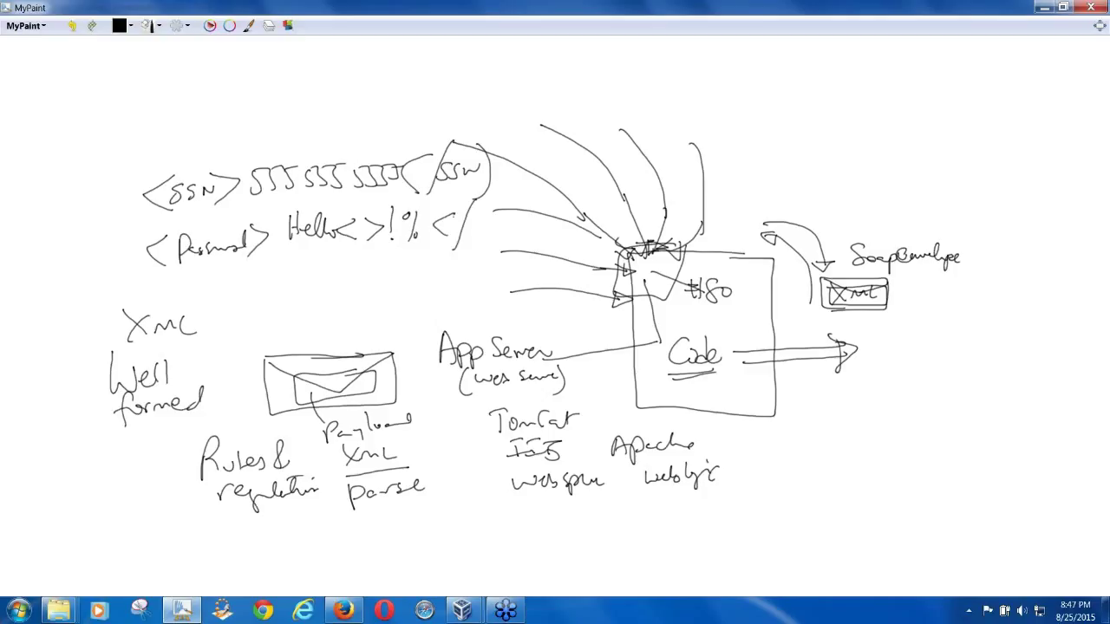
drag(477, 212, 521, 226)
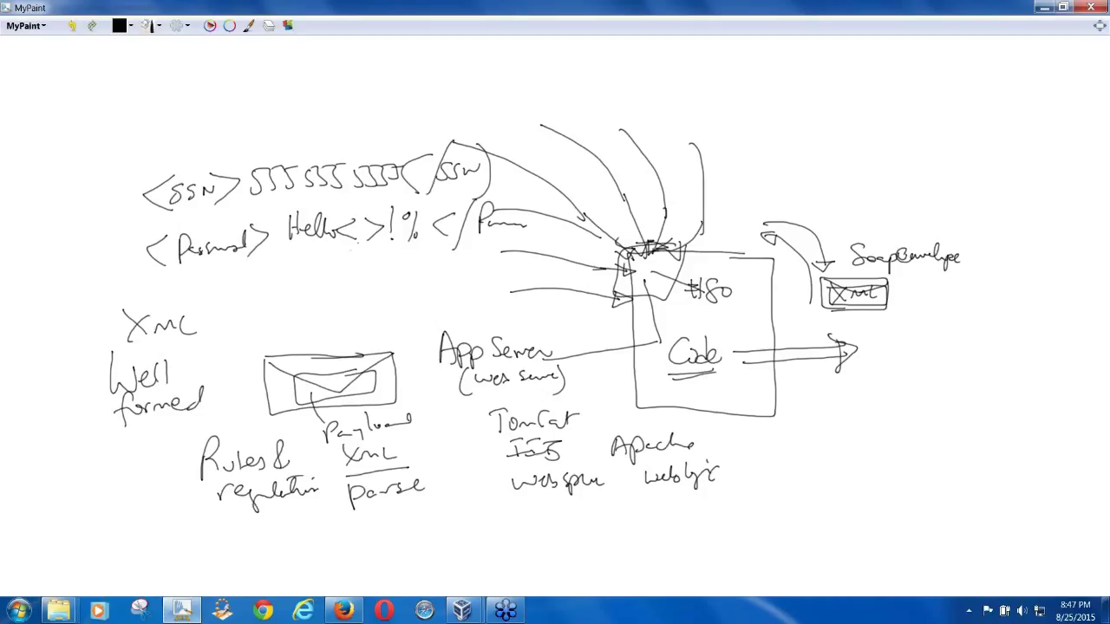
drag(364, 212, 350, 251)
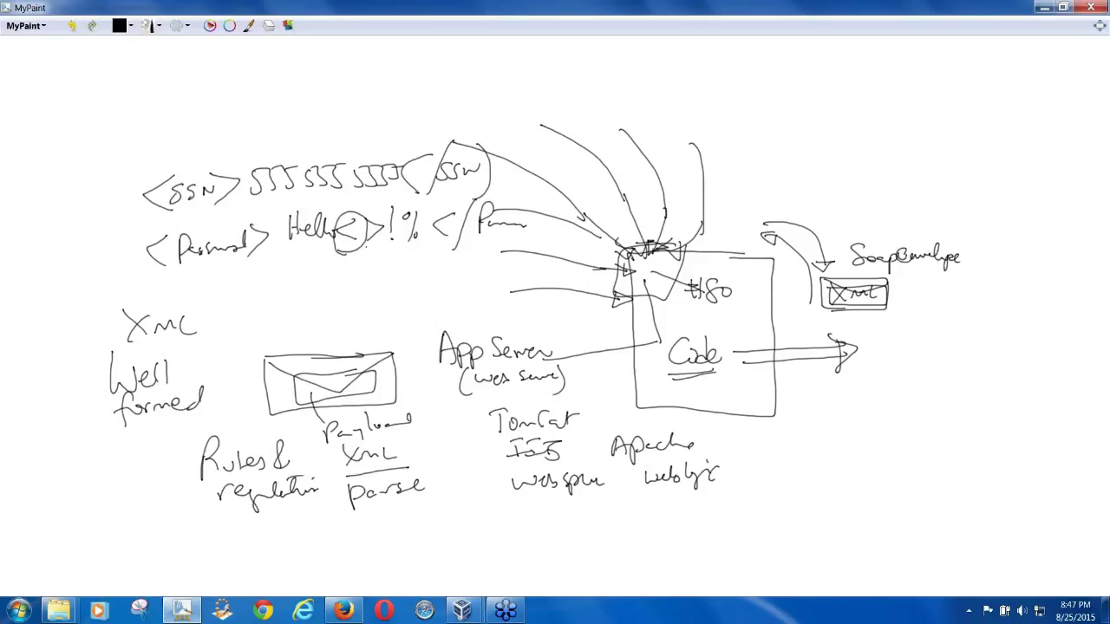
drag(356, 217, 368, 247)
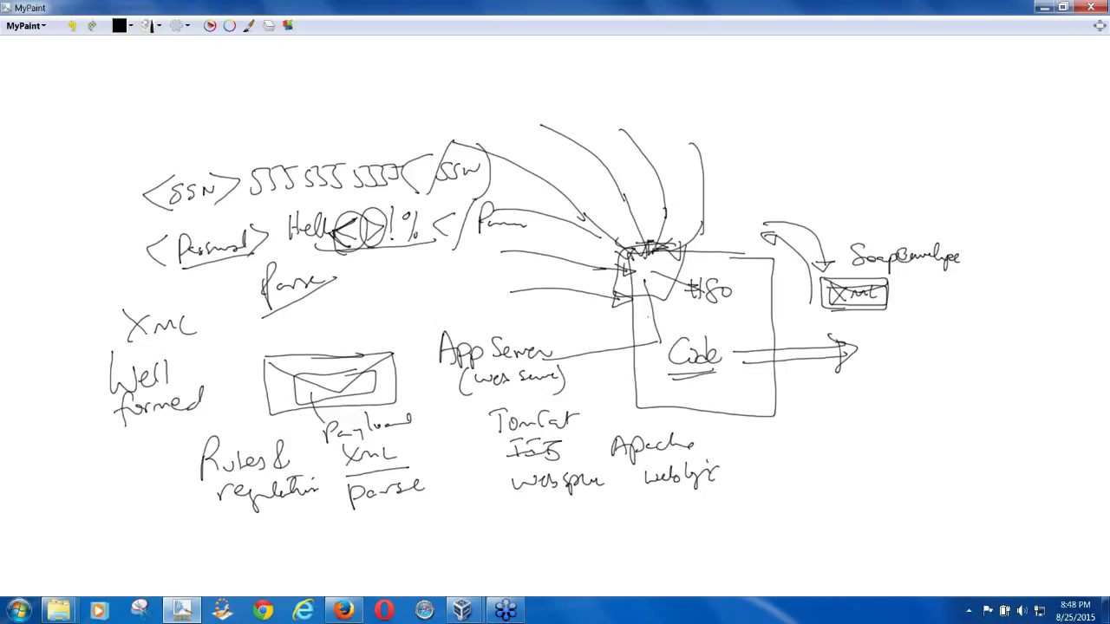
Step: Draw a small bracket and envelope shapes heading toward the server among the request lines
drag(503, 295, 590, 286)
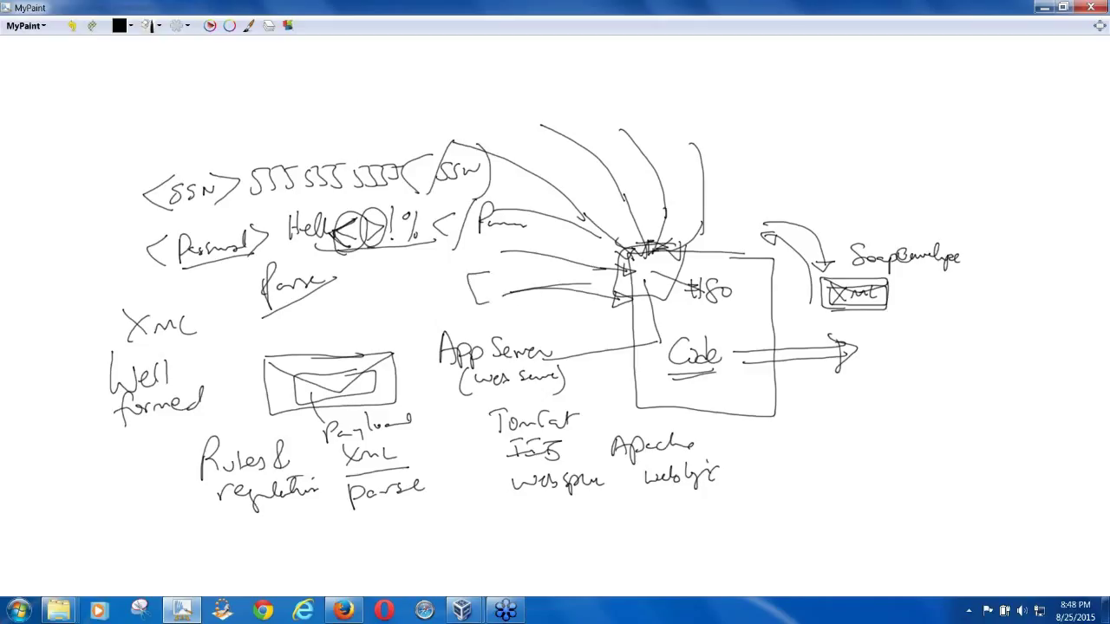
drag(468, 268, 494, 312)
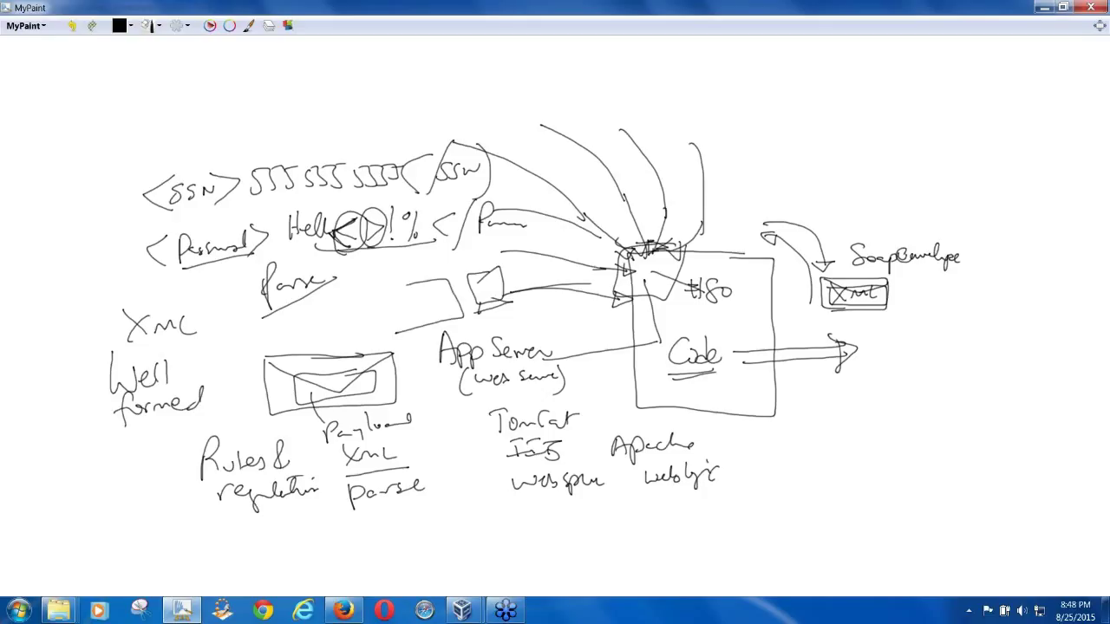
drag(416, 359, 430, 422)
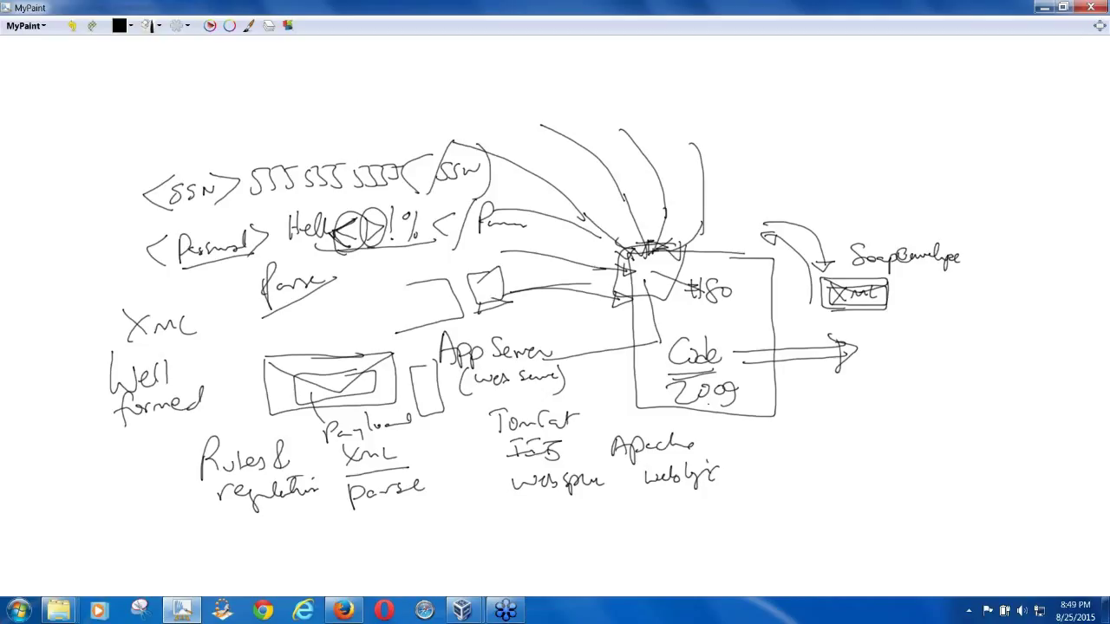
mouse_move(708, 403)
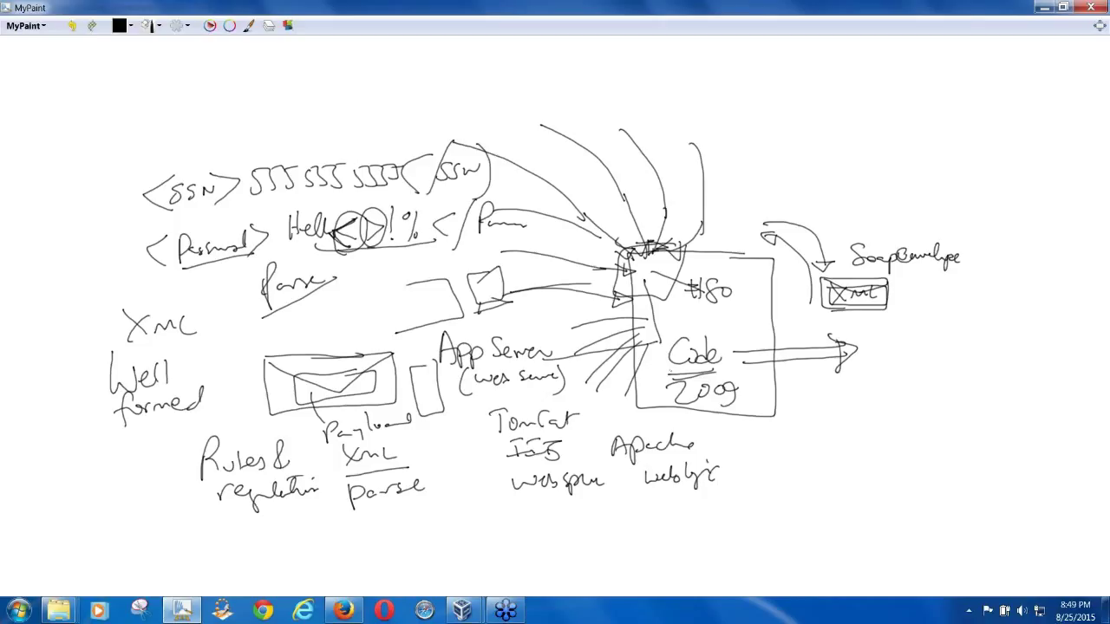
mouse_move(670, 371)
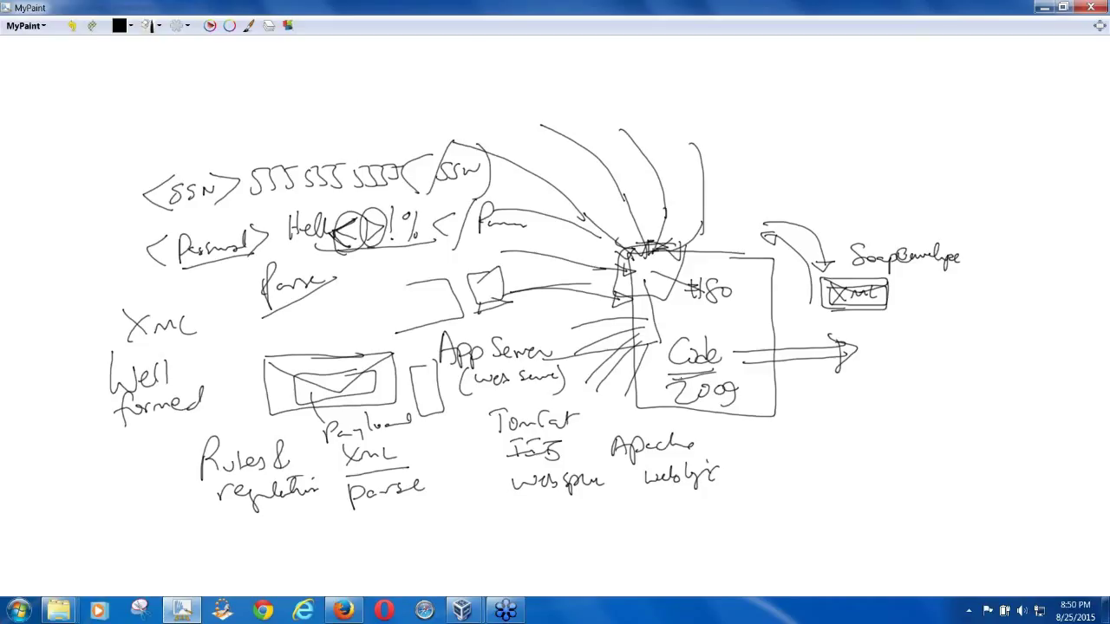
mouse_move(680, 378)
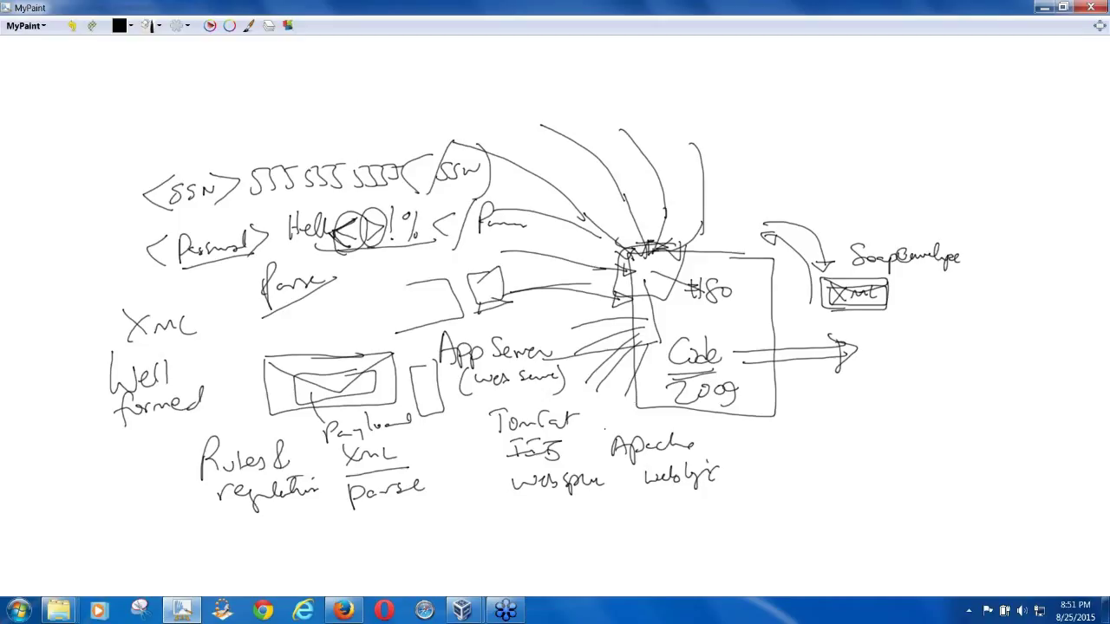
Step: Write Architecture and an underlined REST 1997 at the right and link them with arrows
drag(607, 425, 659, 356)
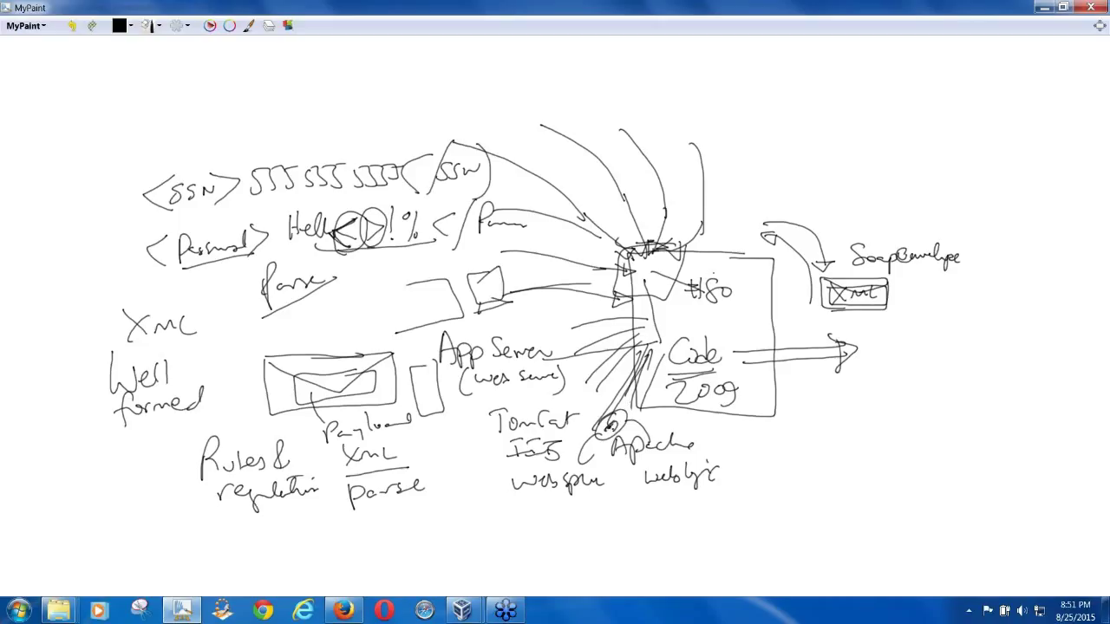
drag(728, 333, 846, 382)
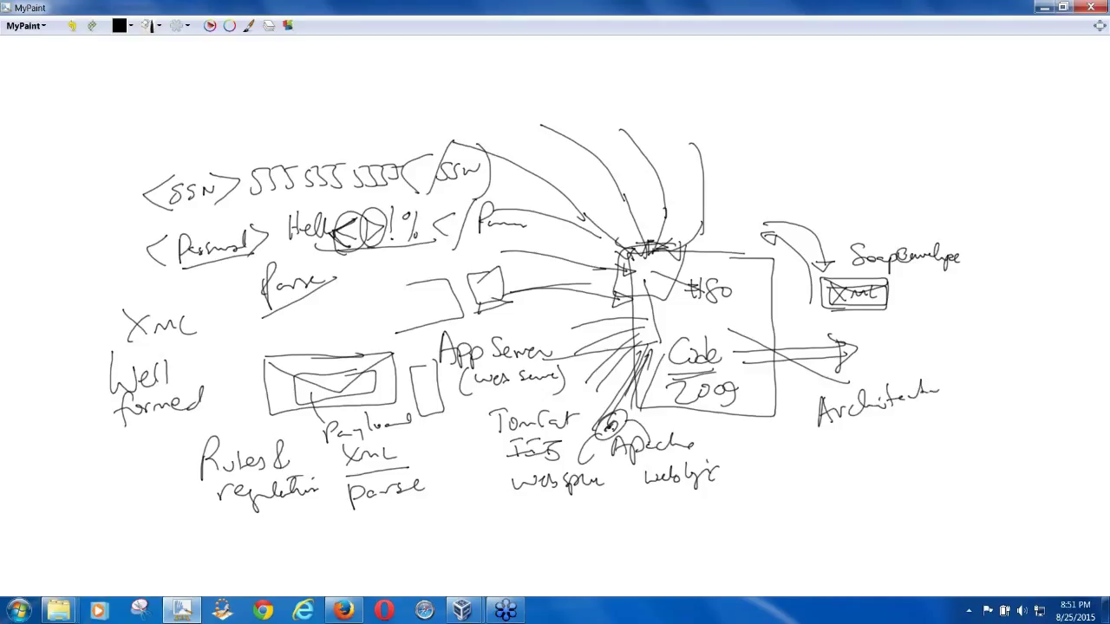
drag(828, 425, 967, 395)
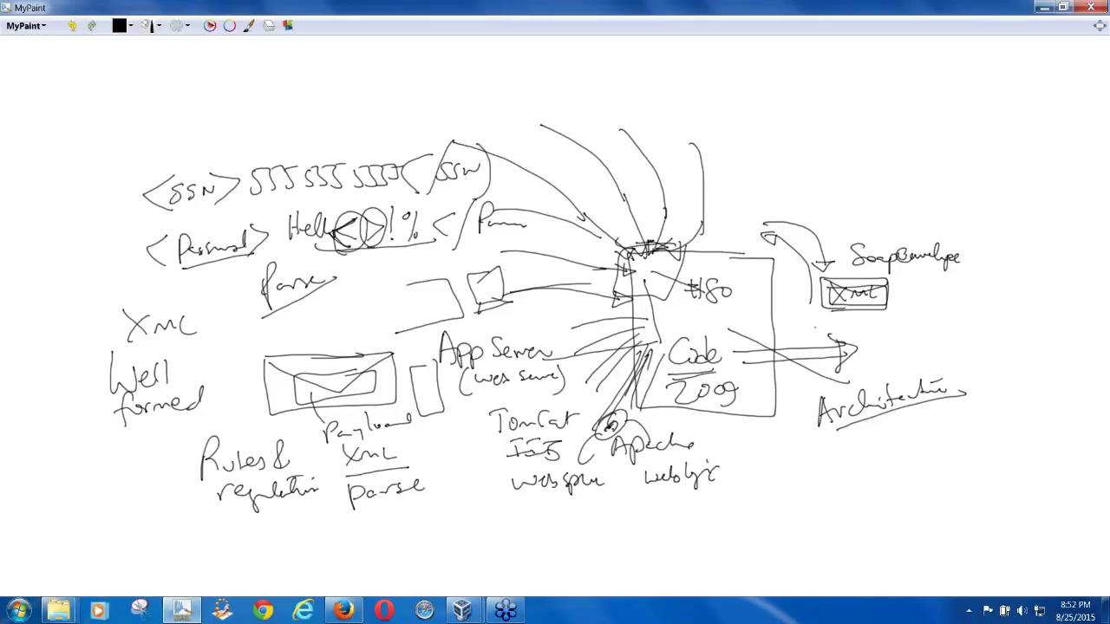
drag(797, 451, 783, 489)
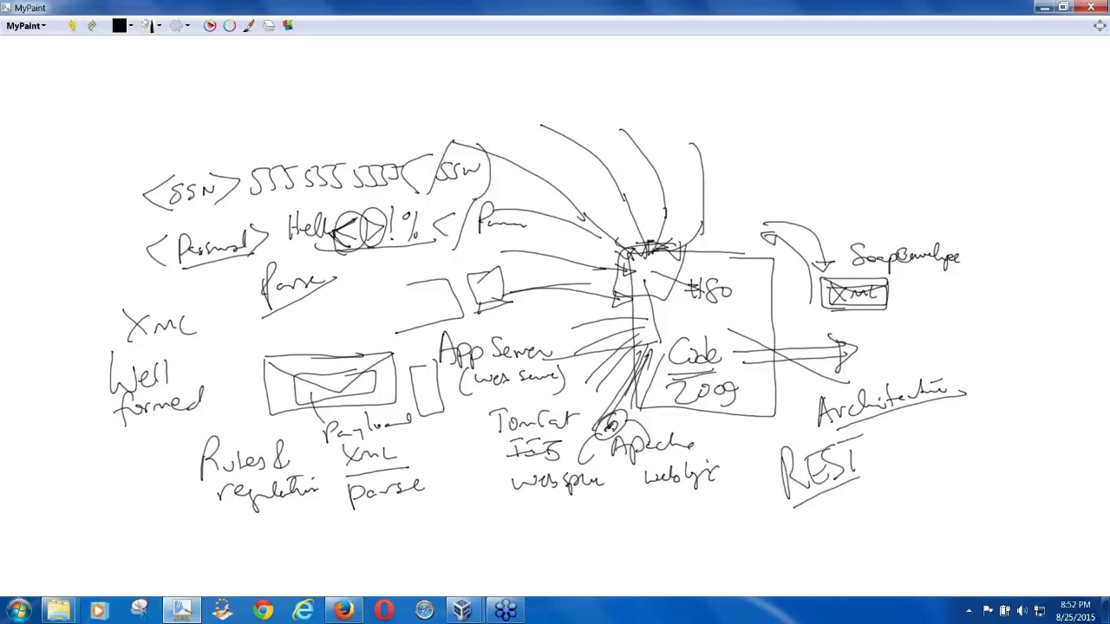
drag(783, 499, 859, 482)
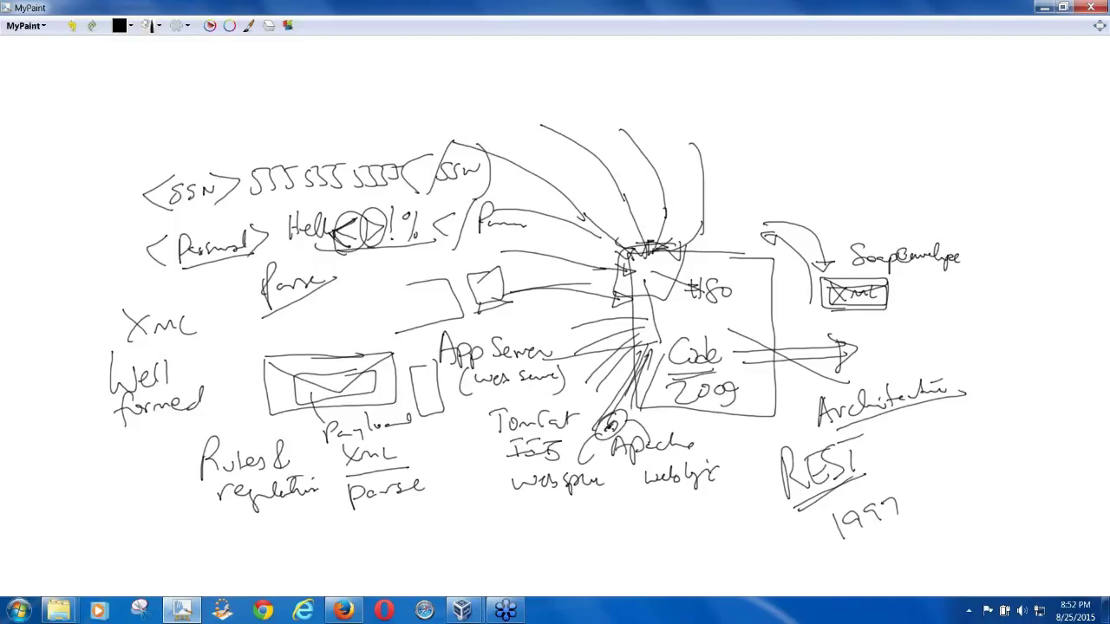
drag(846, 546, 902, 520)
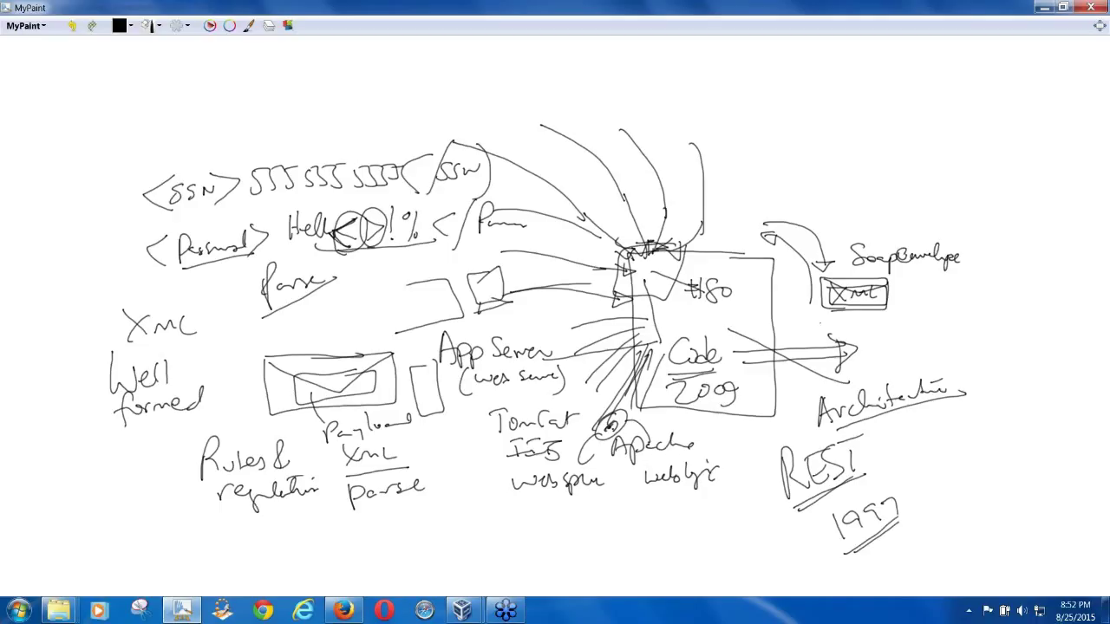
drag(800, 339, 863, 280)
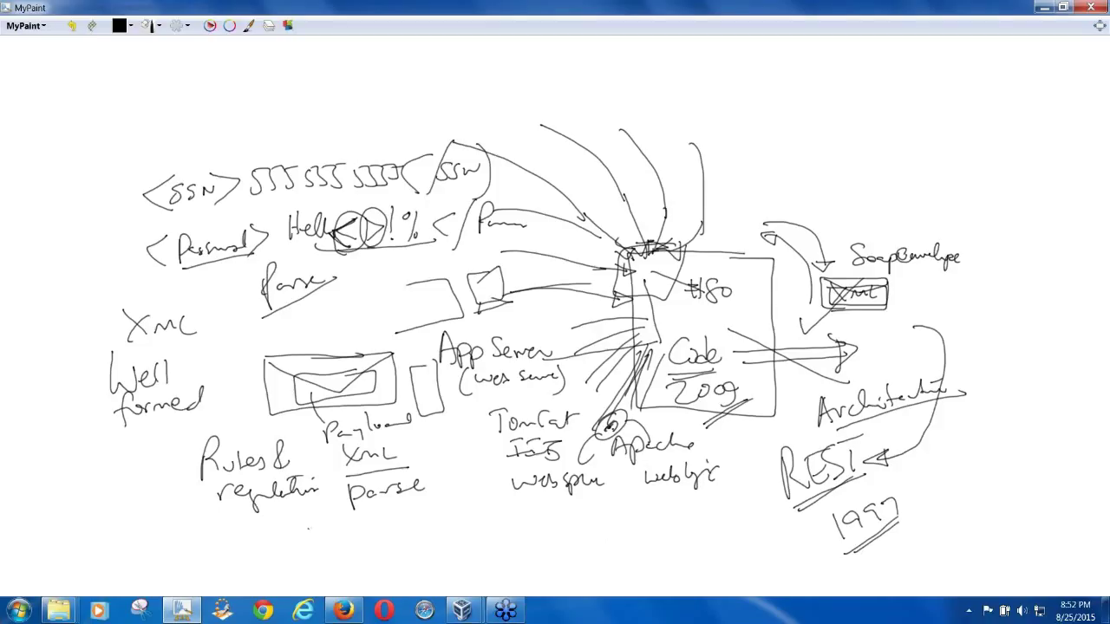
Step: Write RESOURCE across the bottom and SOA, ROA and SOAP with an envelope across the top
drag(408, 520, 402, 569)
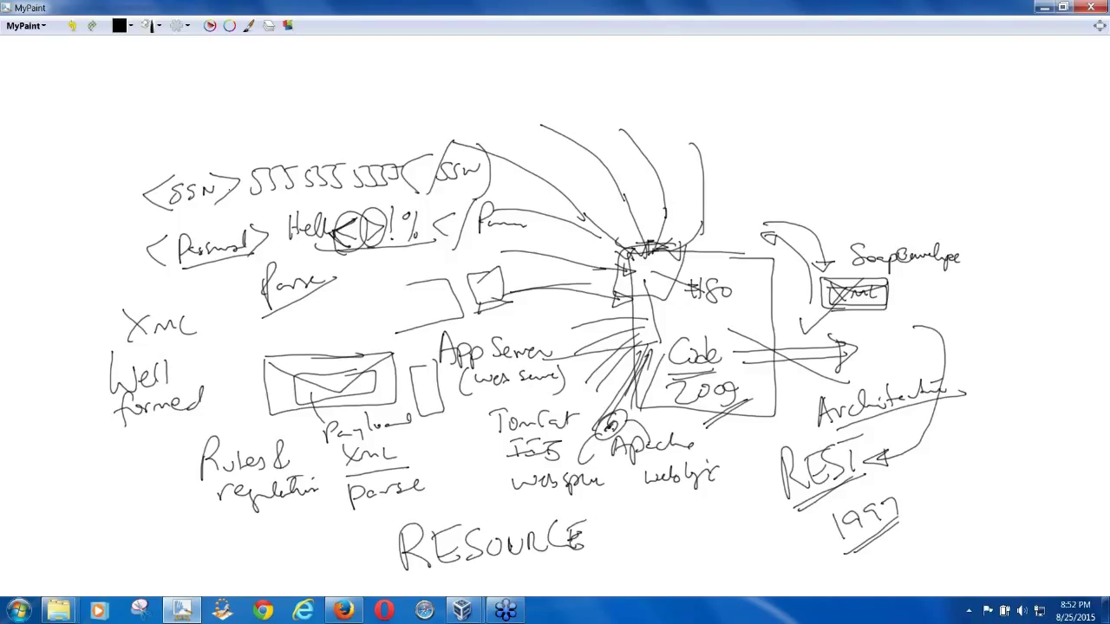
drag(227, 79, 253, 68)
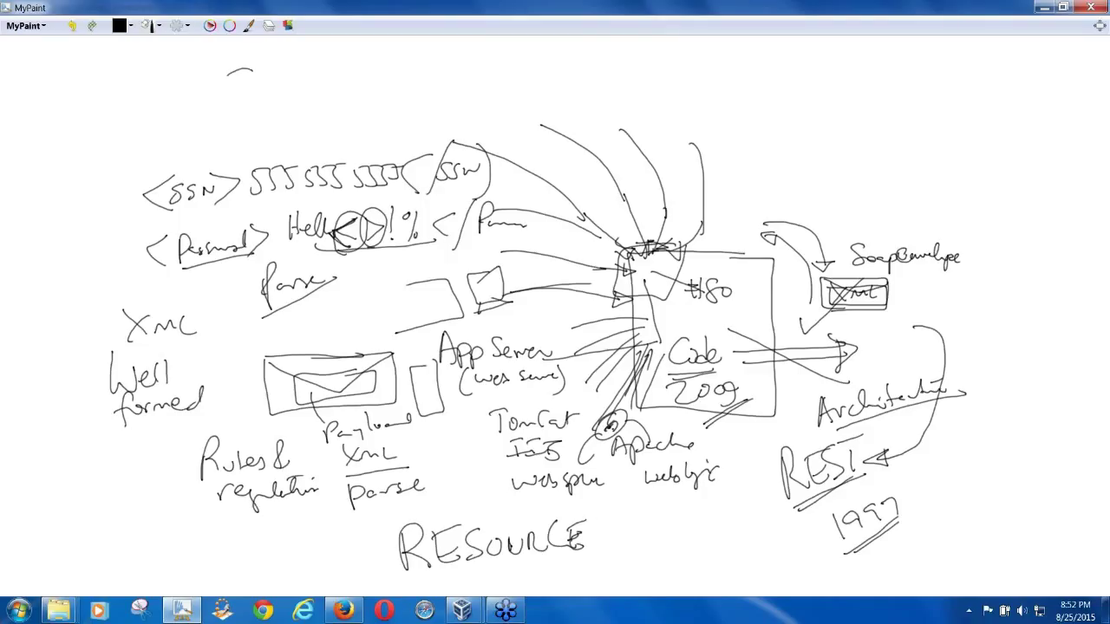
drag(234, 70, 286, 95)
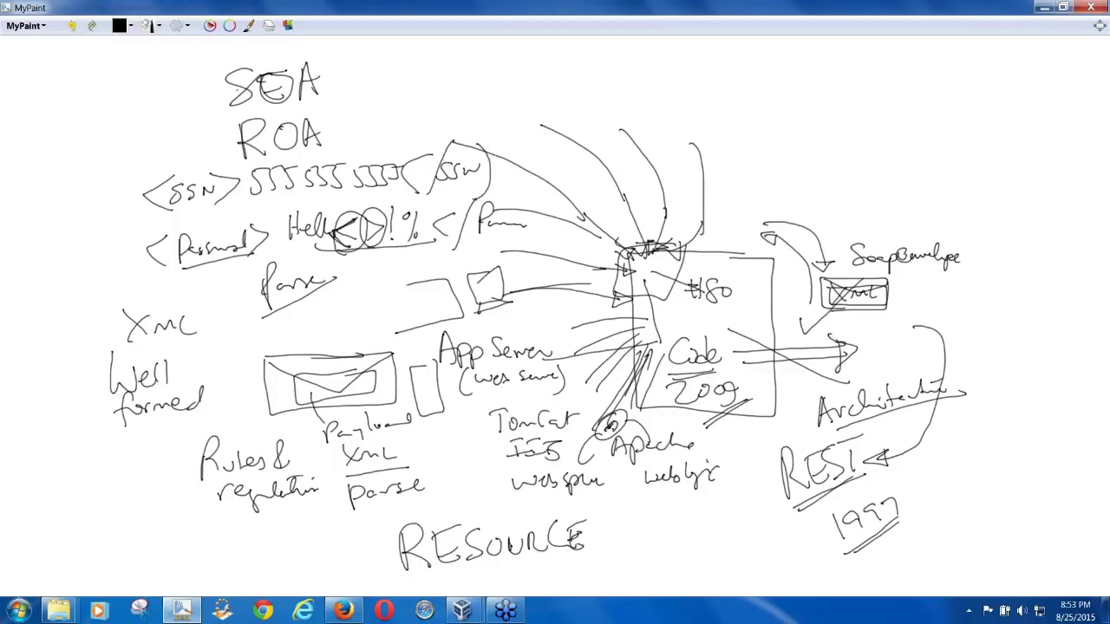
drag(451, 71, 527, 66)
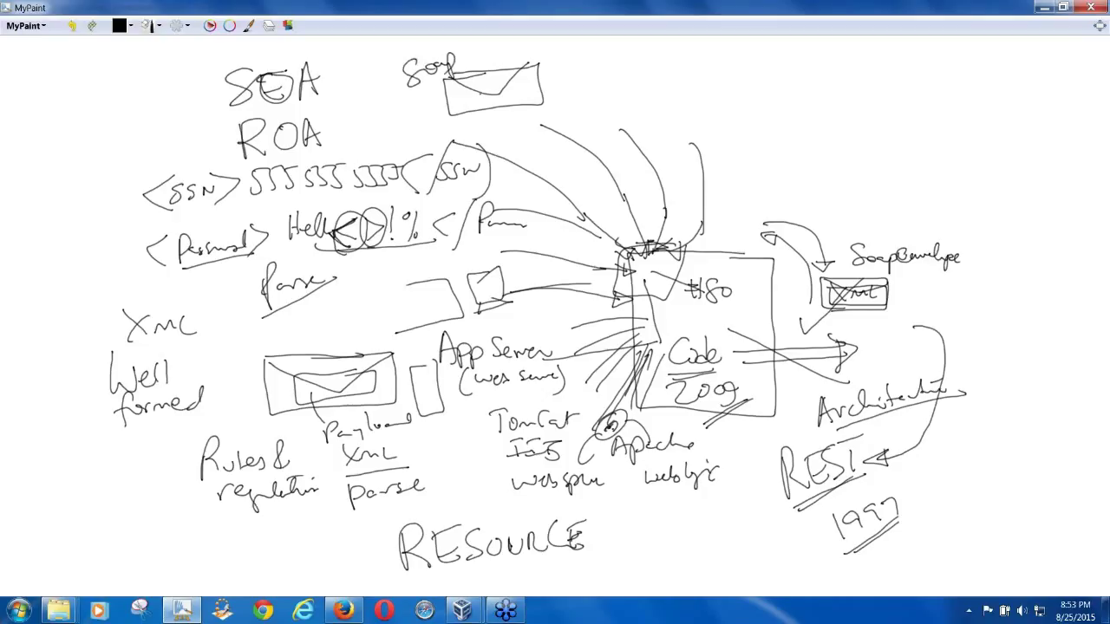
drag(465, 97, 521, 83)
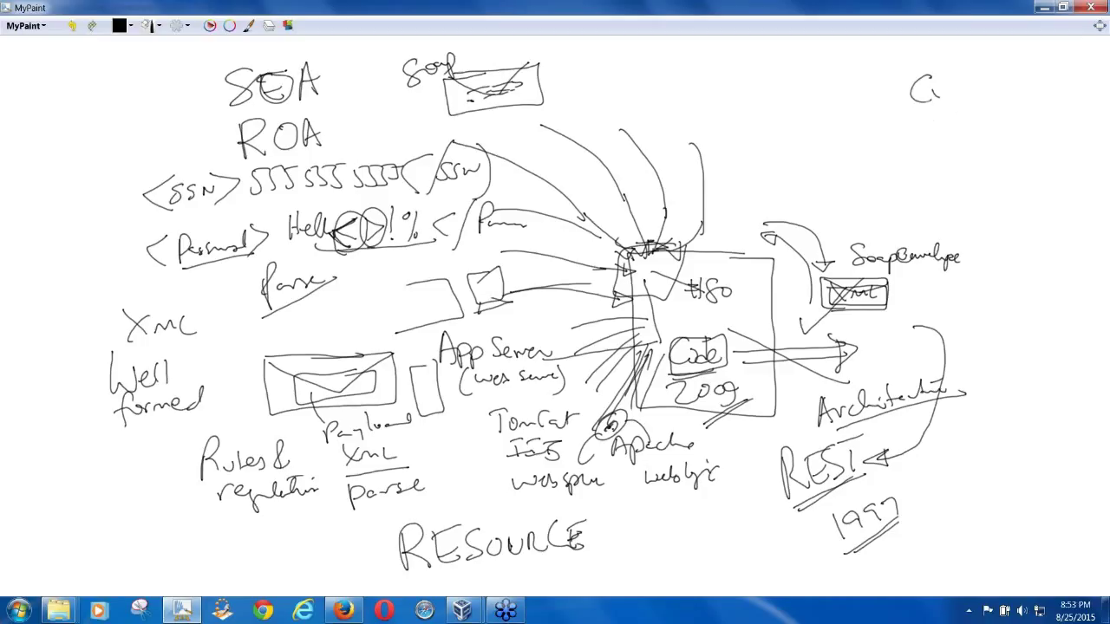
Step: Write Customer, Employee, Invoices at top right with a Methods list below, bracketed together
drag(915, 91, 1009, 83)
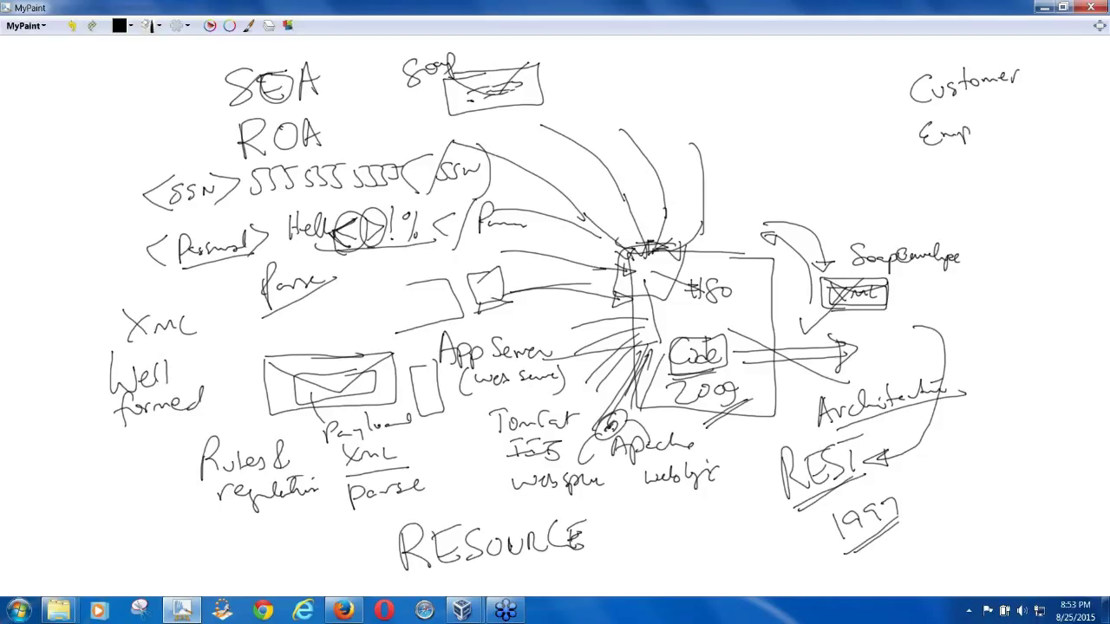
drag(954, 121, 1031, 121)
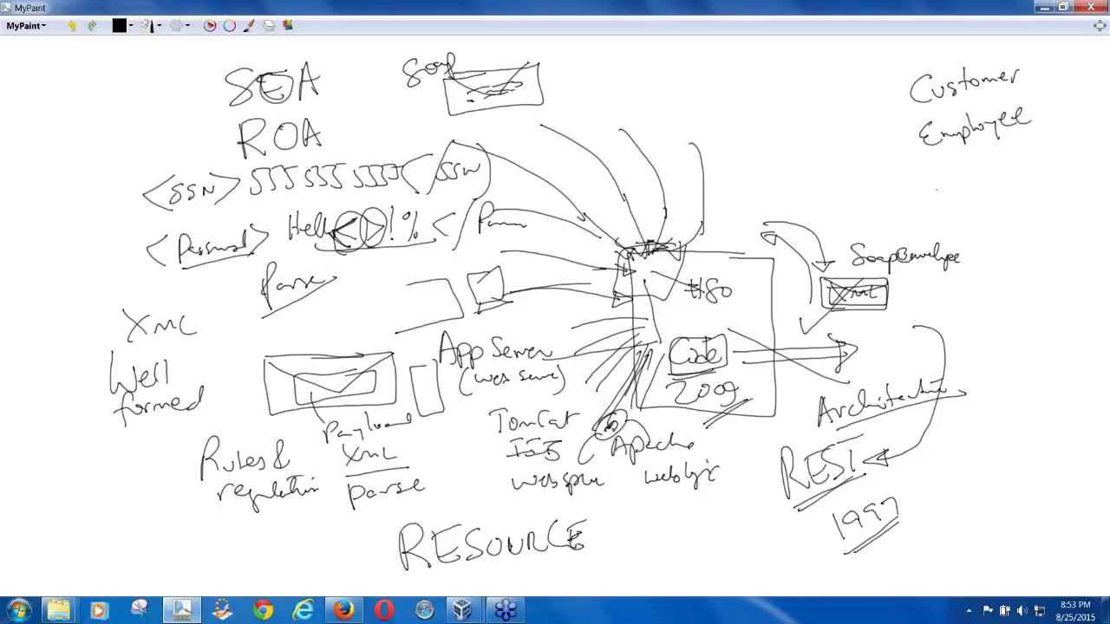
drag(936, 173, 938, 194)
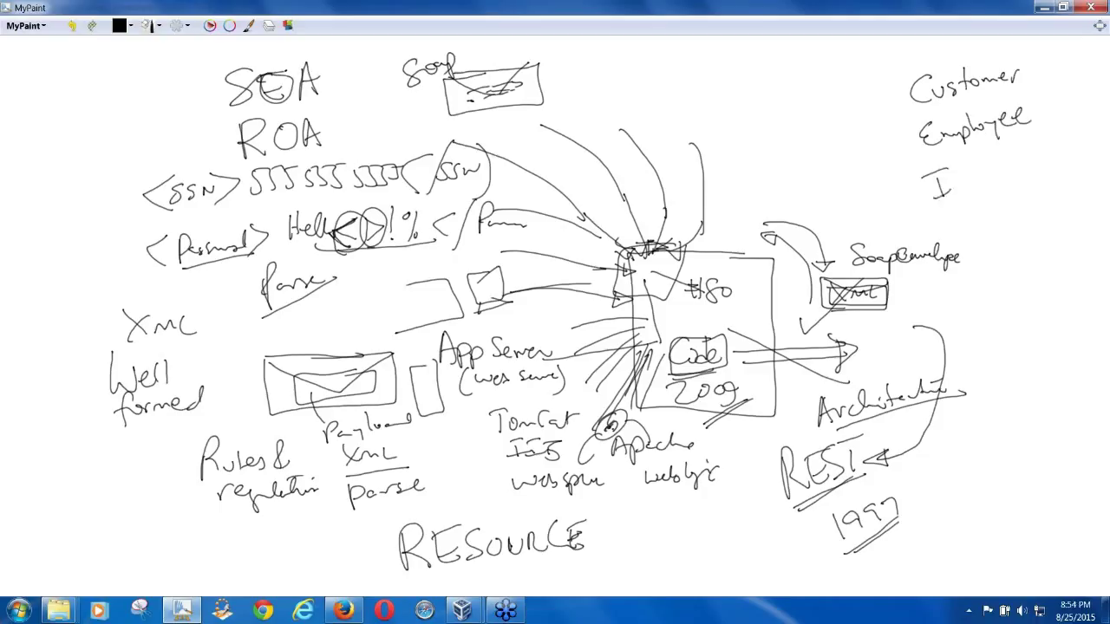
drag(932, 182, 1006, 182)
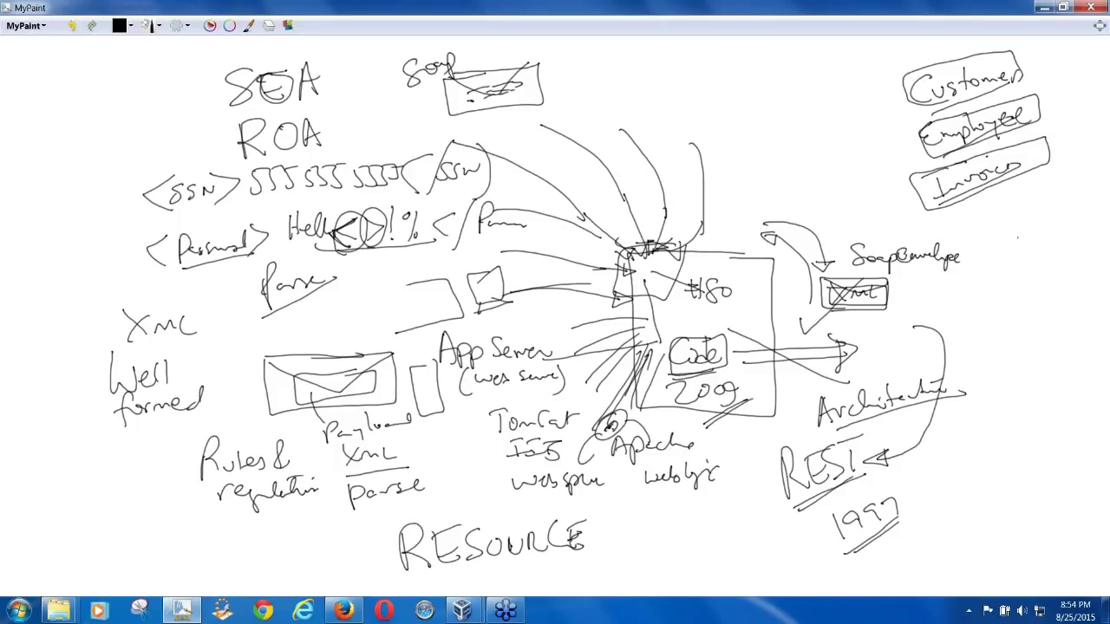
drag(985, 191, 980, 226)
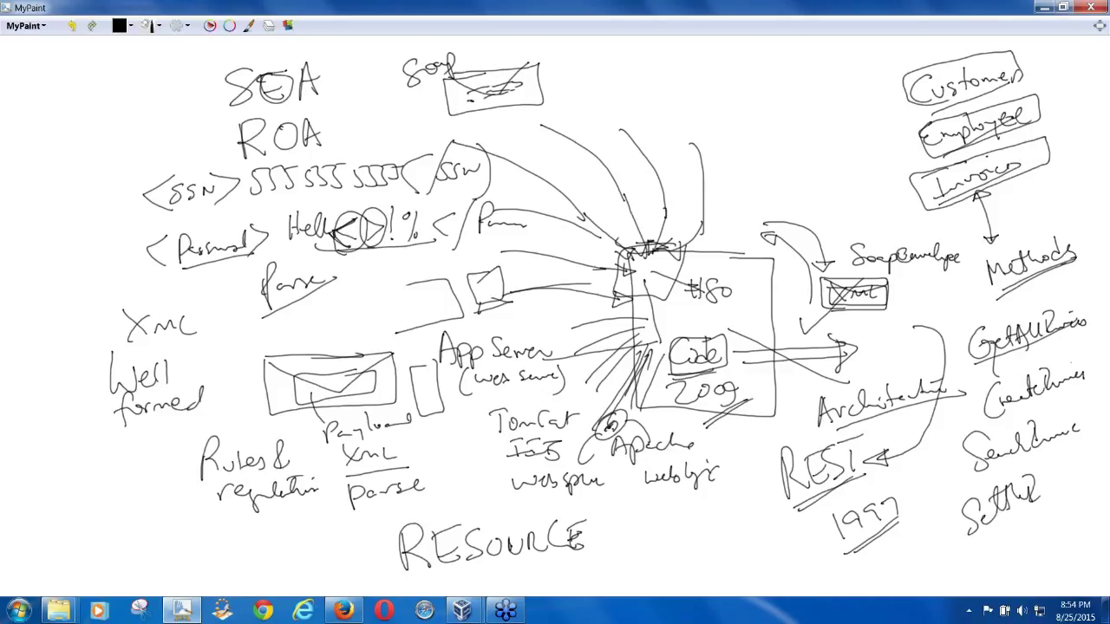
drag(998, 524, 1066, 477)
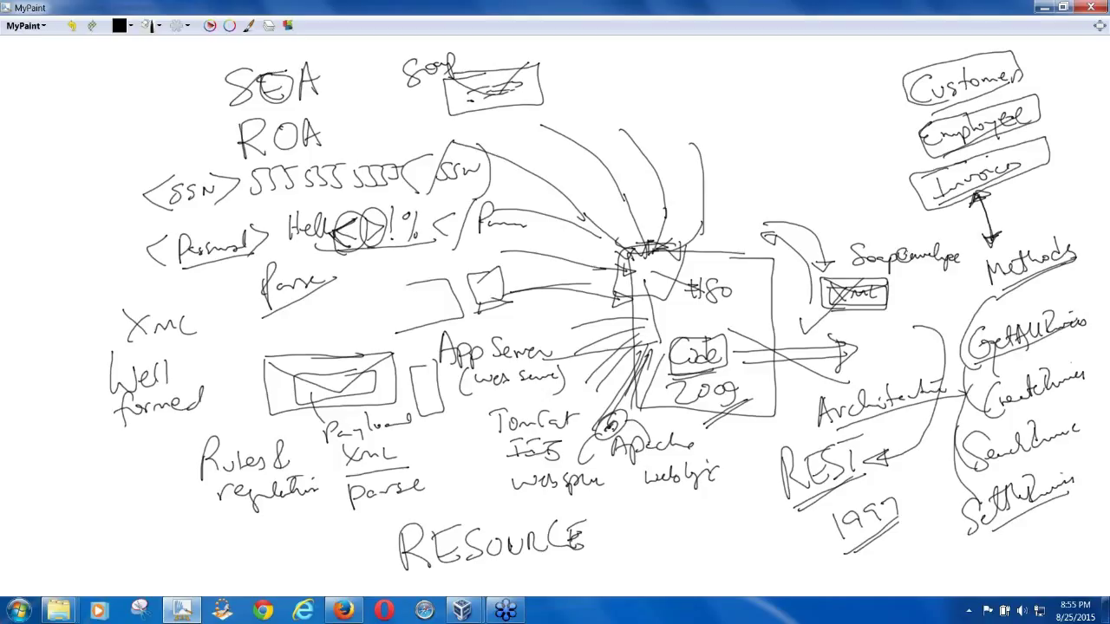
mouse_move(905, 253)
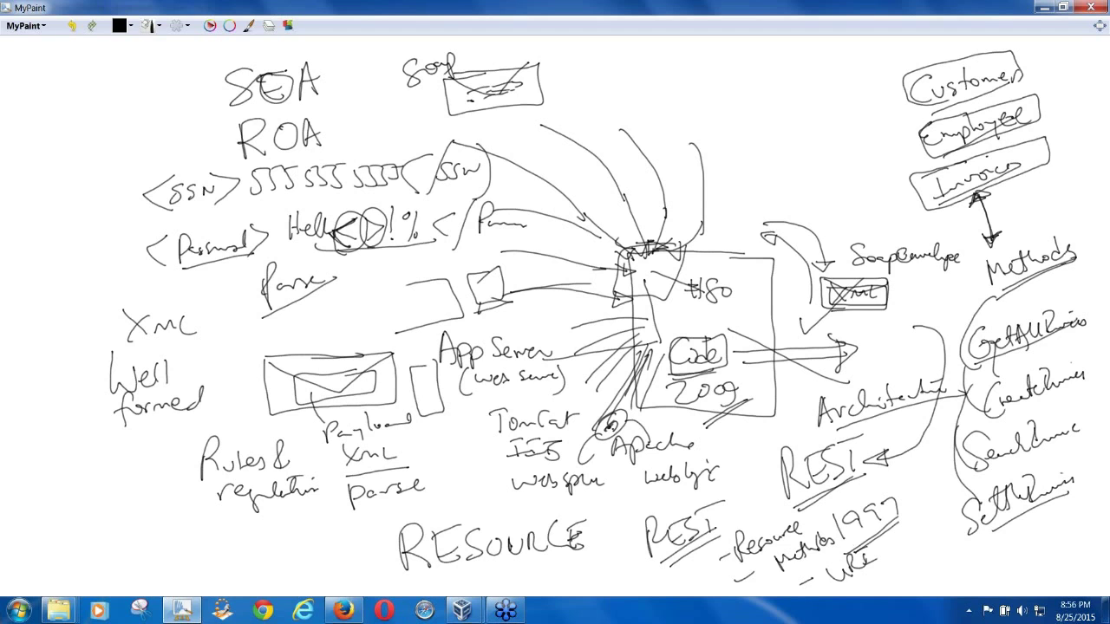
Step: Sketch a boxed 'Rest' square with a small circled item and a line out to the right
right_click(182, 610)
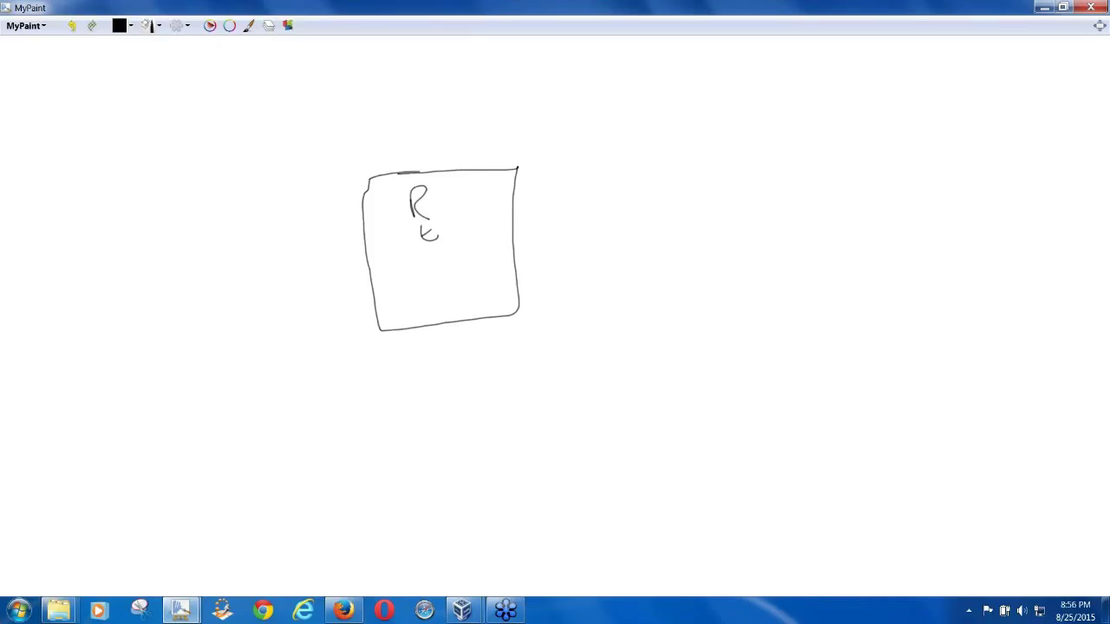
drag(430, 234, 433, 295)
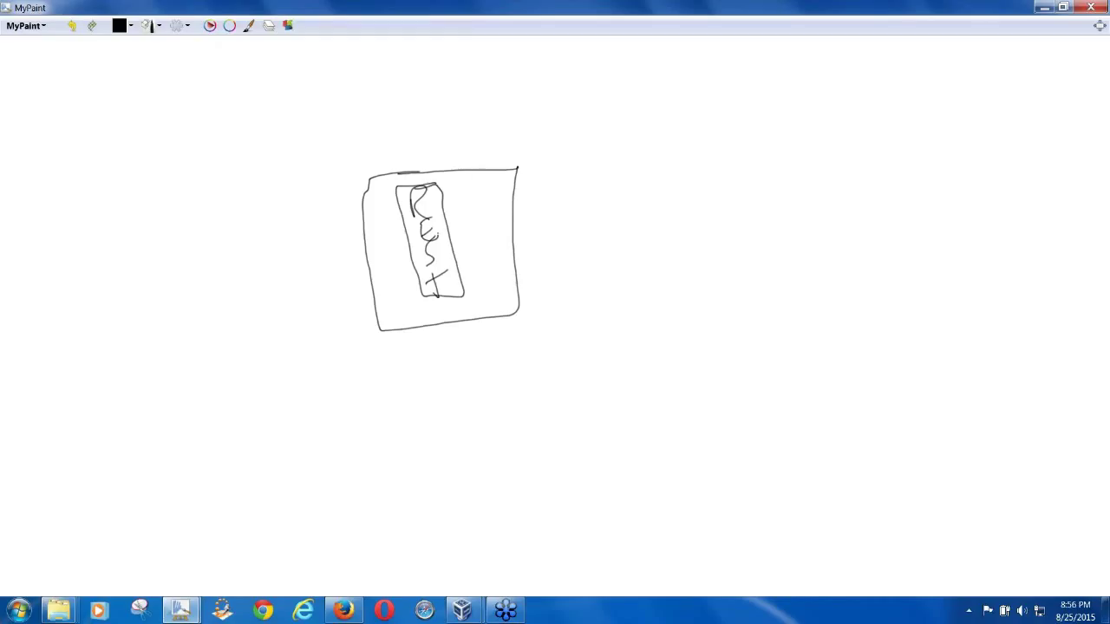
drag(437, 229, 468, 219)
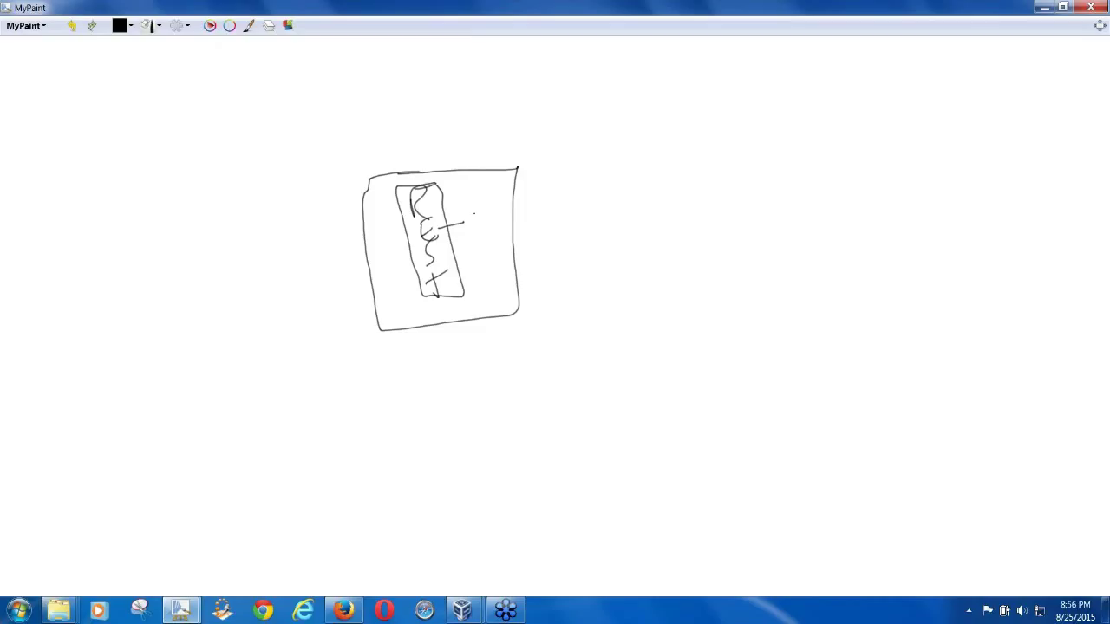
drag(451, 226, 475, 215)
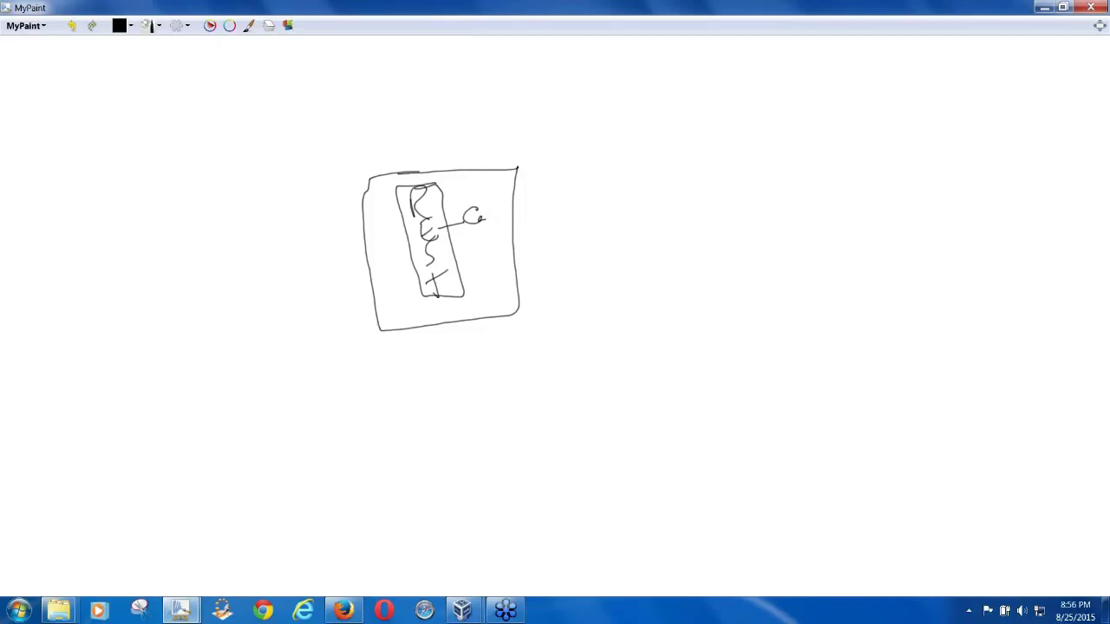
drag(458, 200, 494, 234)
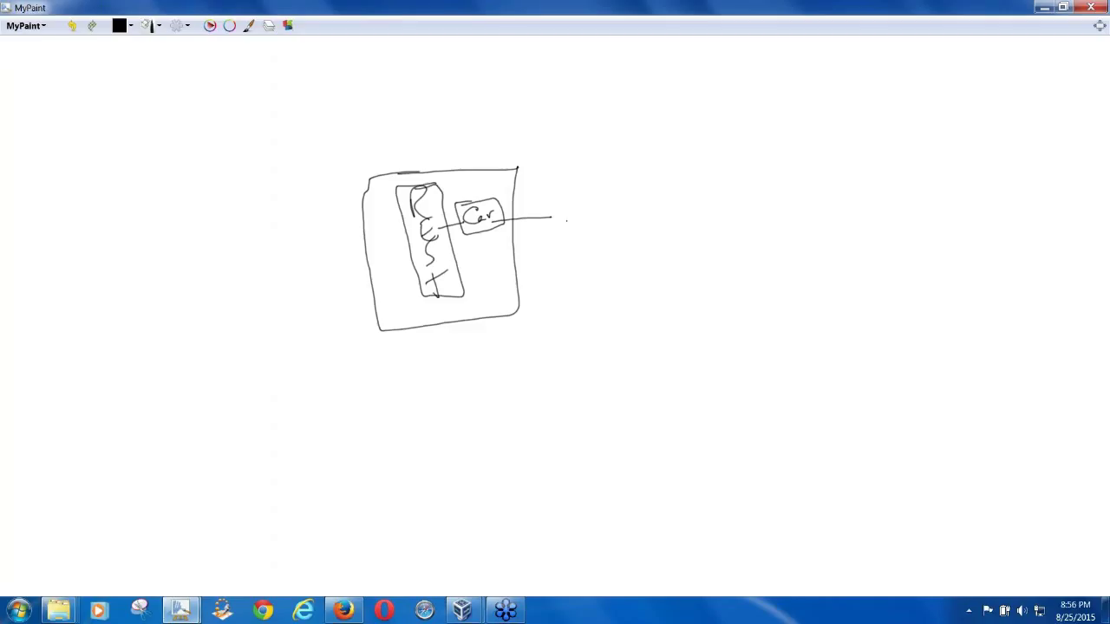
drag(482, 194, 482, 234)
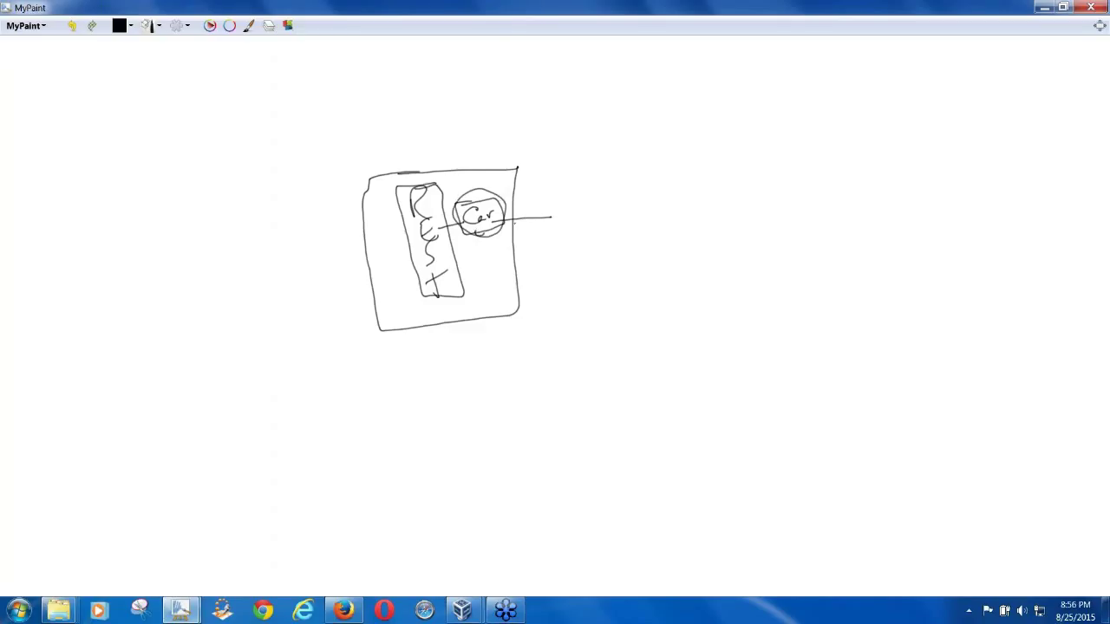
Step: List Create, Read, Update, Delete as a CRUD column right of the square
drag(598, 212, 589, 247)
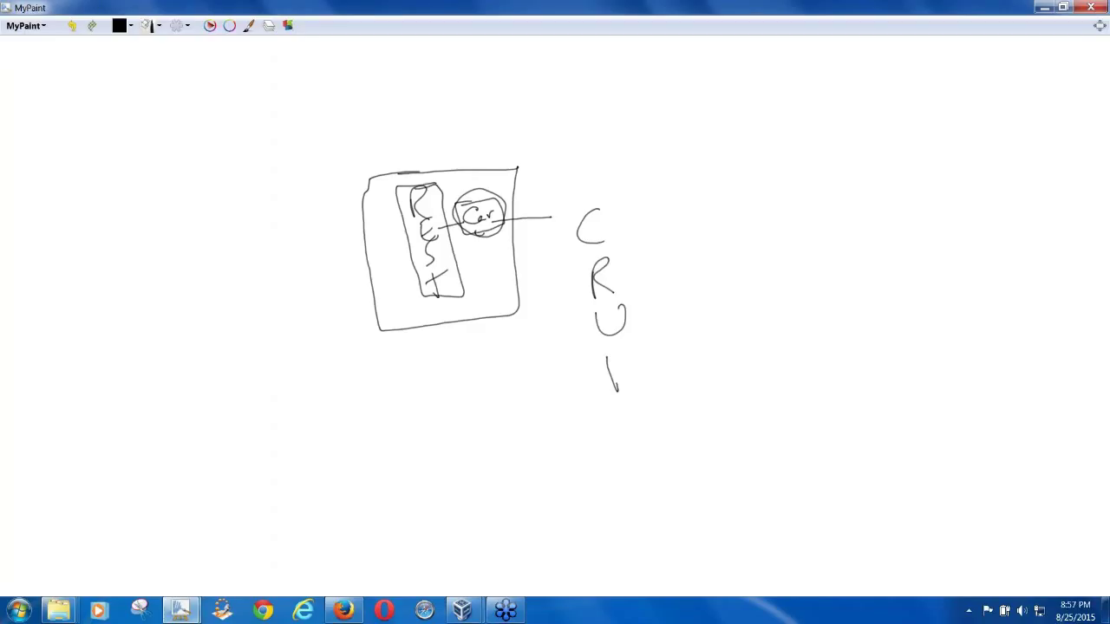
drag(633, 355, 615, 396)
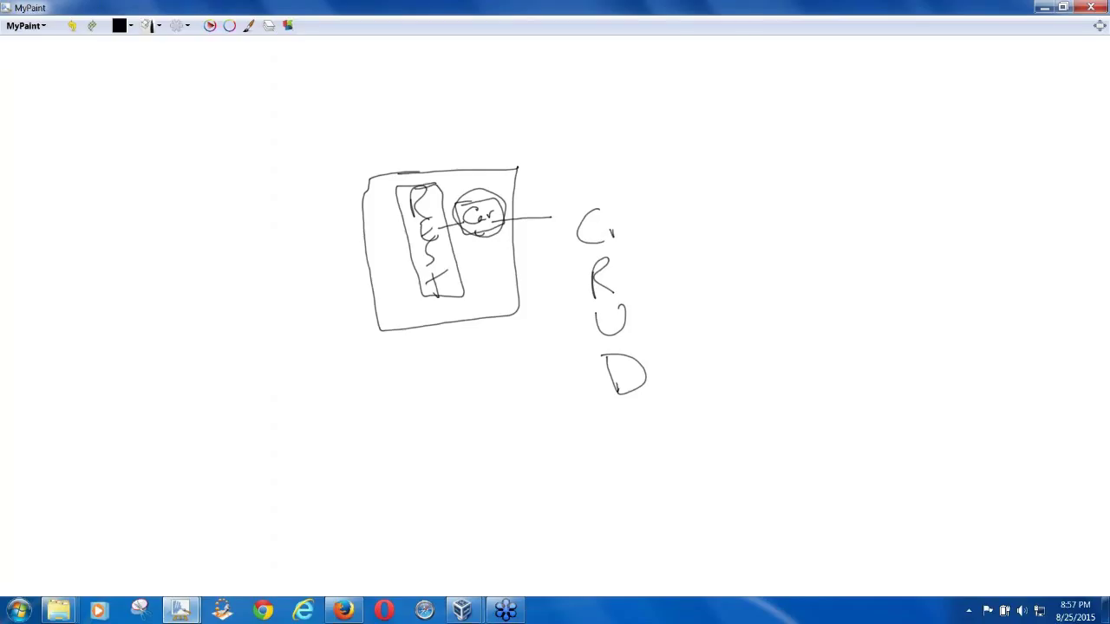
drag(606, 222, 685, 217)
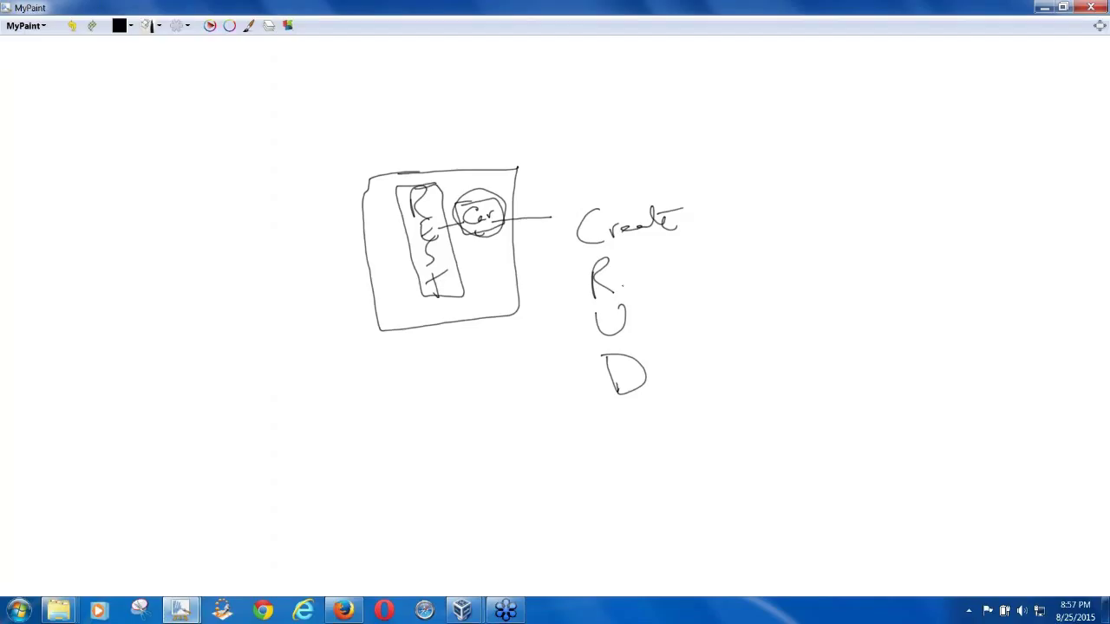
drag(616, 281, 676, 278)
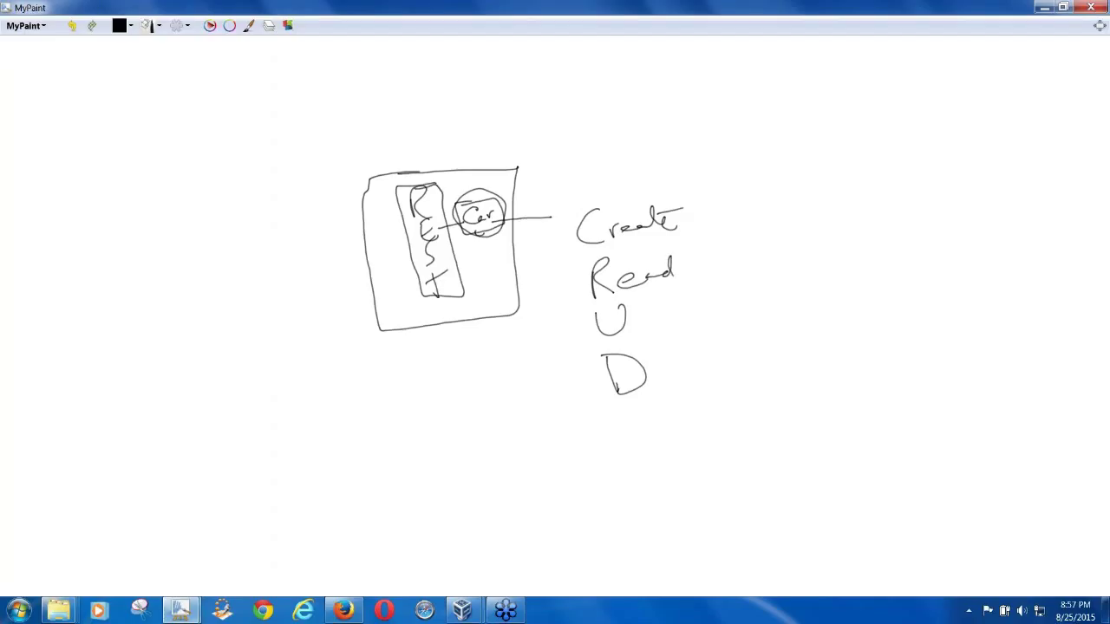
drag(638, 313, 642, 332)
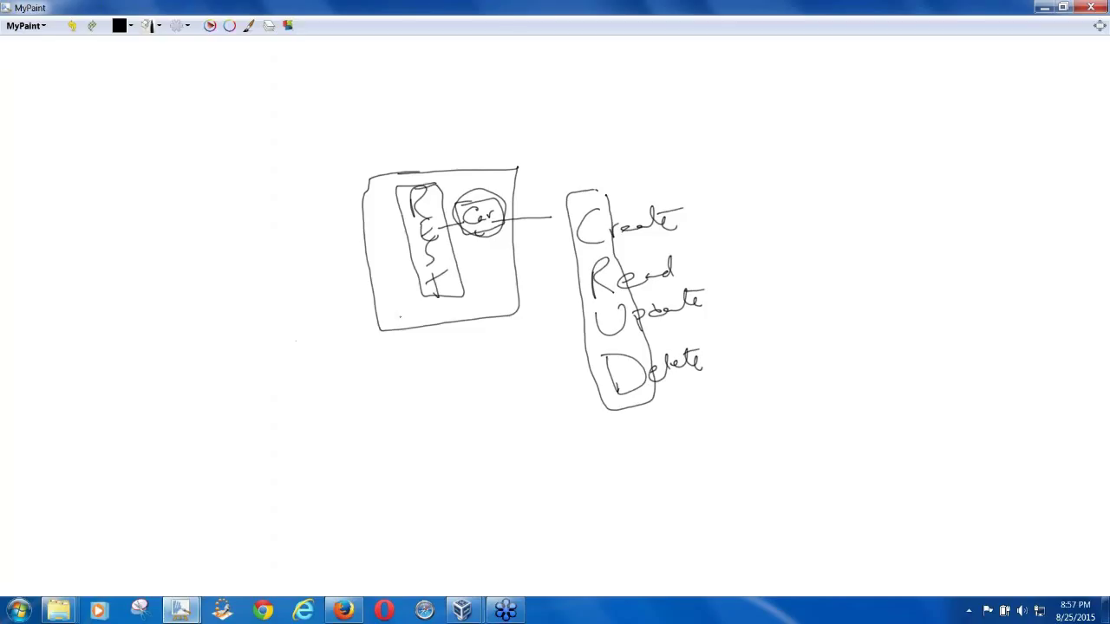
drag(479, 228, 479, 338)
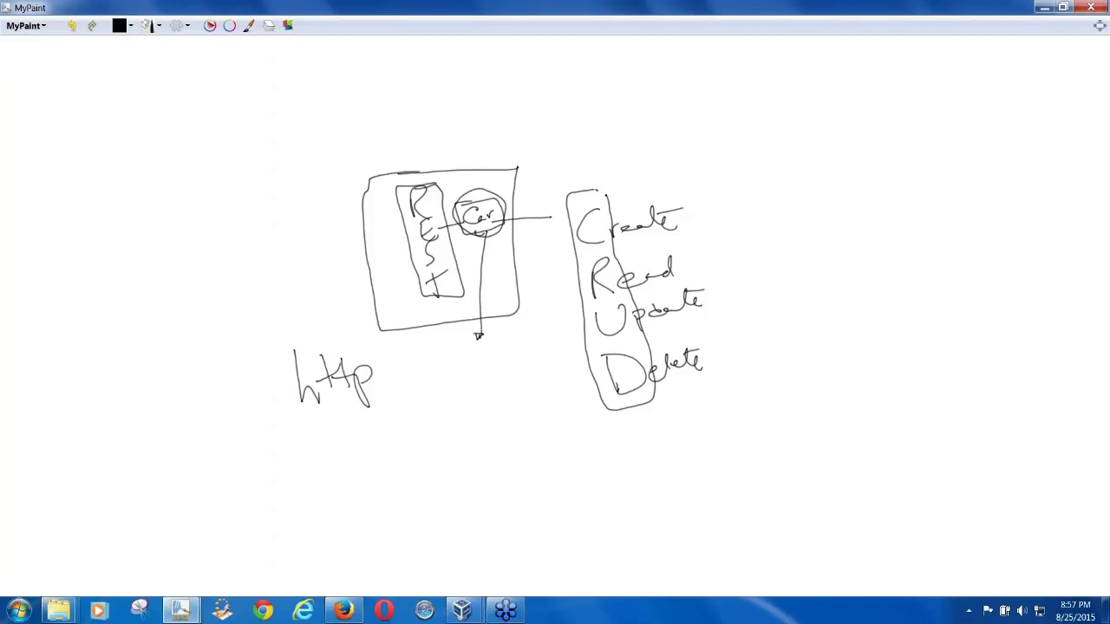
drag(304, 422, 378, 399)
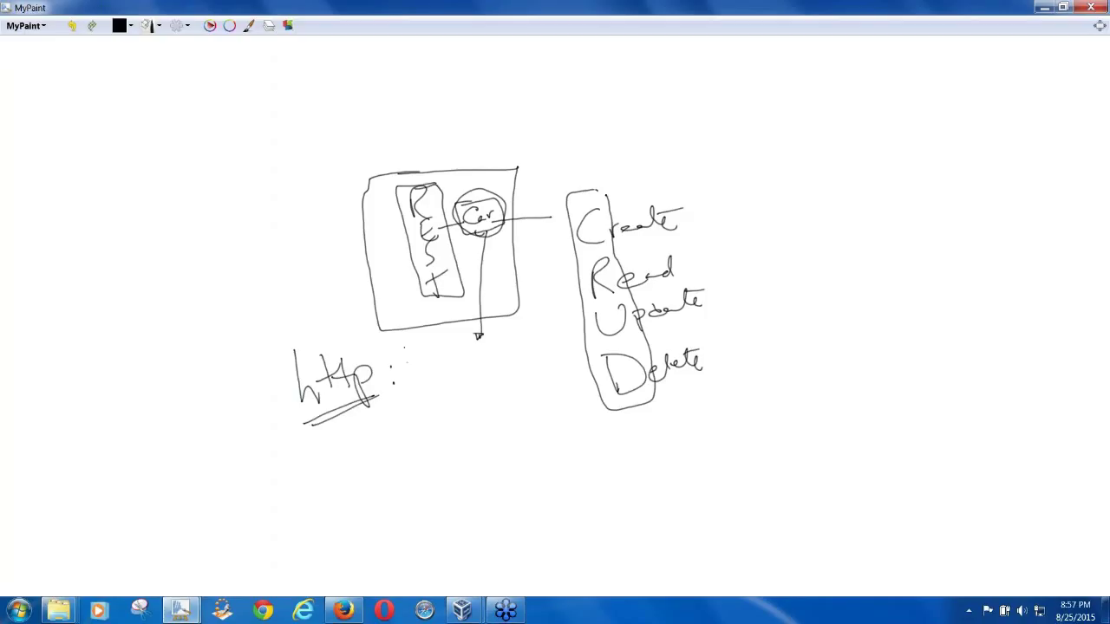
drag(408, 355, 420, 425)
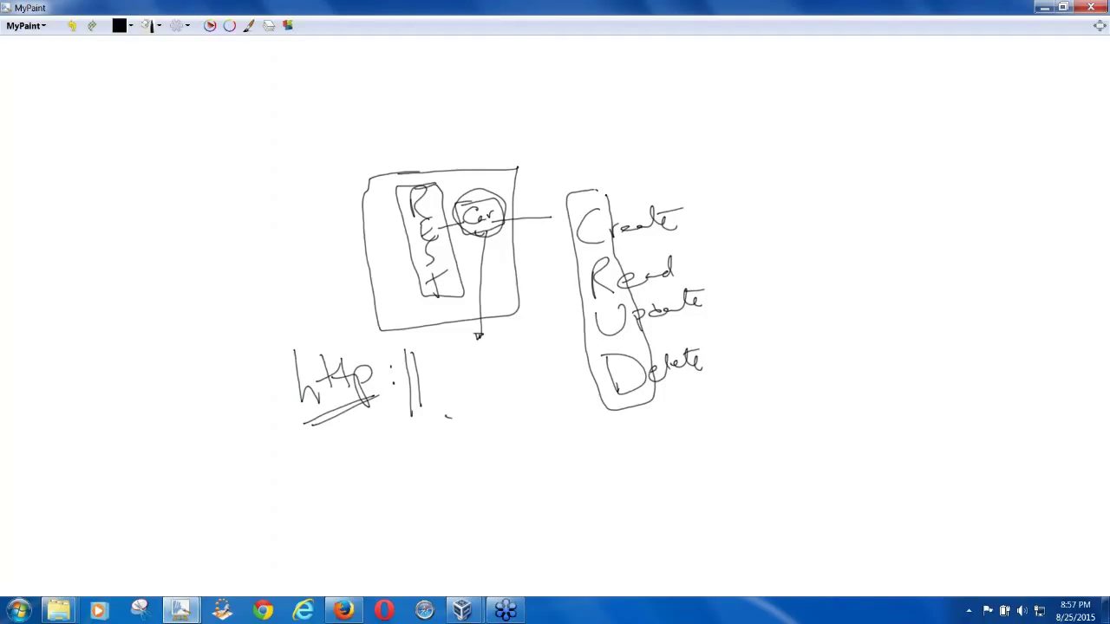
drag(442, 423, 573, 423)
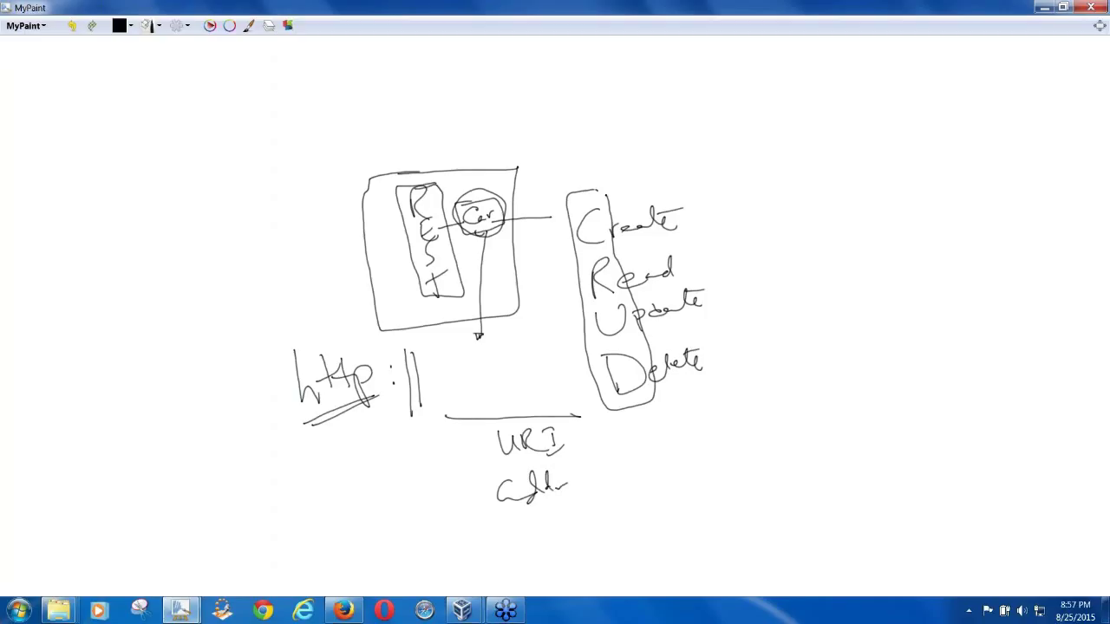
drag(563, 482, 641, 489)
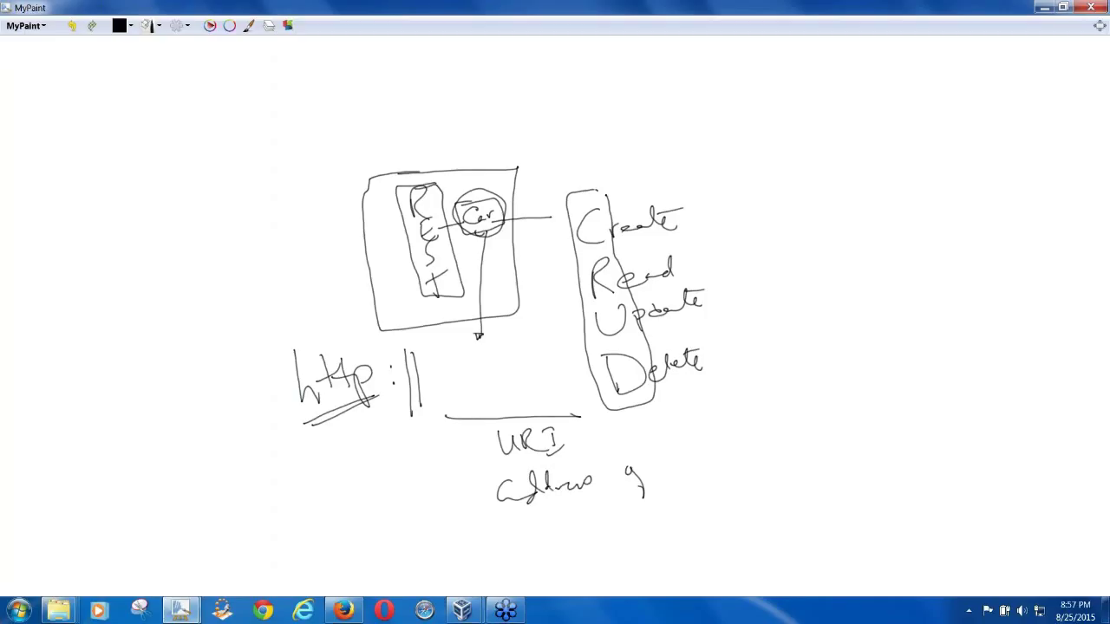
drag(633, 468, 720, 434)
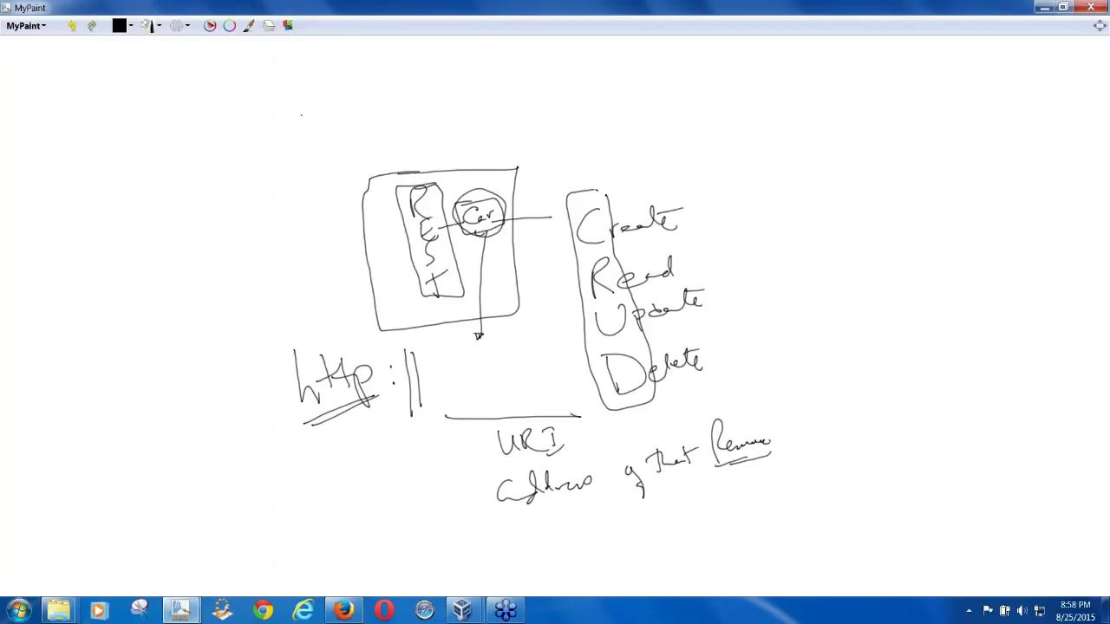
drag(118, 66, 118, 122)
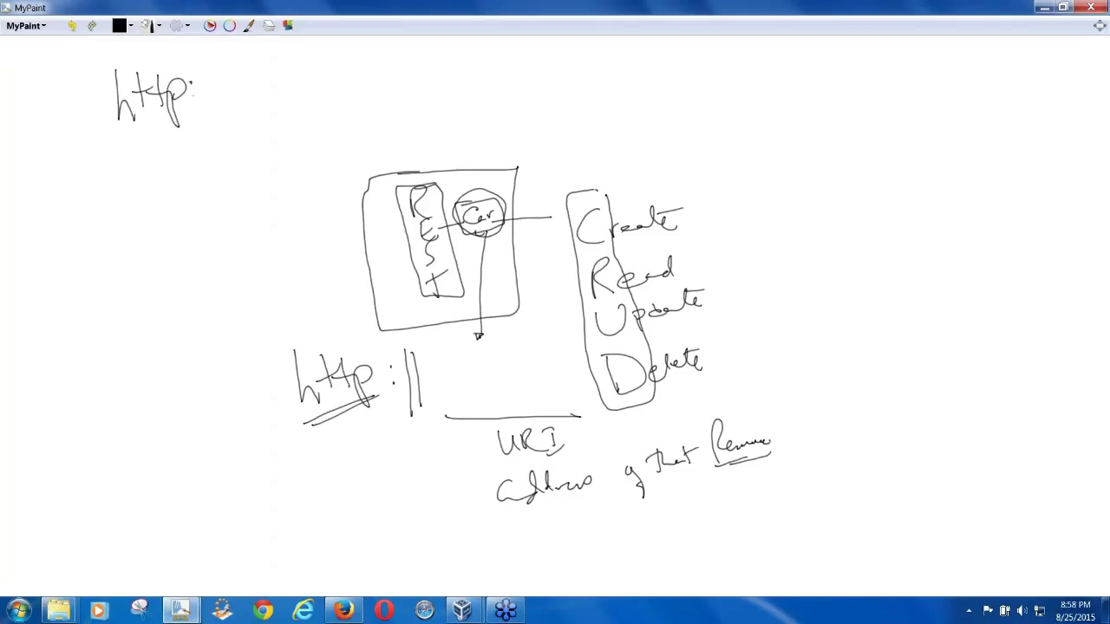
drag(194, 90, 269, 90)
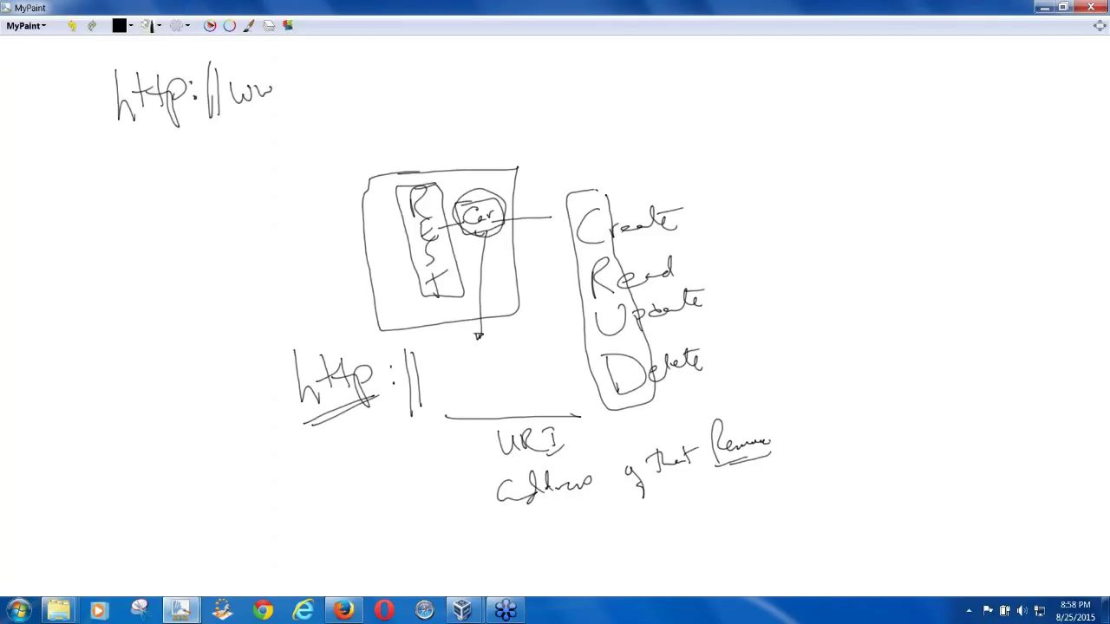
drag(278, 90, 373, 95)
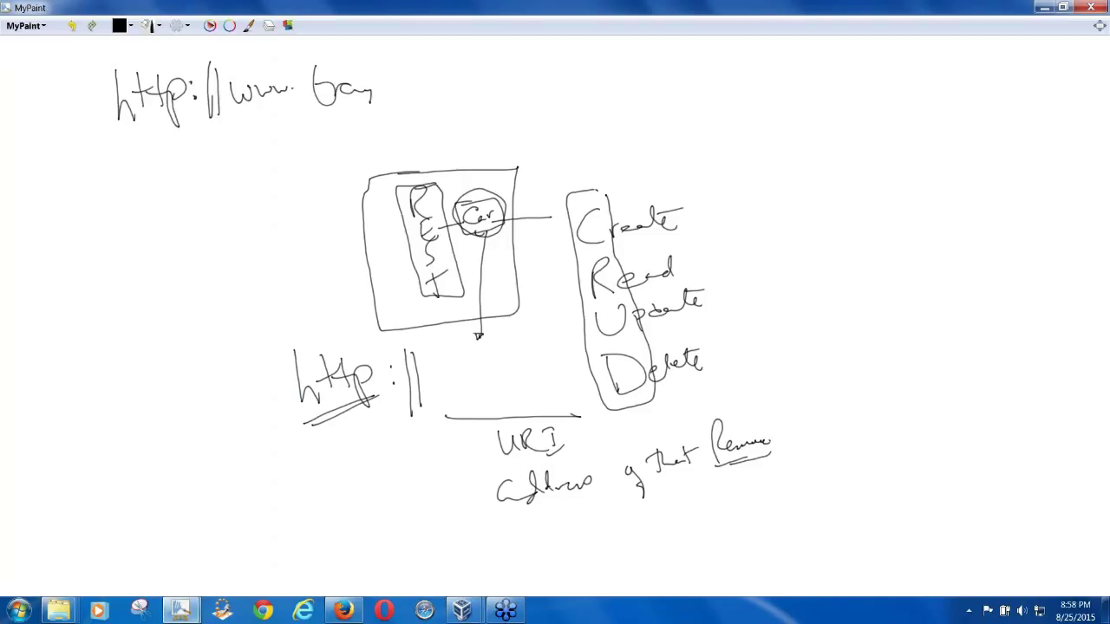
drag(373, 86, 425, 86)
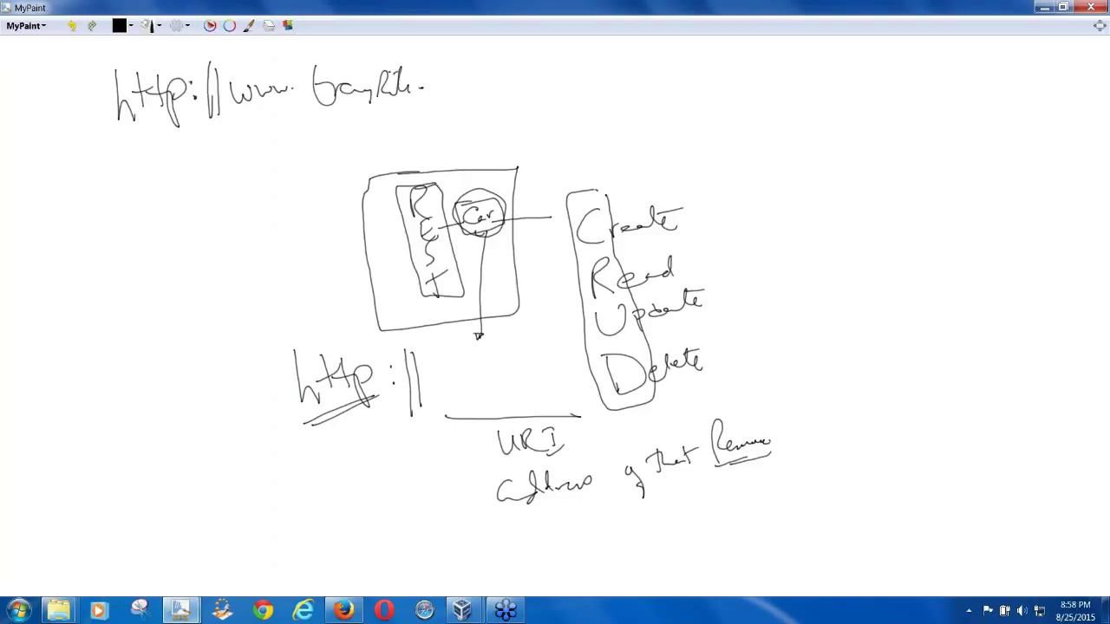
drag(425, 87, 482, 113)
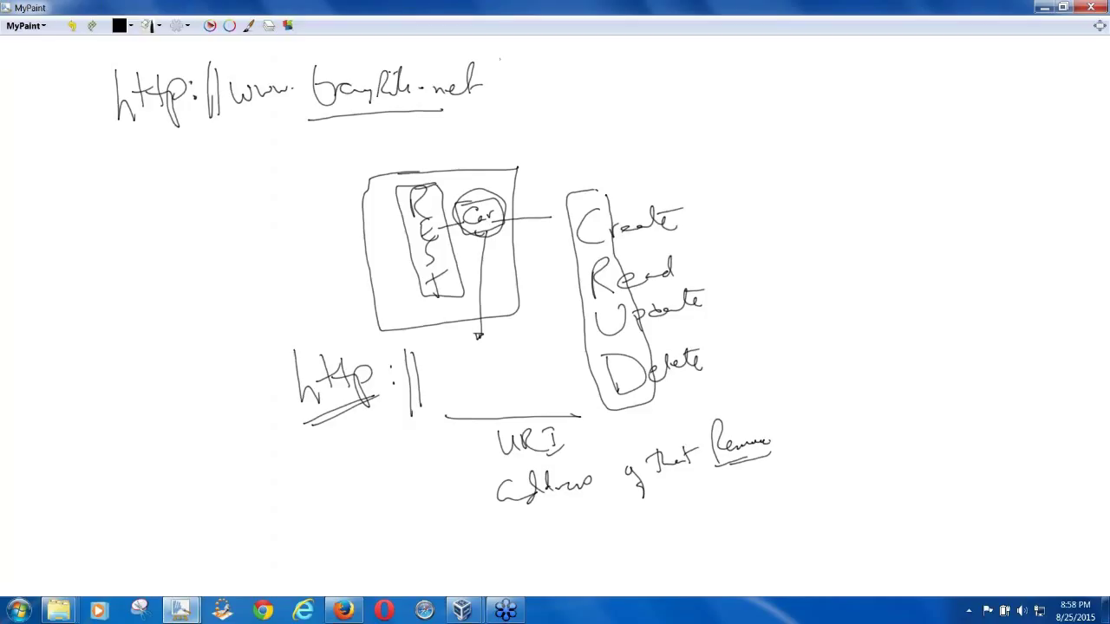
drag(505, 41, 493, 130)
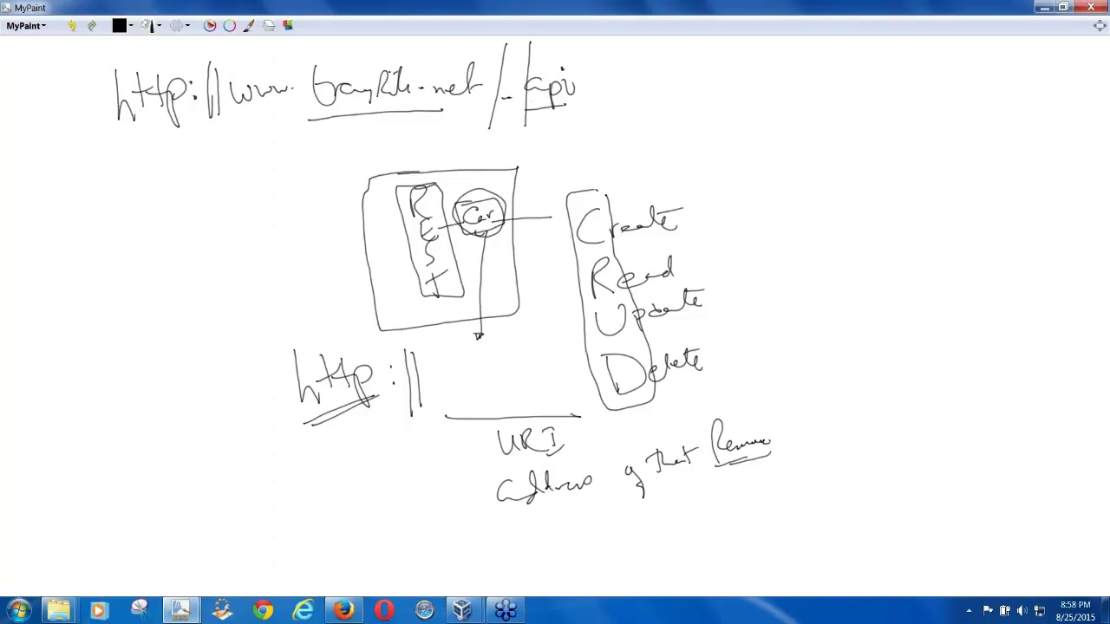
drag(586, 55, 586, 130)
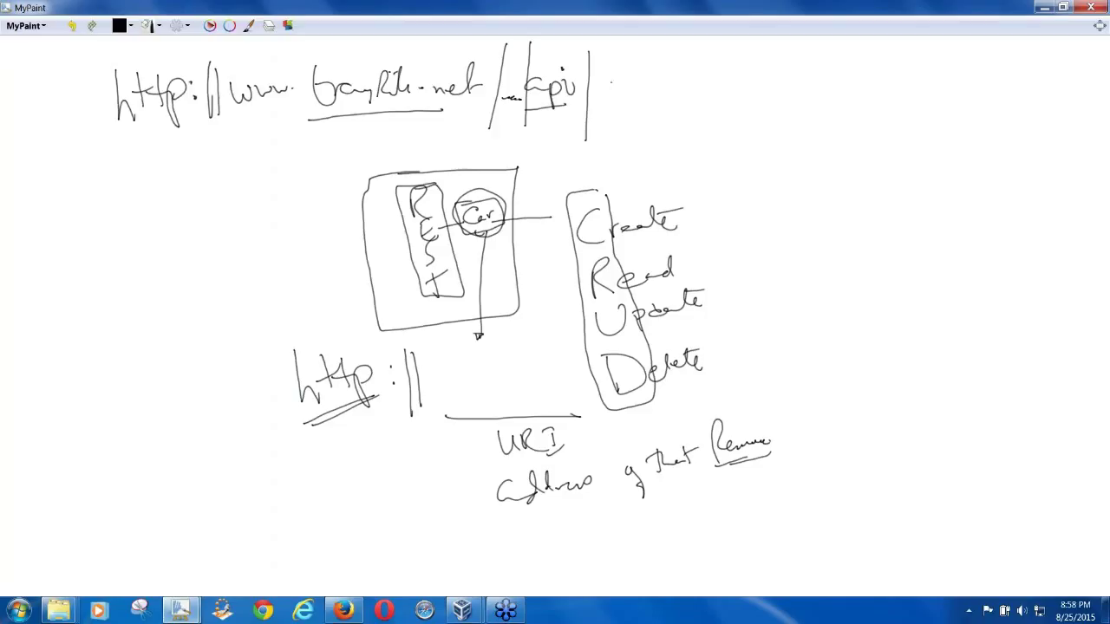
drag(606, 86, 659, 90)
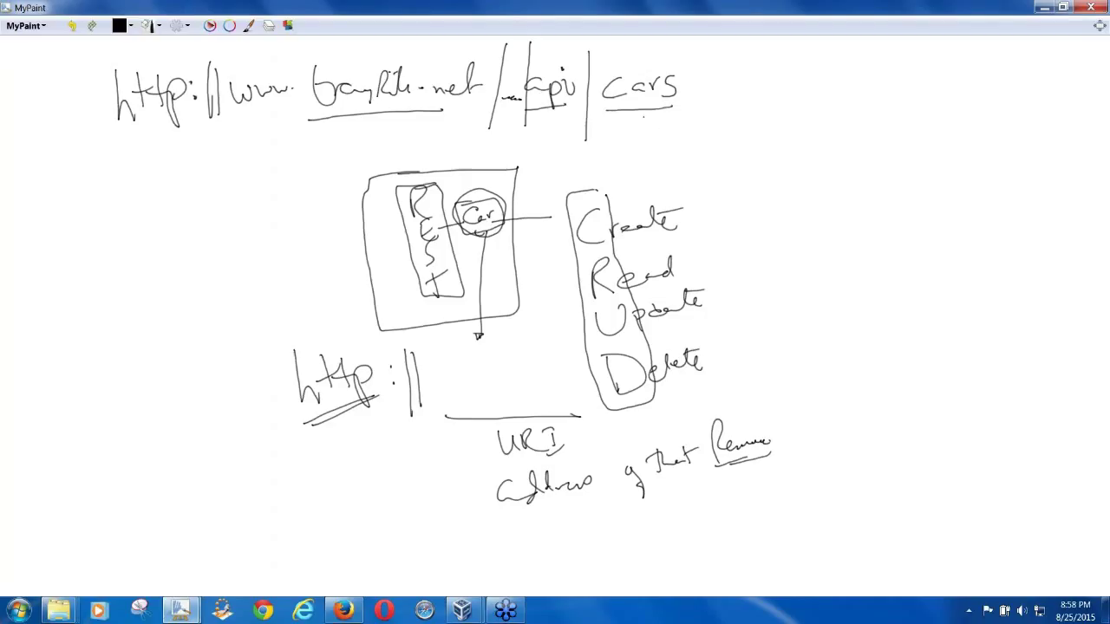
drag(624, 104, 841, 269)
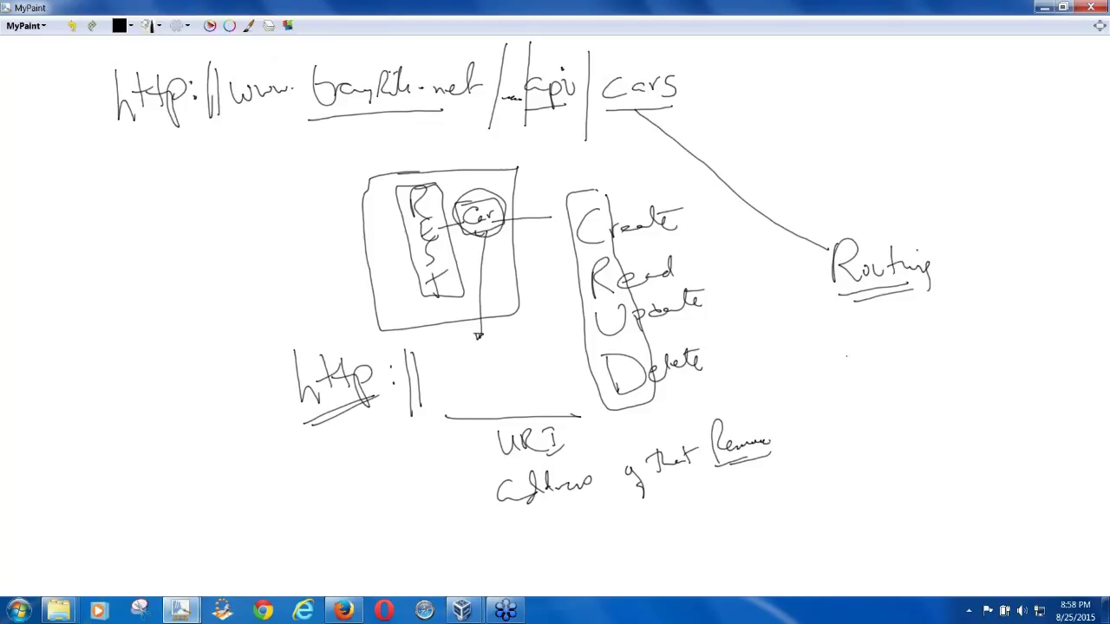
Step: Write Method/function and GetAllCars under Routing, then an underlined Verbs heading at left
drag(841, 355, 910, 356)
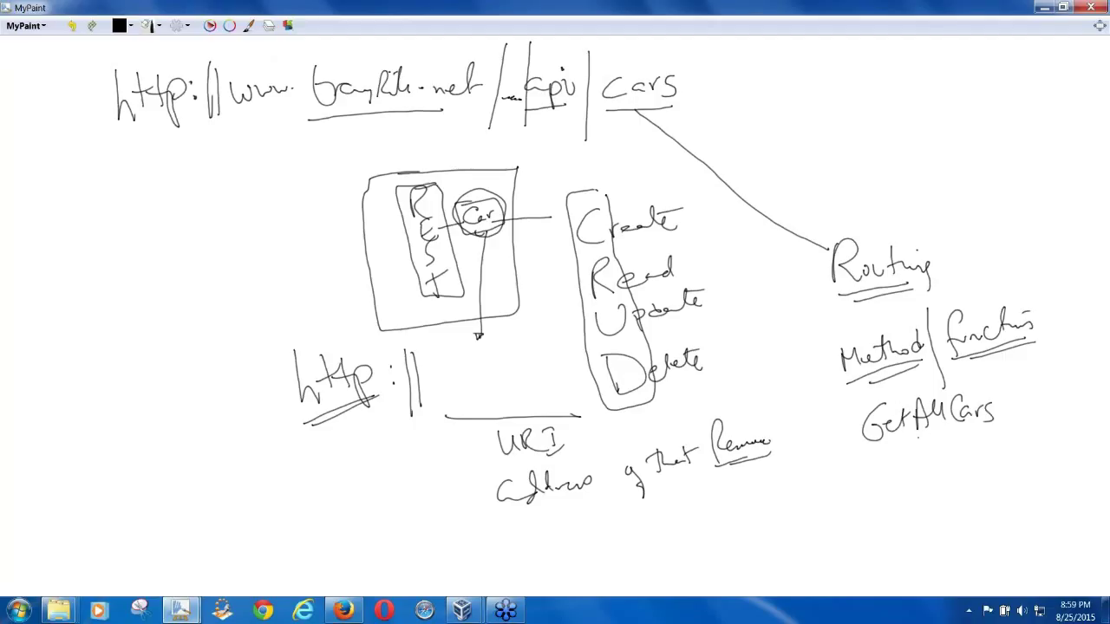
drag(867, 447, 919, 437)
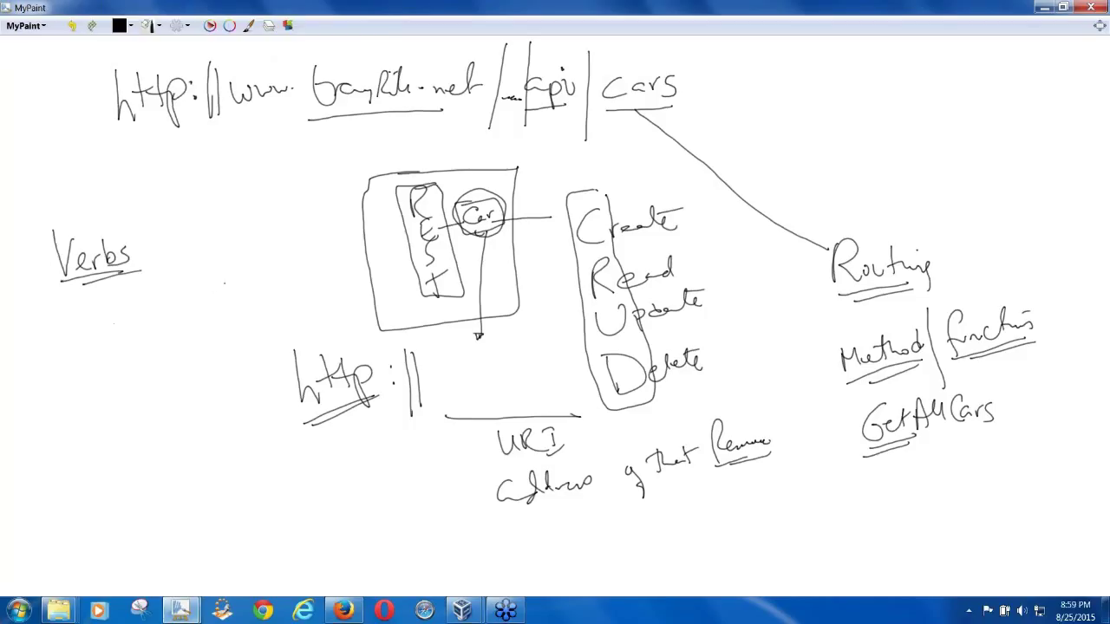
Step: Hand-write GET, PUT, DELETE, POST in a column under Verbs
drag(78, 312, 90, 350)
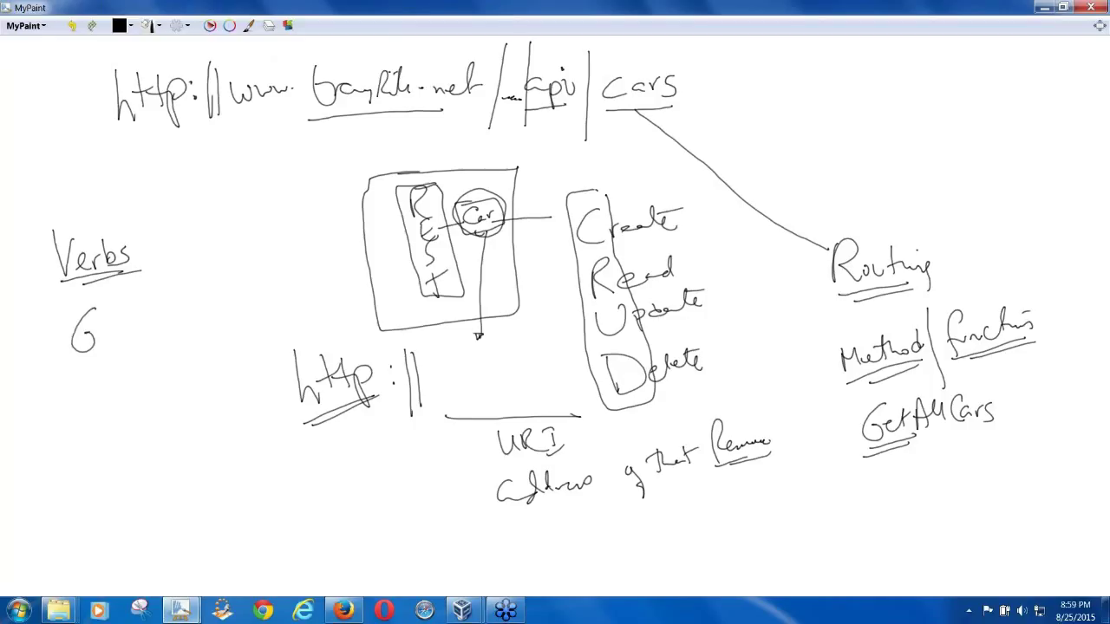
drag(104, 312, 139, 347)
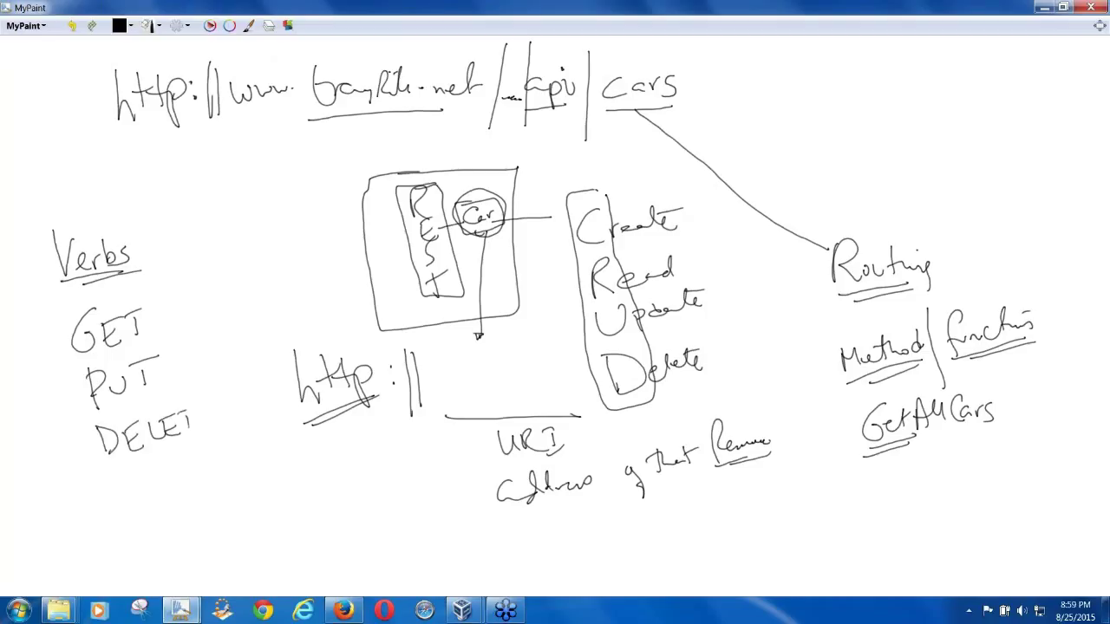
drag(182, 425, 217, 416)
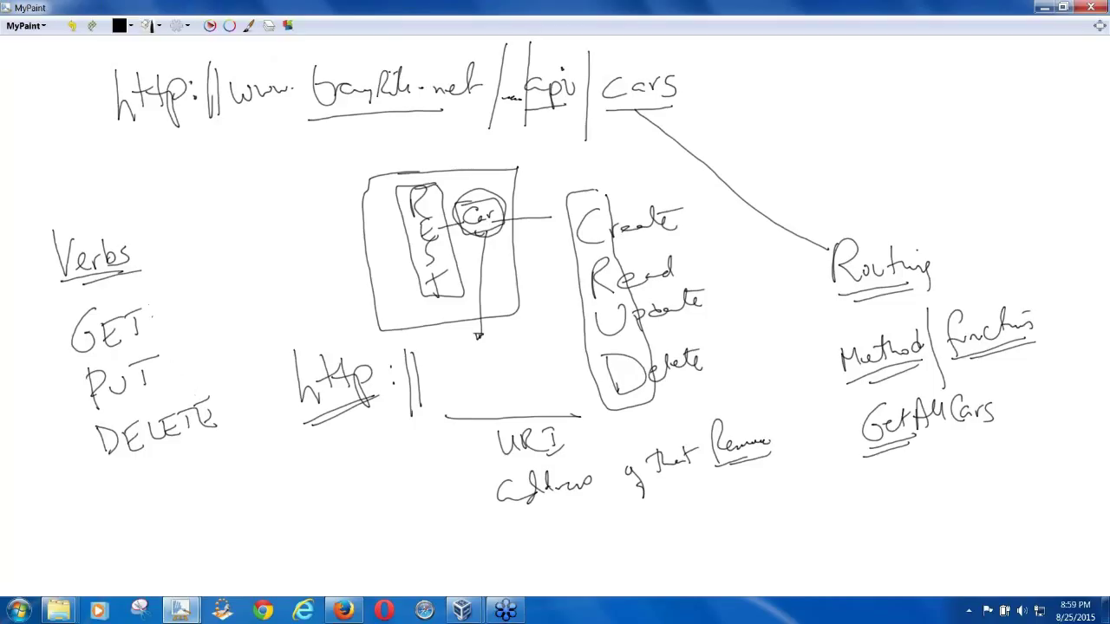
Step: Label GET as Select linked to Read and PUT as Update, then circle the verbs headed HTTP
drag(147, 320, 191, 274)
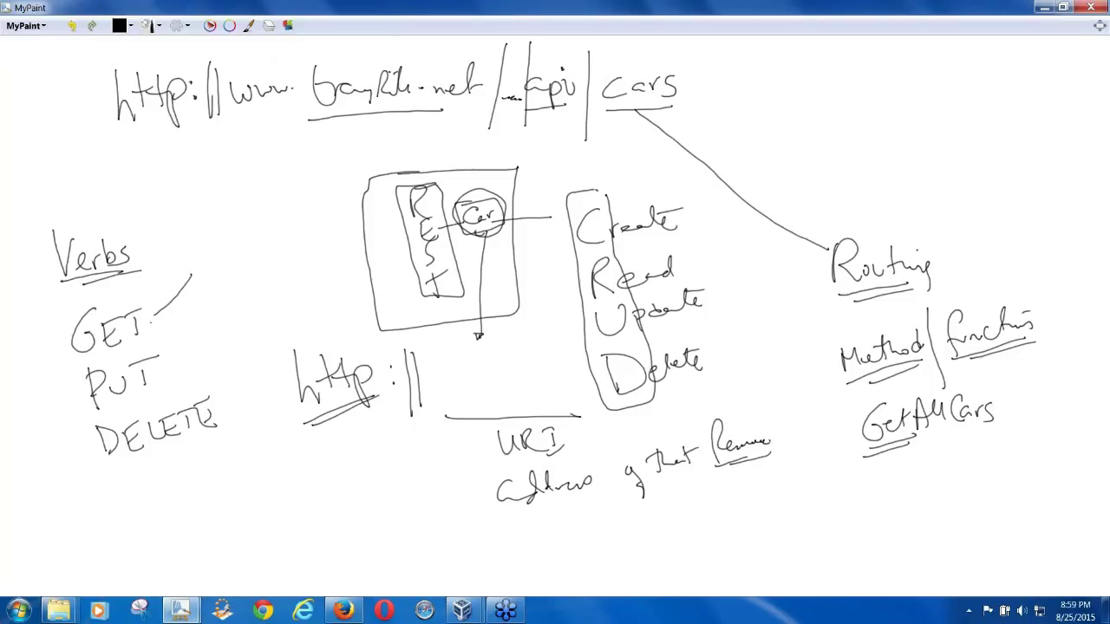
drag(200, 260, 251, 274)
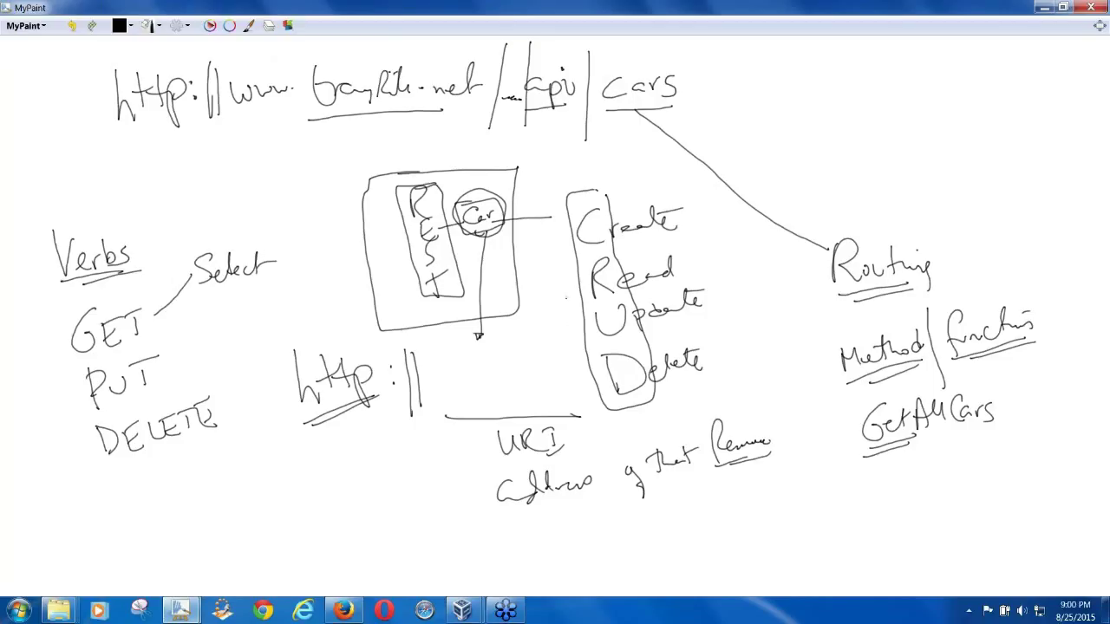
drag(286, 278, 572, 280)
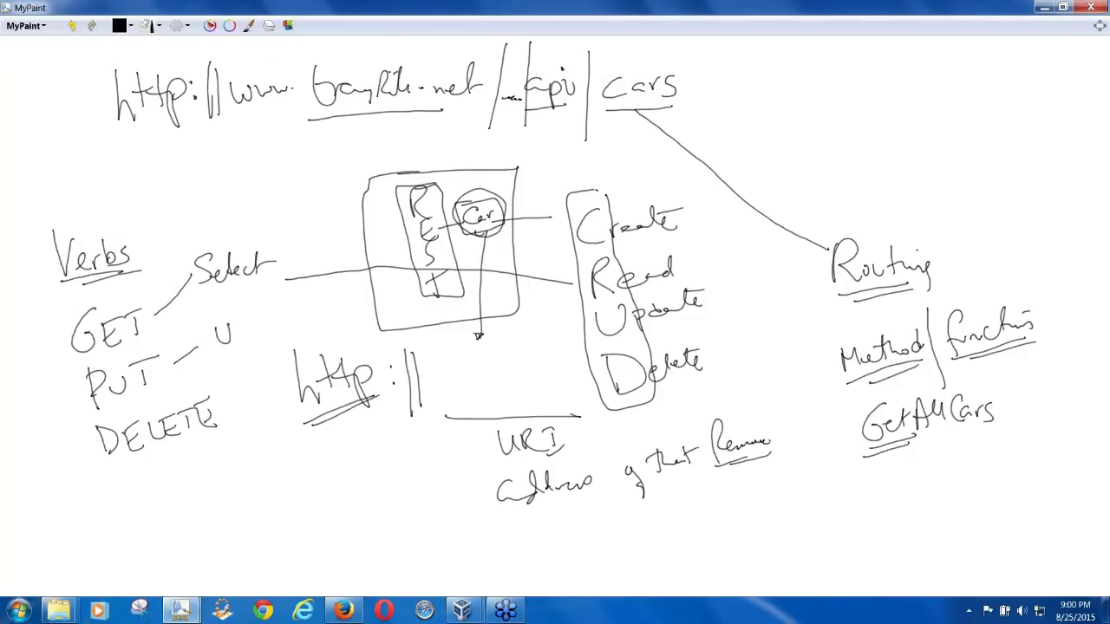
drag(235, 312, 291, 326)
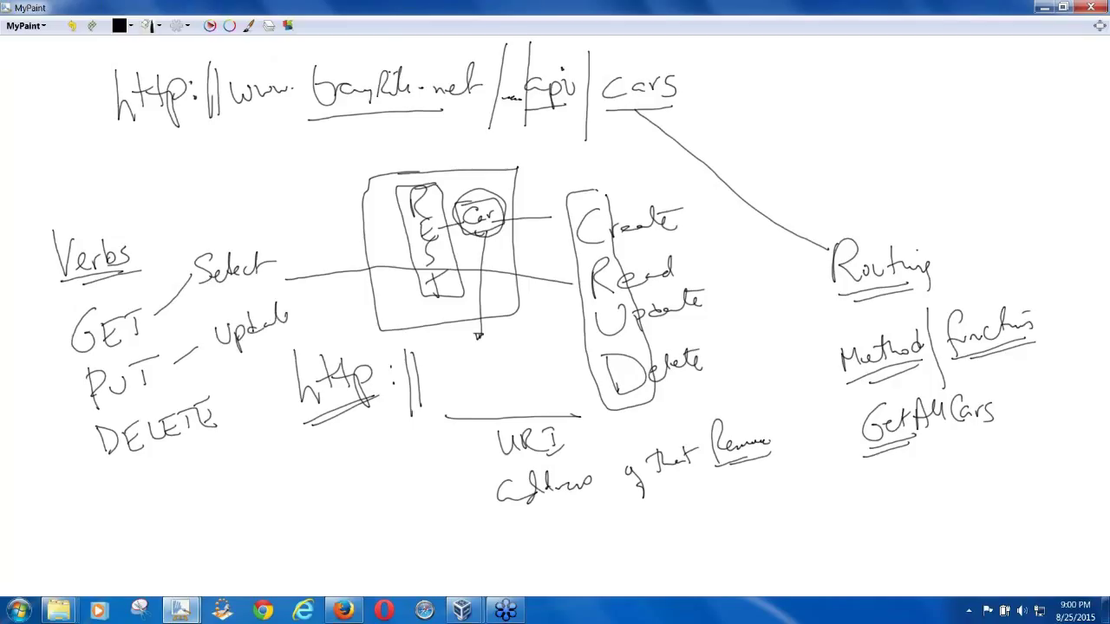
drag(294, 326, 450, 326)
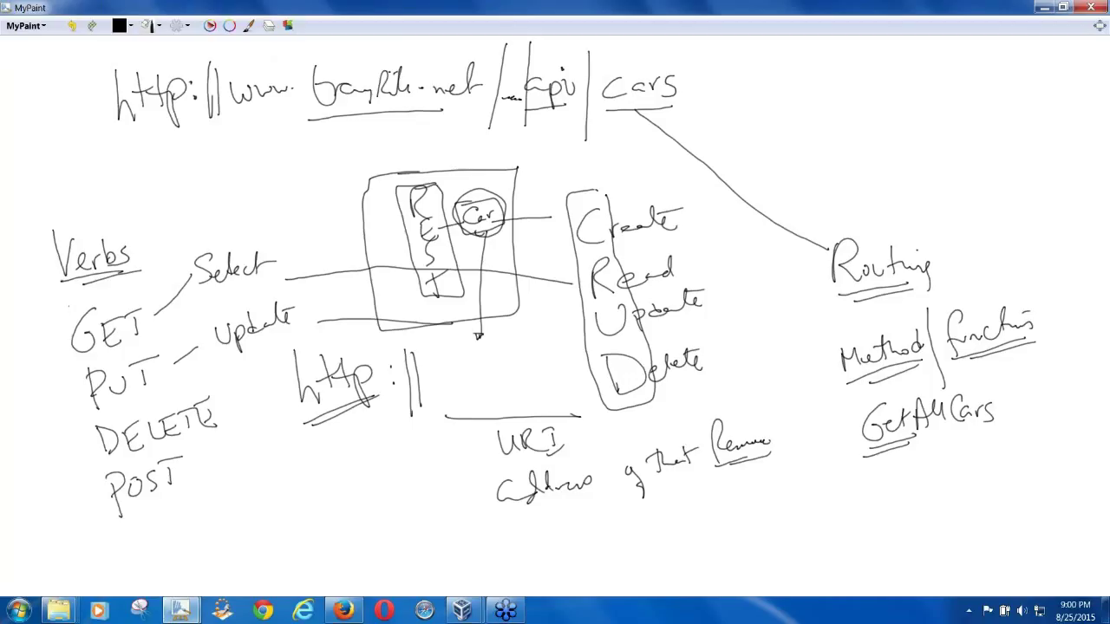
drag(65, 309, 78, 520)
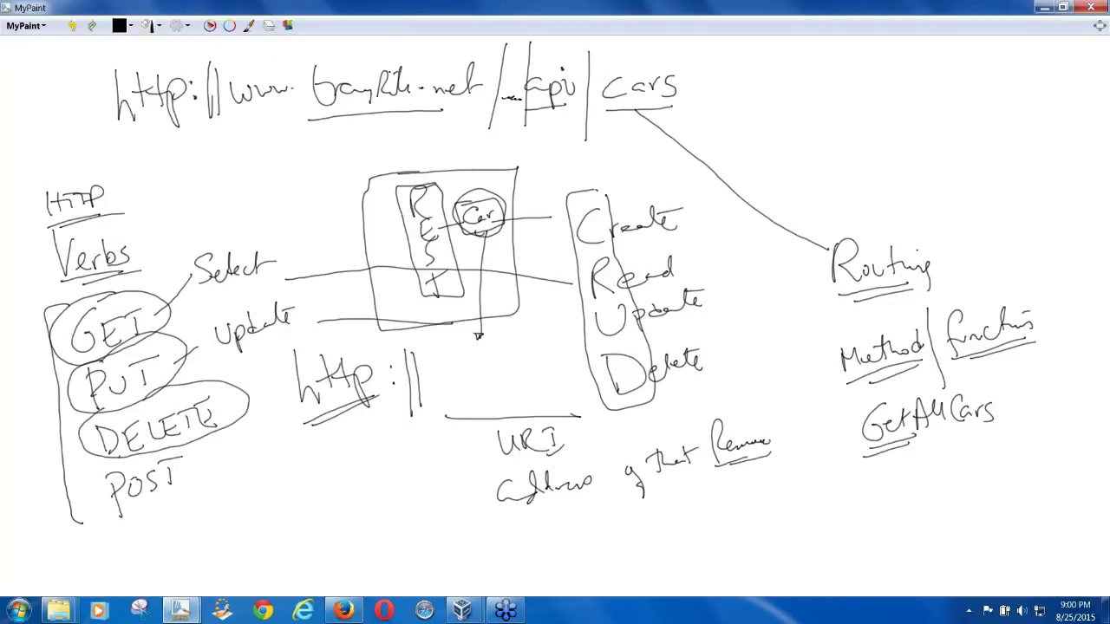
Step: Tick DELETE, circle POST, and write UpdateCar under GetAllCars then strike it out
drag(95, 451, 200, 485)
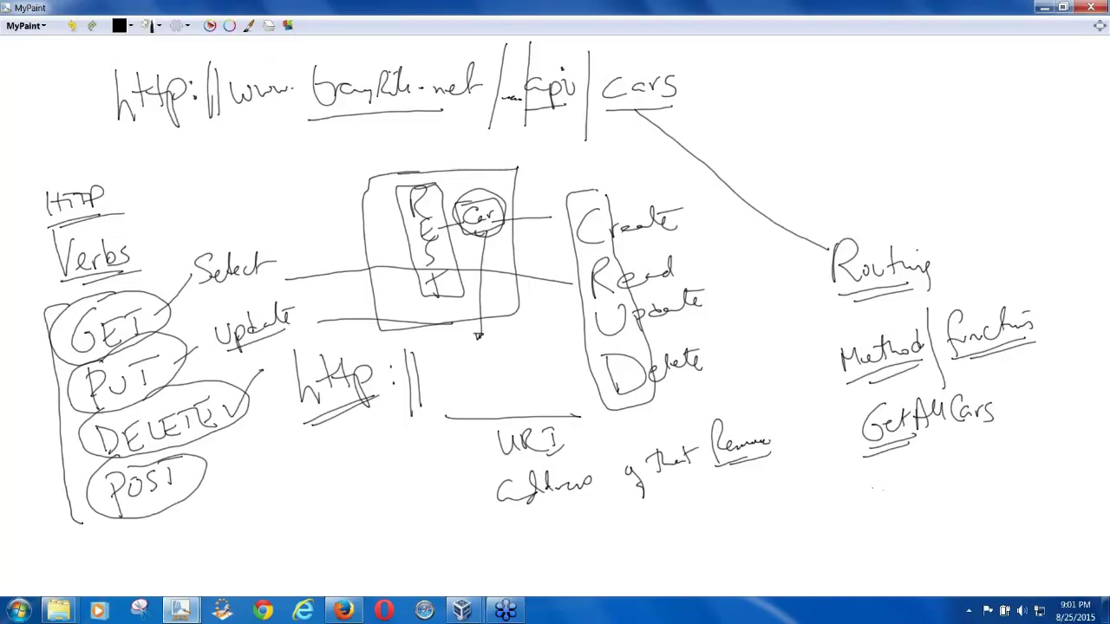
drag(867, 486, 876, 503)
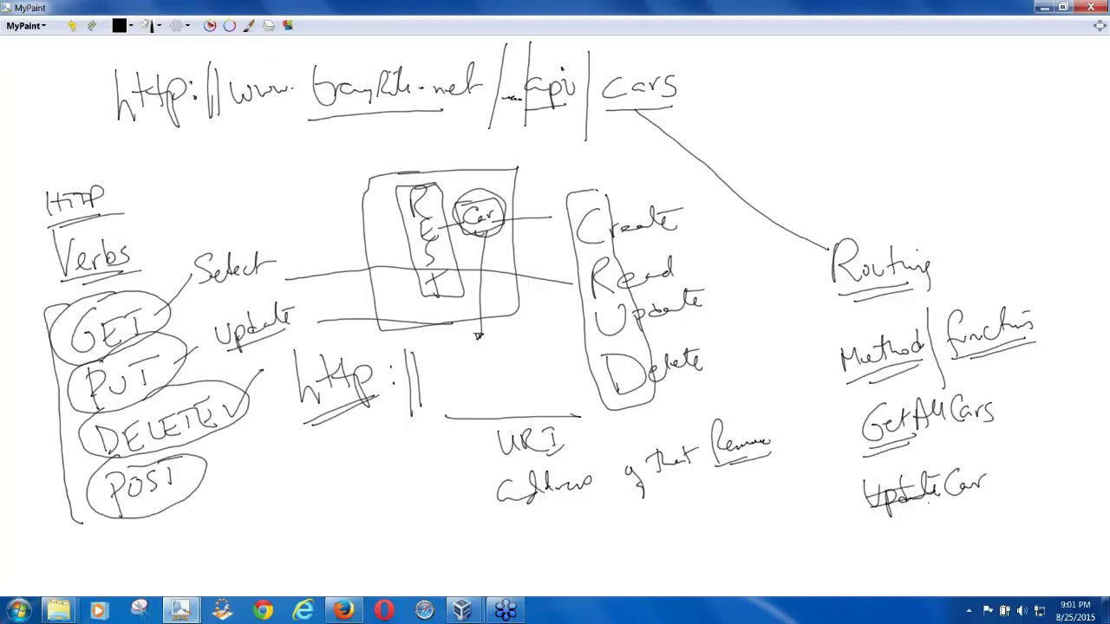
drag(864, 465, 1006, 516)
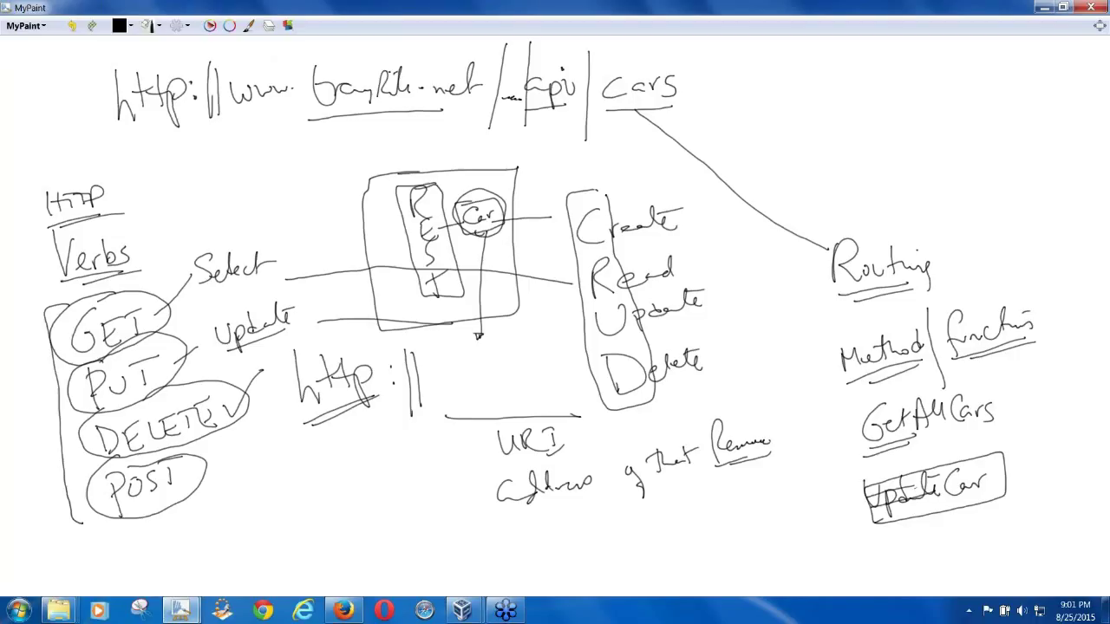
Step: Add another cars method note below with dashed attribute words like color beside it
drag(893, 485, 919, 516)
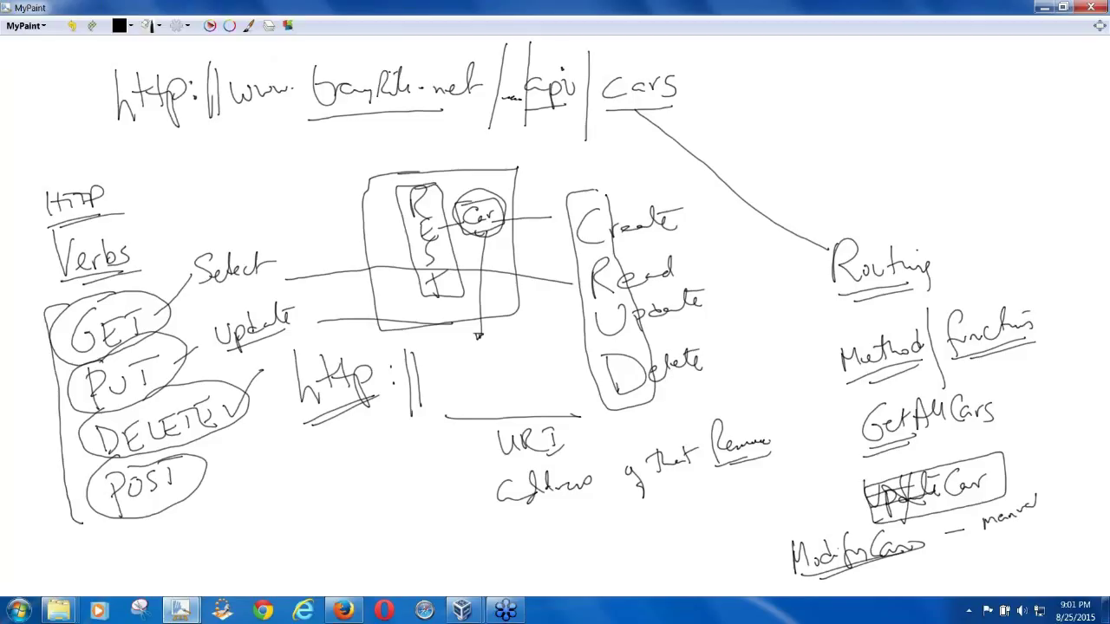
drag(972, 516, 1040, 521)
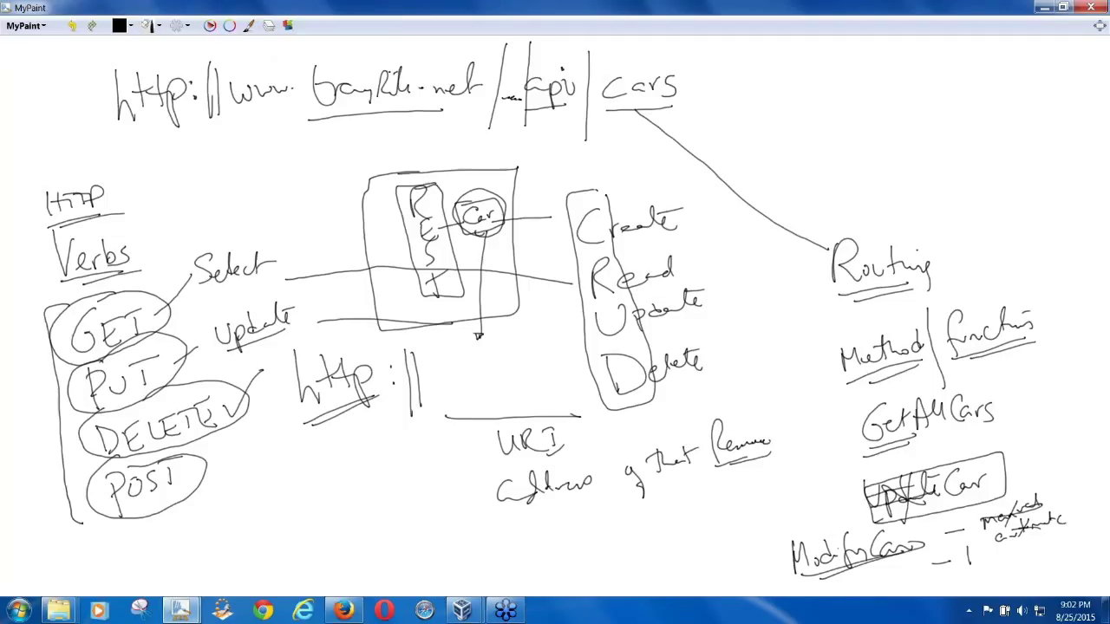
text(No. All)
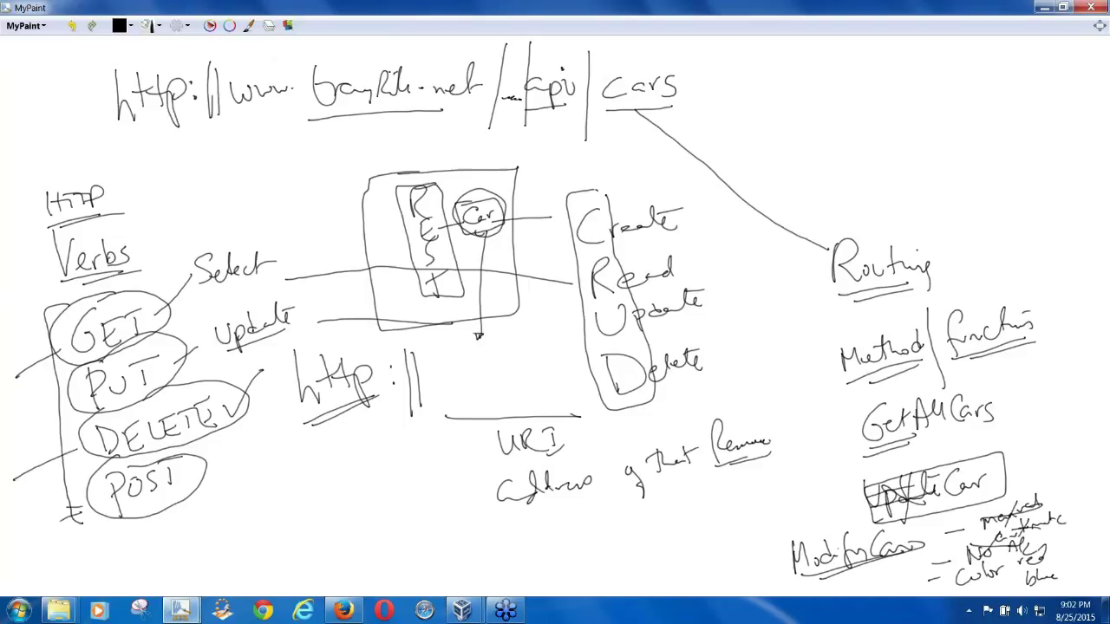
drag(225, 465, 257, 482)
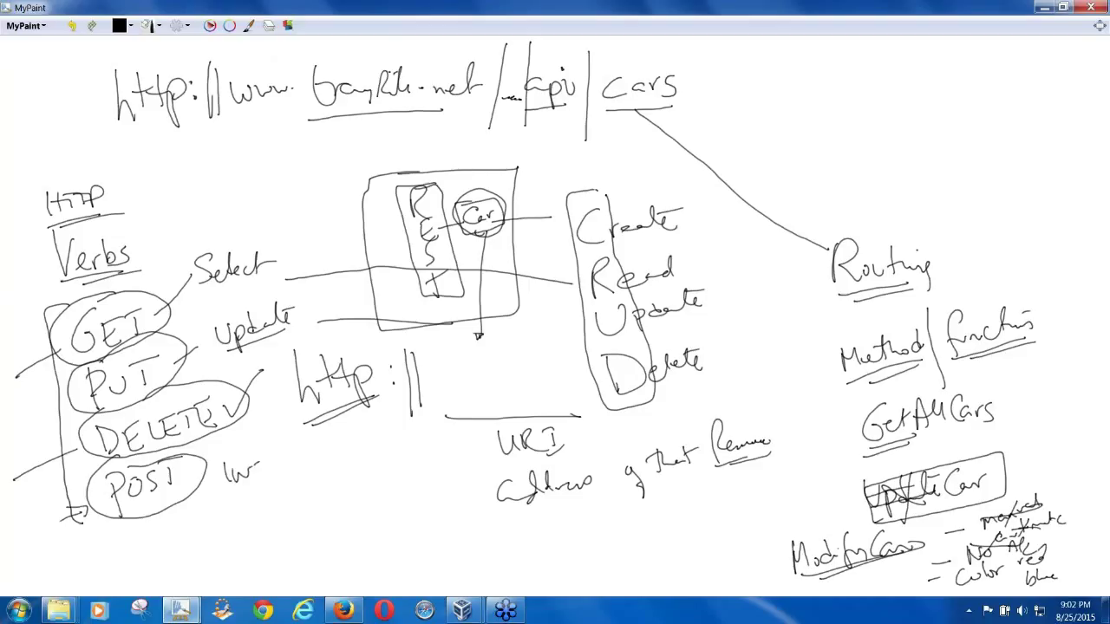